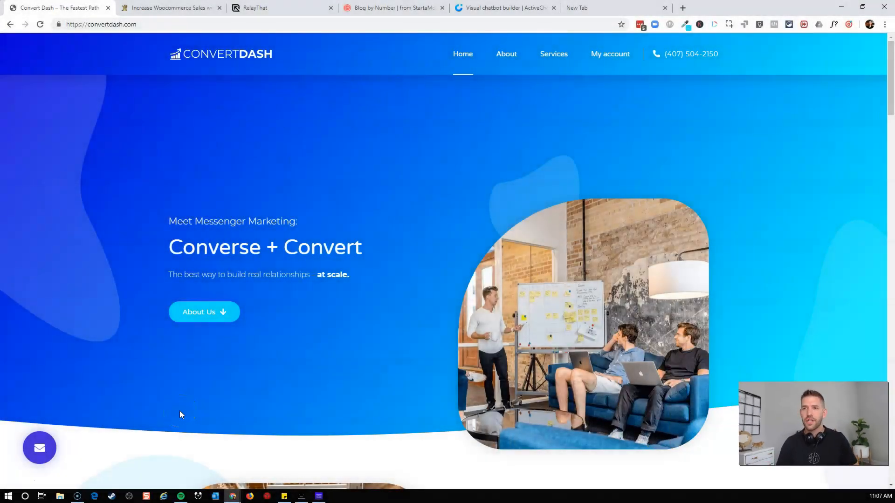
mouse_move(445, 201)
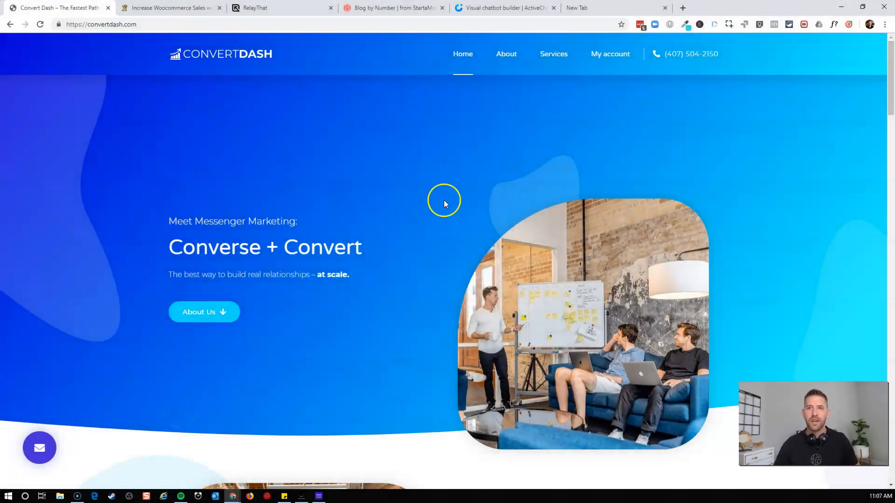
mouse_move(185, 19)
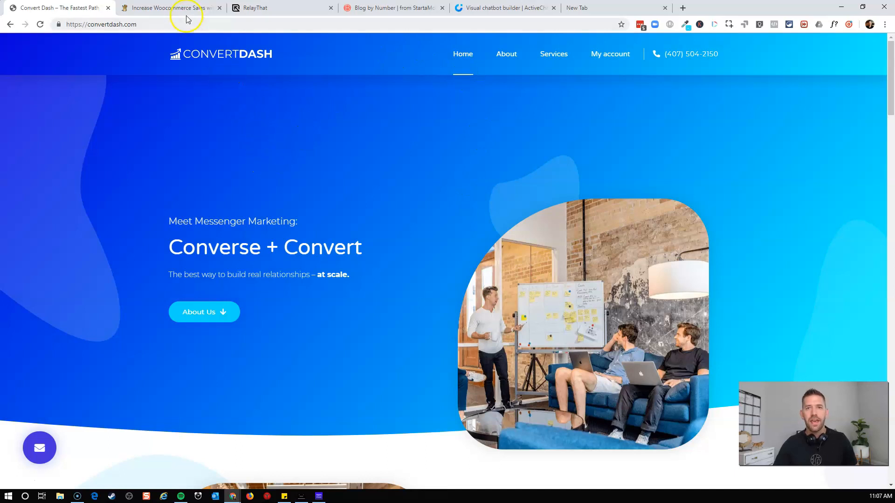
View the Groundhogg Woocommerce Integration extension page with its download offer
click(171, 7)
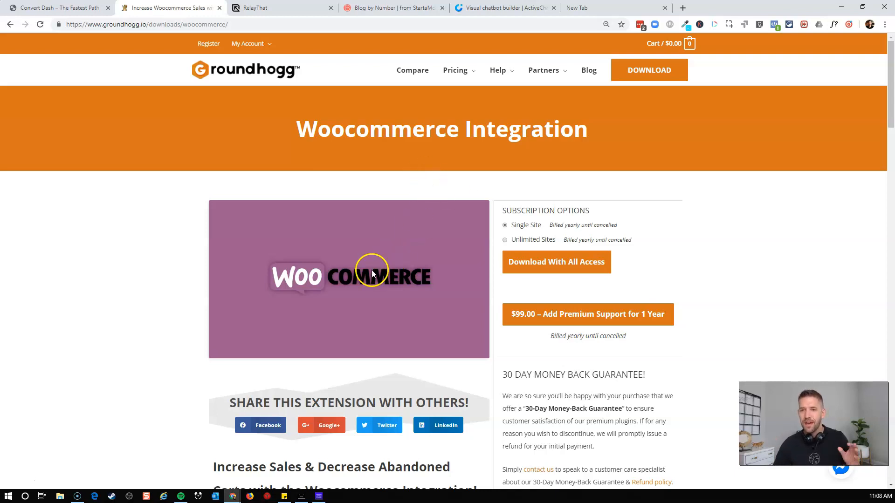
mouse_move(323, 285)
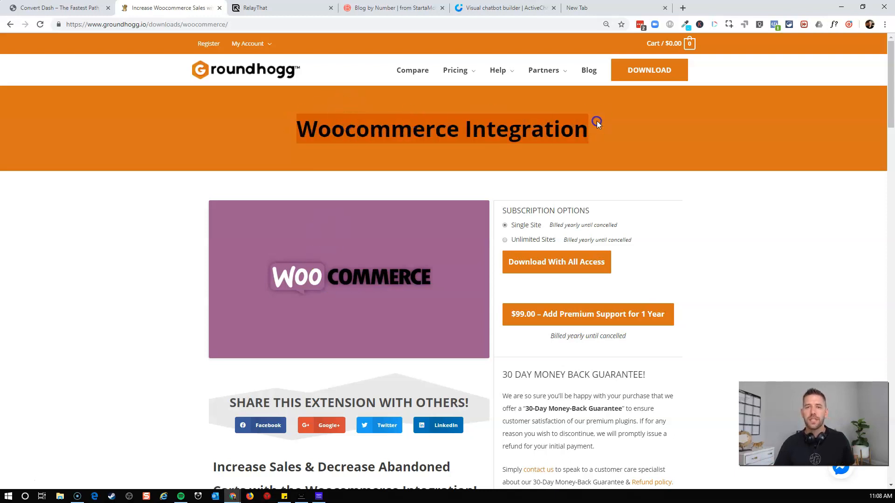
mouse_move(598, 124)
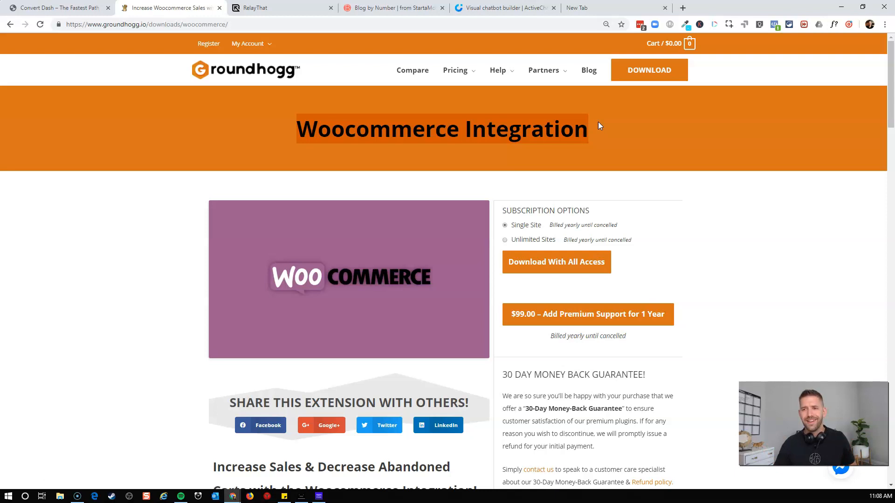
mouse_move(610, 147)
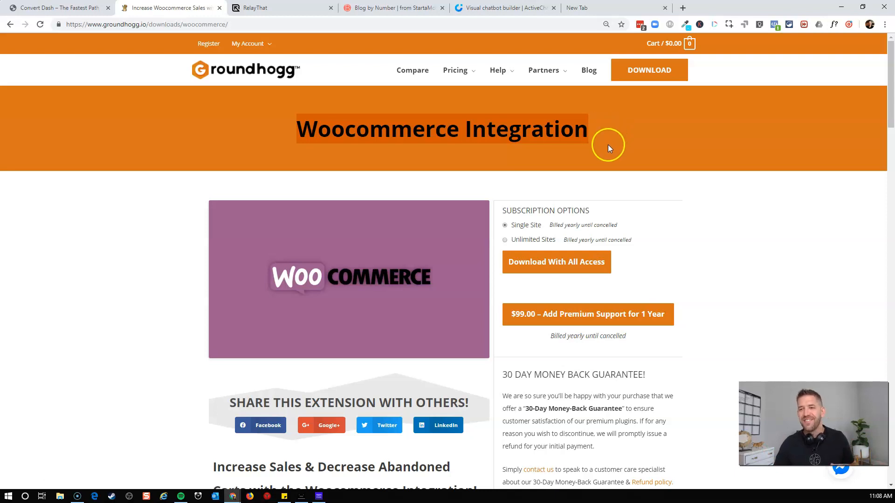
mouse_move(658, 261)
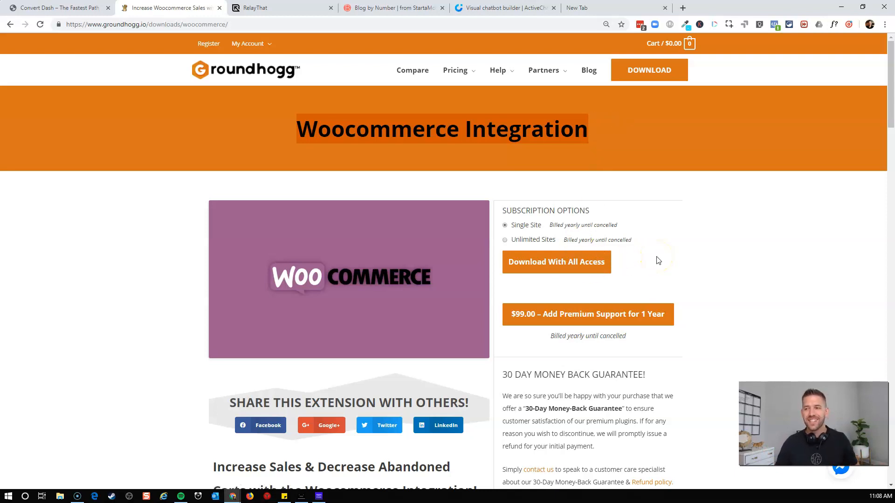
mouse_move(630, 236)
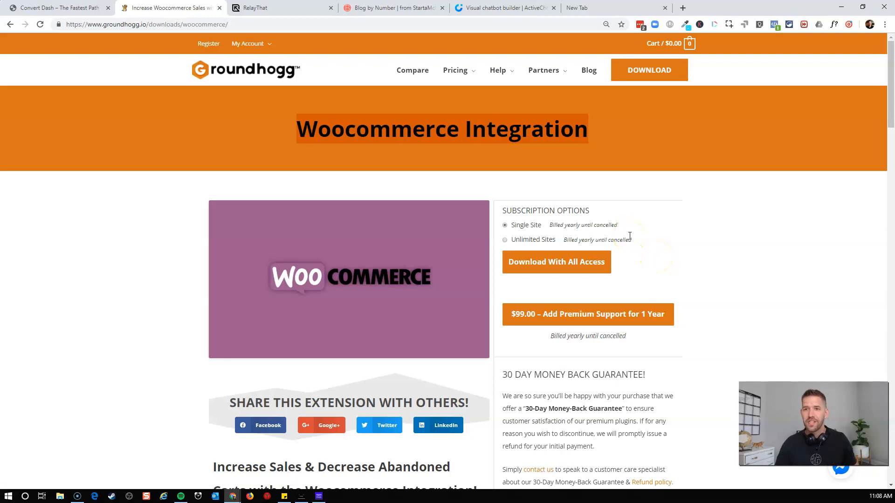
mouse_move(567, 262)
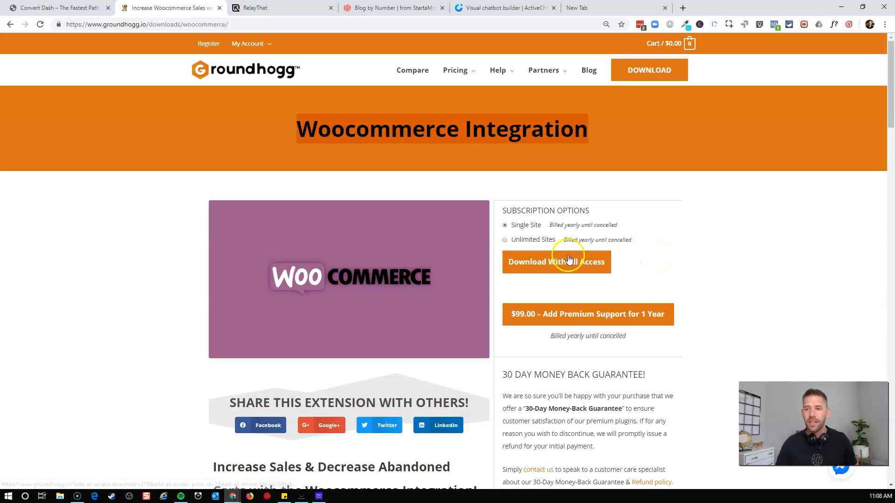
mouse_move(328, 231)
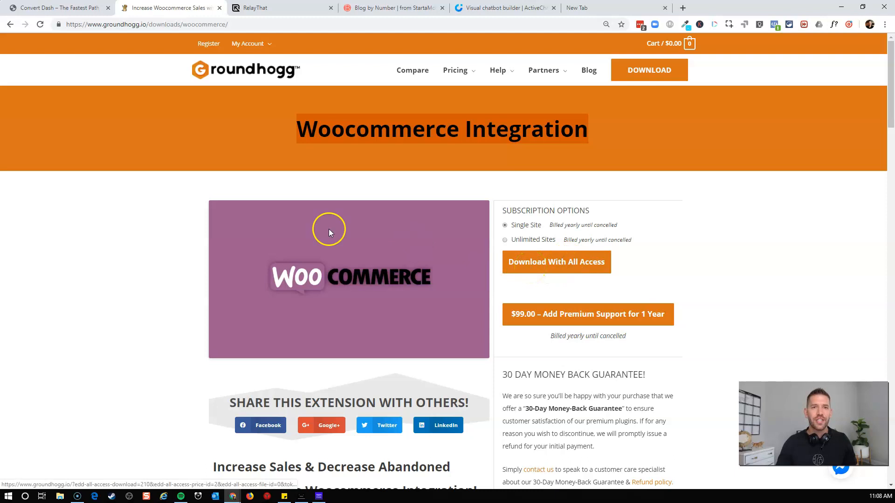
Sign in to the ConvertDash account through the My account page
click(57, 8)
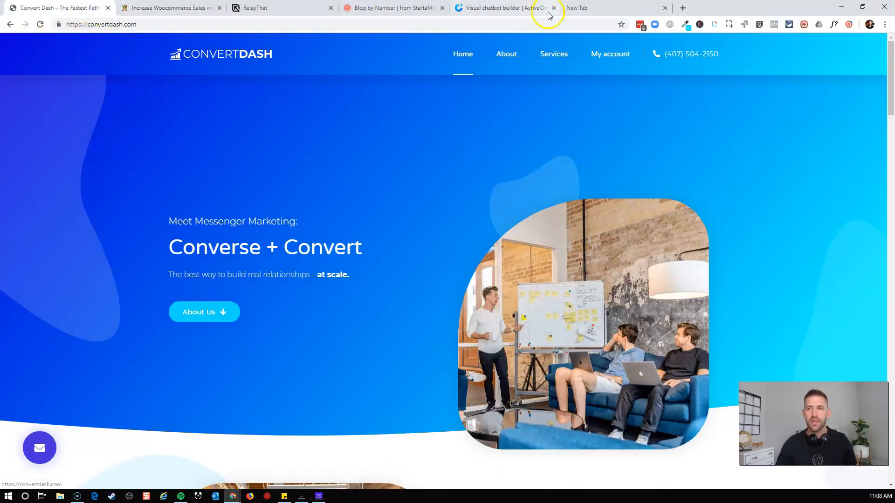
click(610, 53)
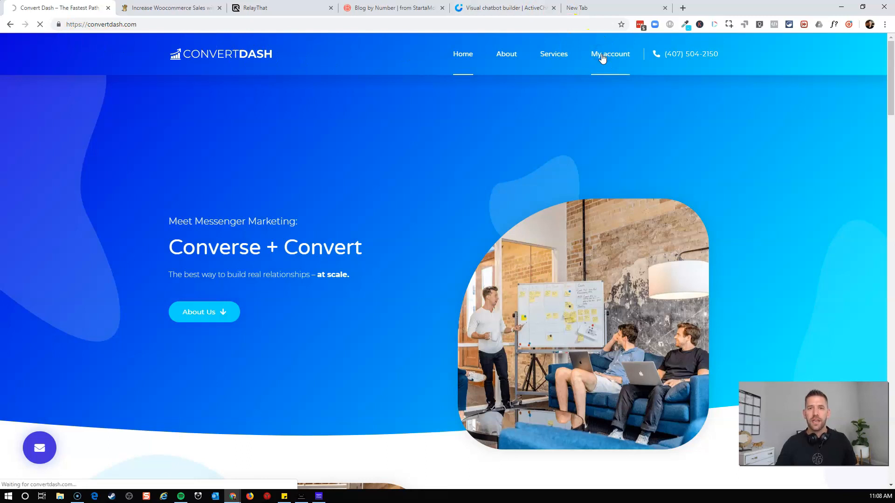
click(609, 53)
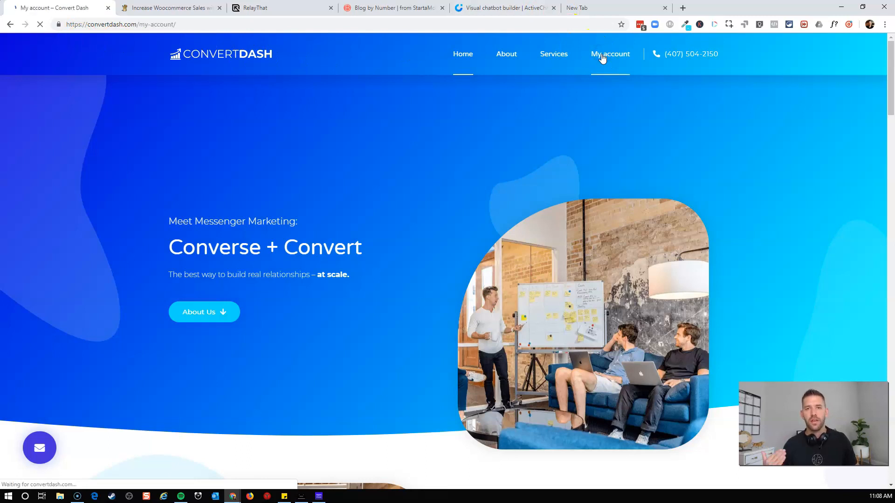
click(610, 54)
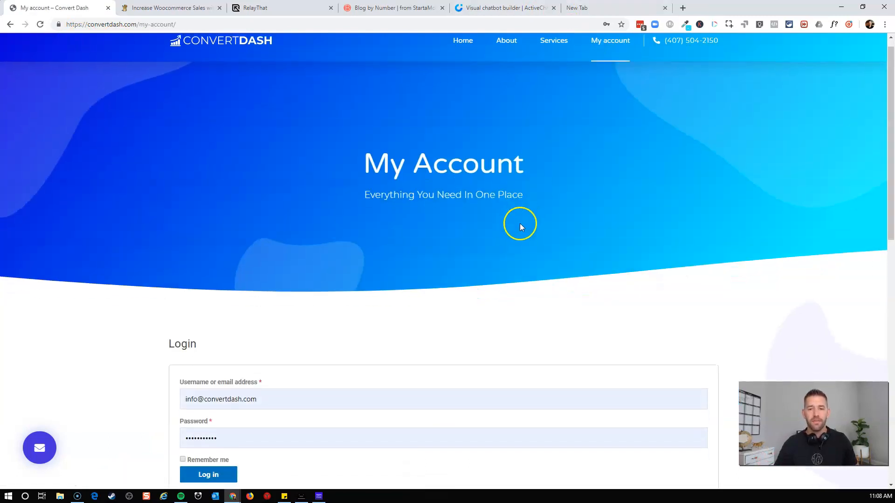
click(207, 474)
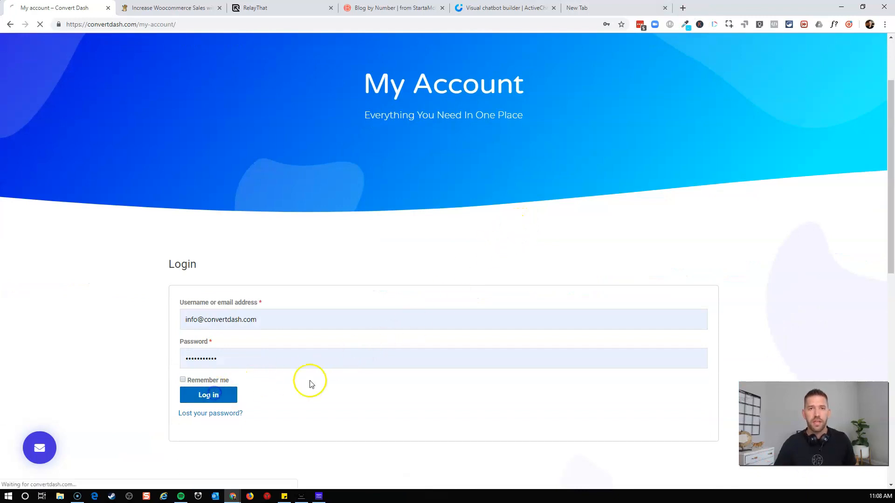
click(208, 395)
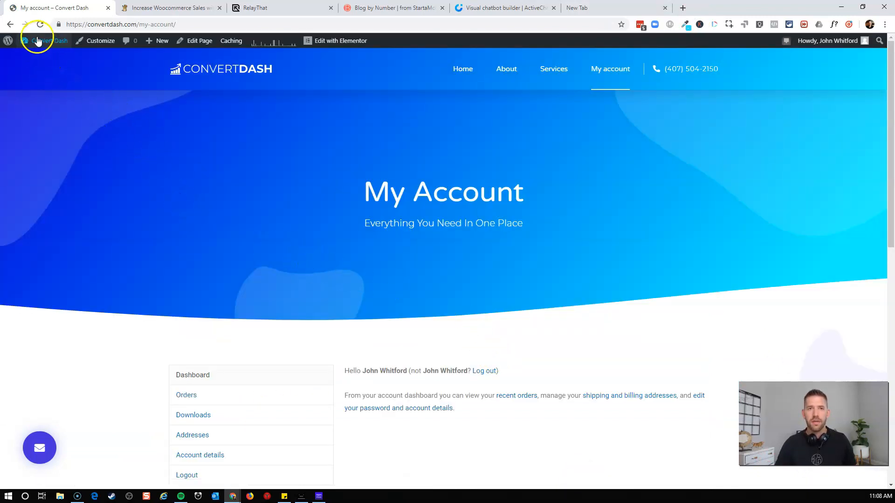
Go to the site's WordPress admin Dashboard from the admin bar
click(49, 41)
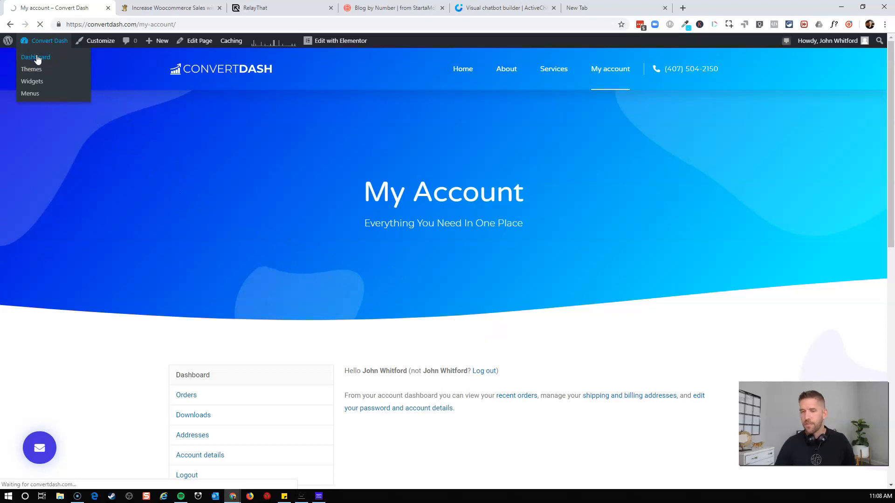
click(35, 57)
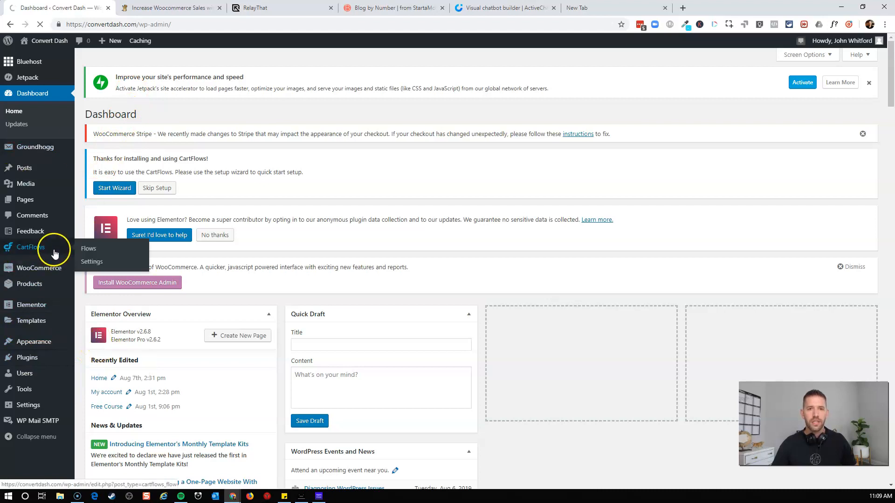
Upload the groundhogg-wooc zip from the Plugins folder and install it as a new plugin
click(18, 350)
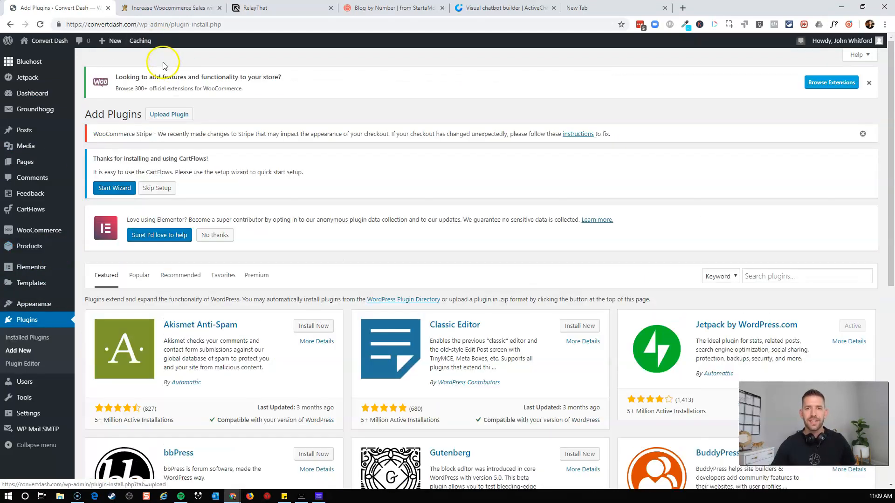
click(168, 114)
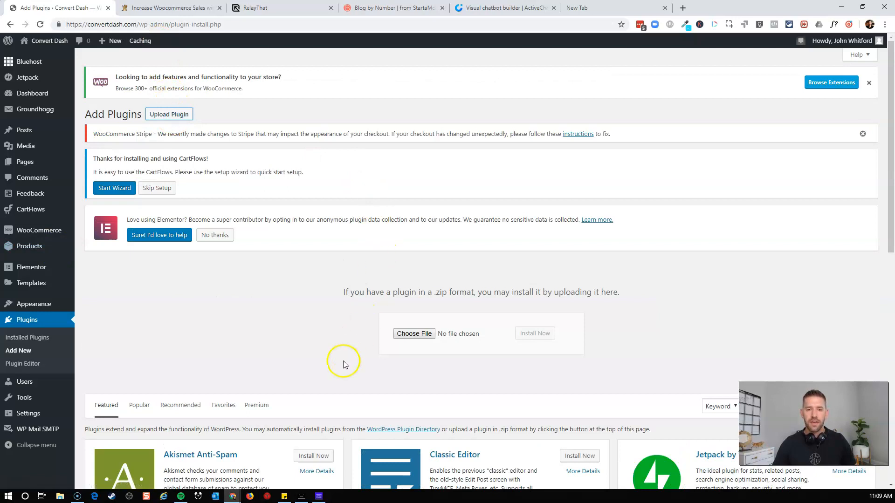
click(413, 333)
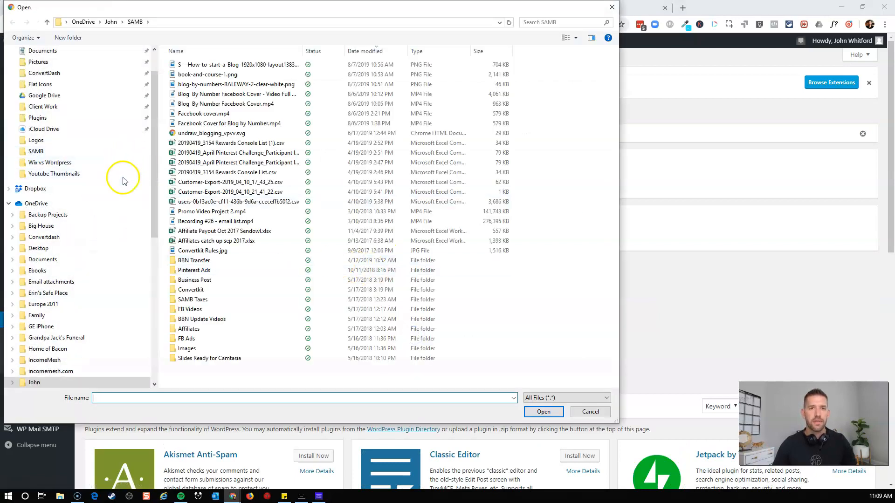
scroll(up, 3)
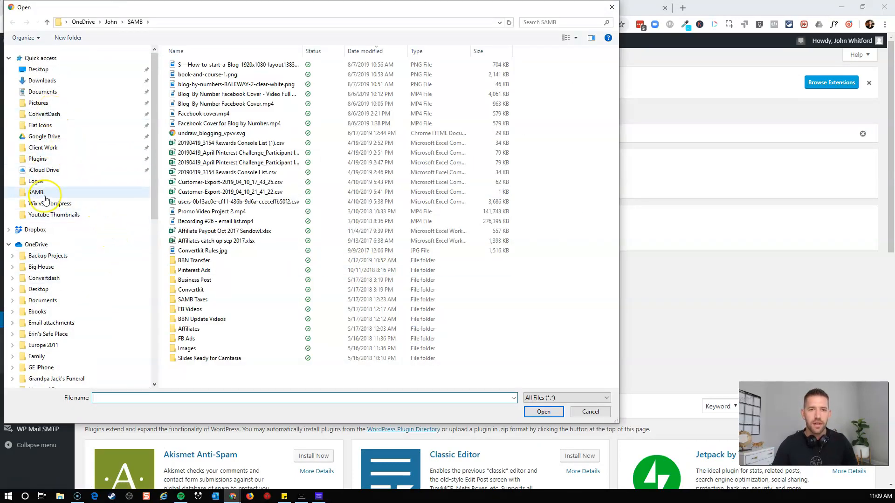
click(38, 158)
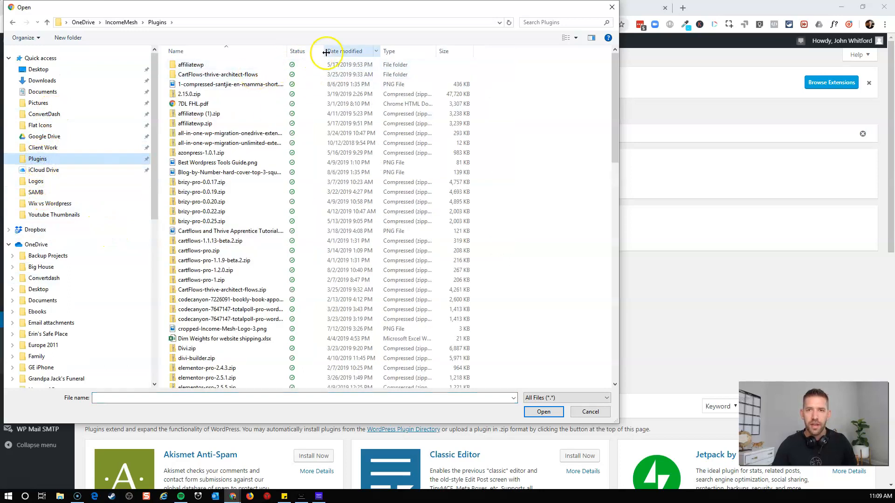
click(344, 51)
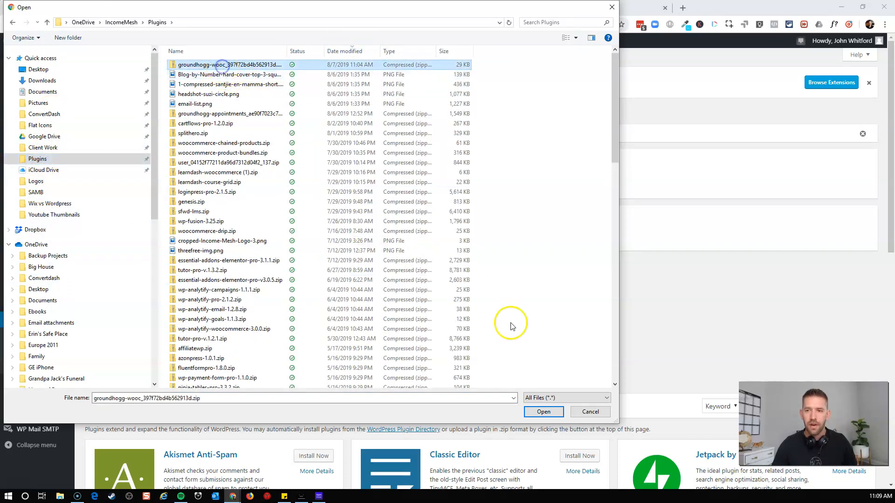
click(543, 412)
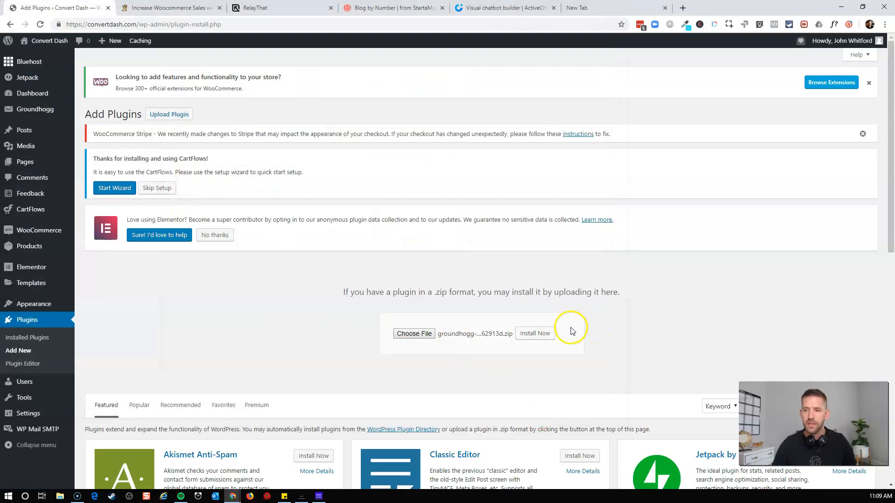
click(534, 333)
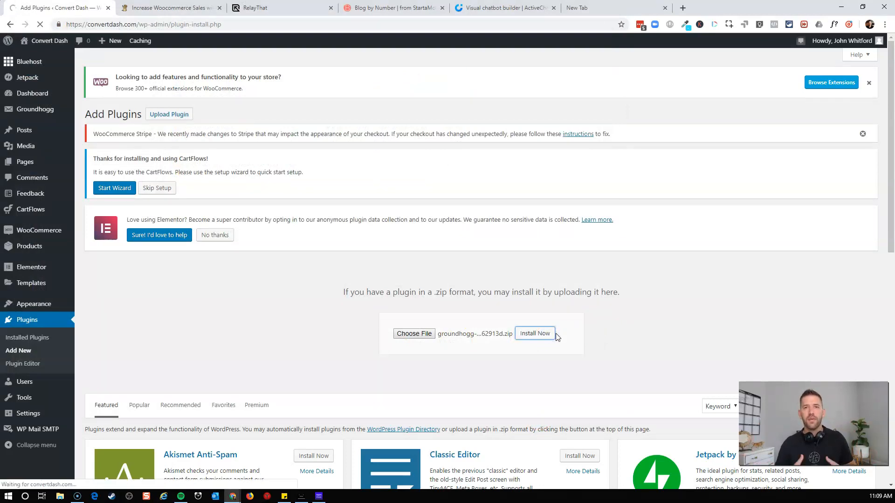
click(534, 333)
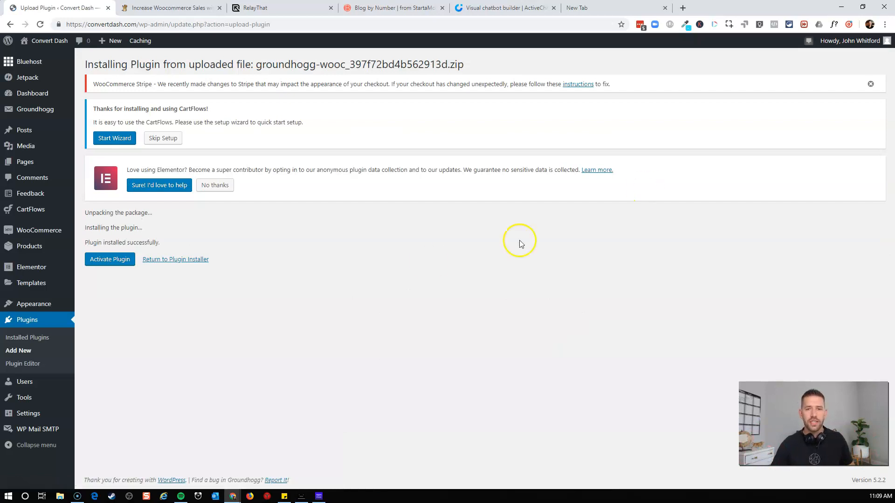
Review the Groundhogg All Access Pass pricing tiers
click(109, 259)
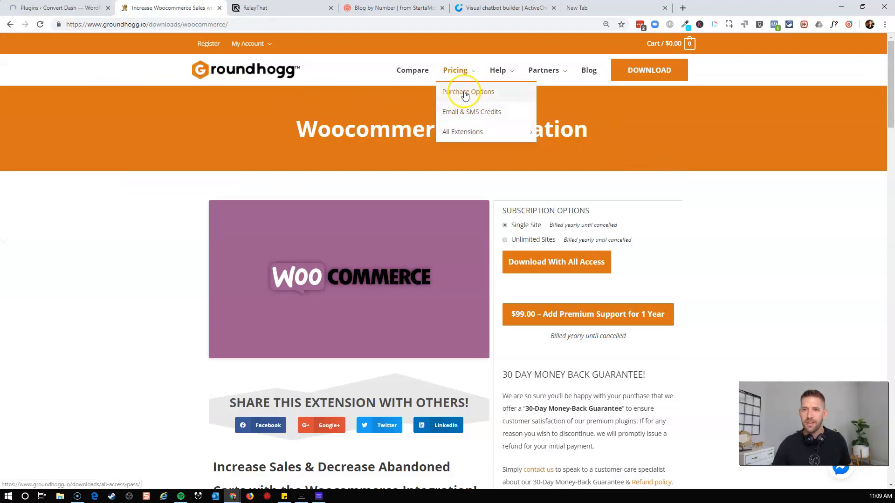
click(468, 92)
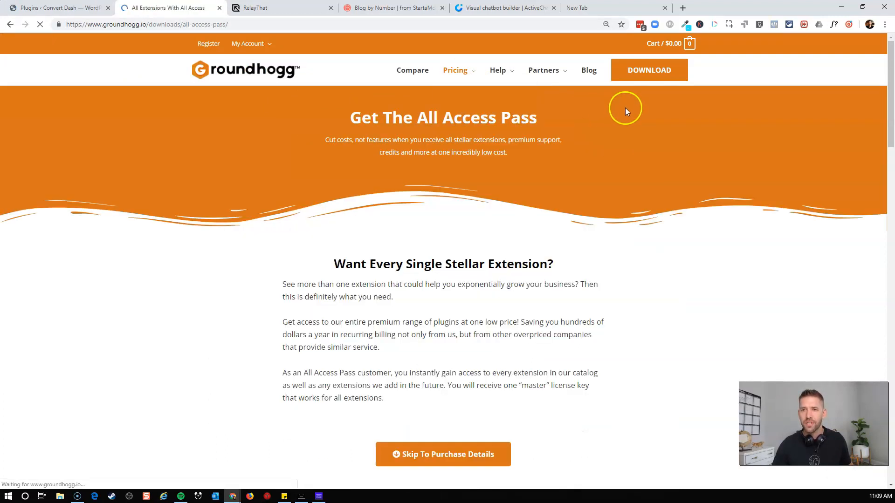
scroll(down, 3)
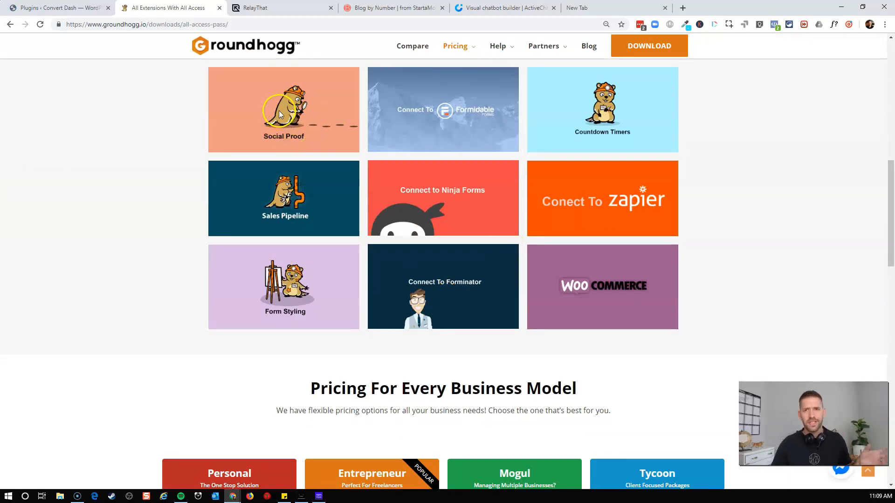
scroll(down, 3)
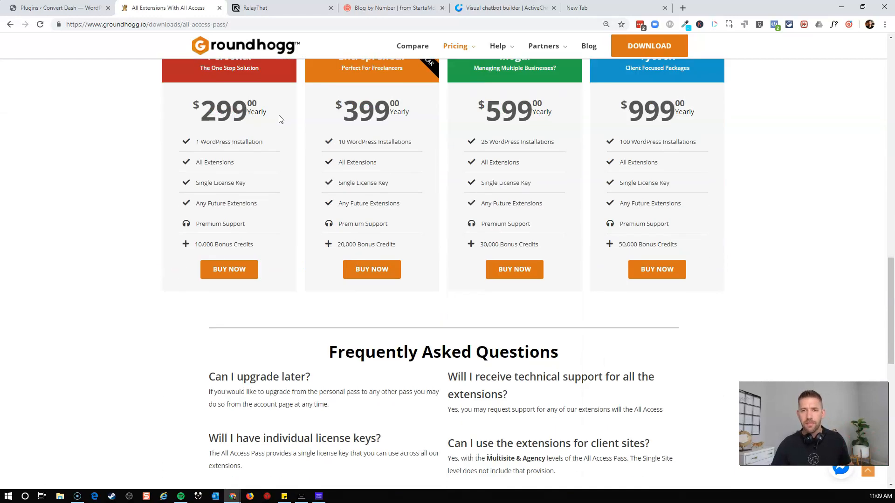
scroll(up, 3)
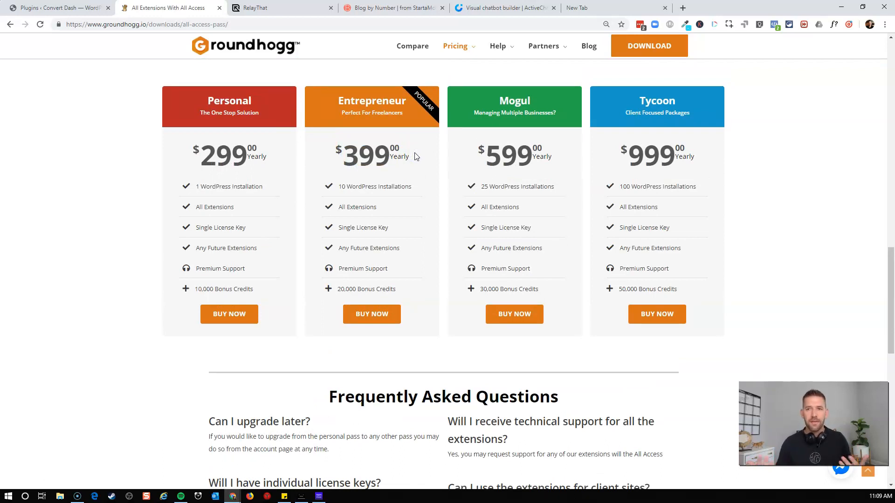
mouse_move(340, 186)
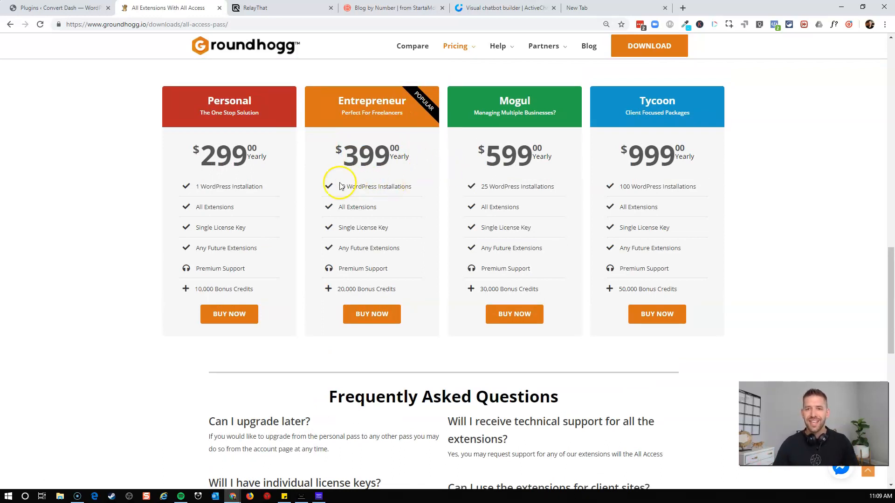
mouse_move(419, 188)
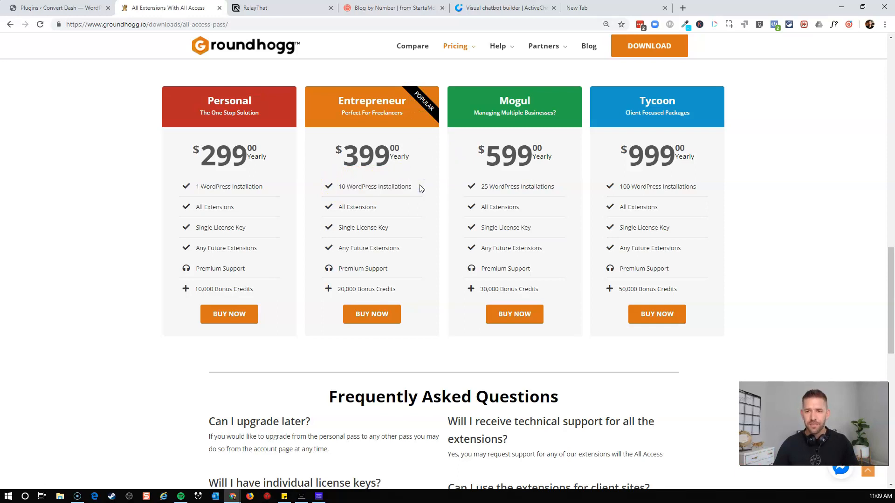
mouse_move(311, 298)
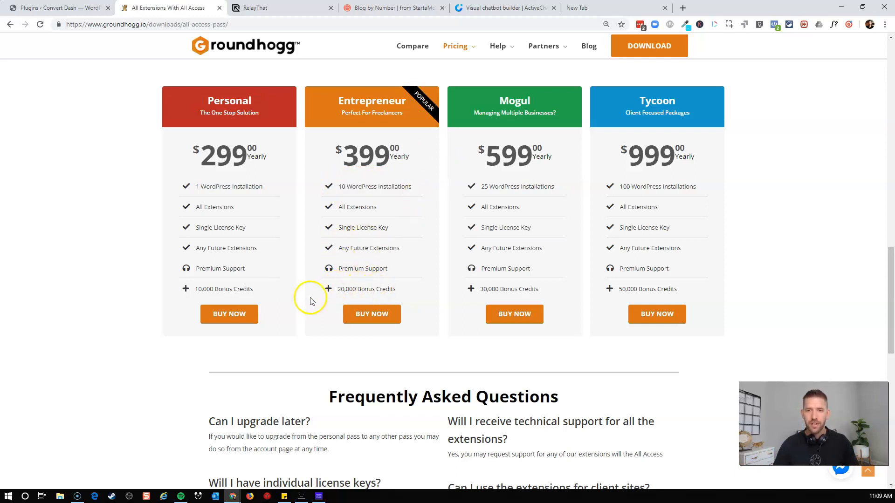
mouse_move(430, 168)
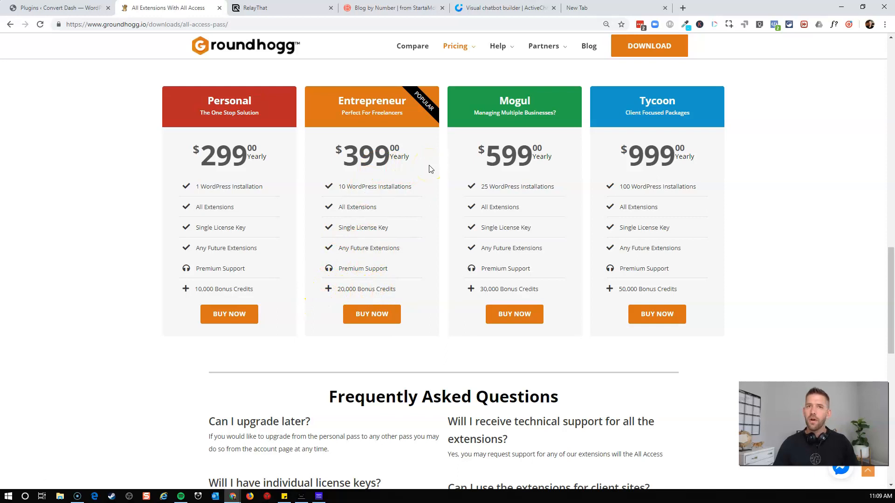
scroll(up, 3)
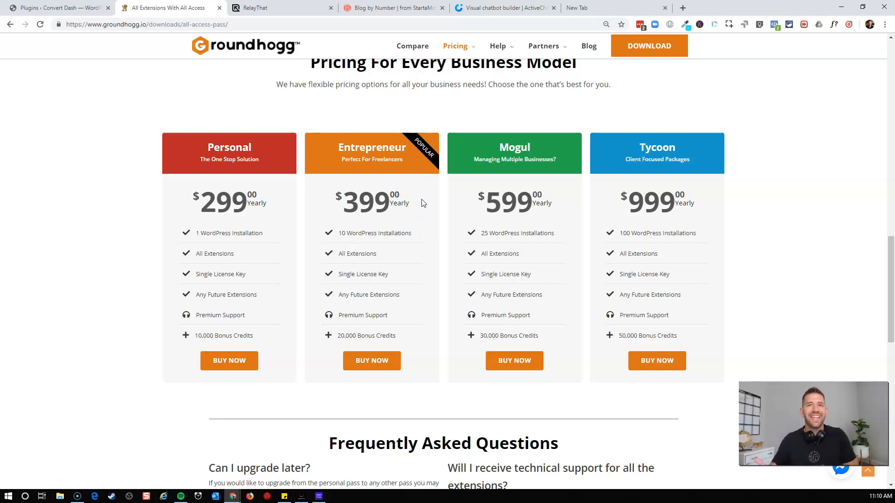
mouse_move(404, 181)
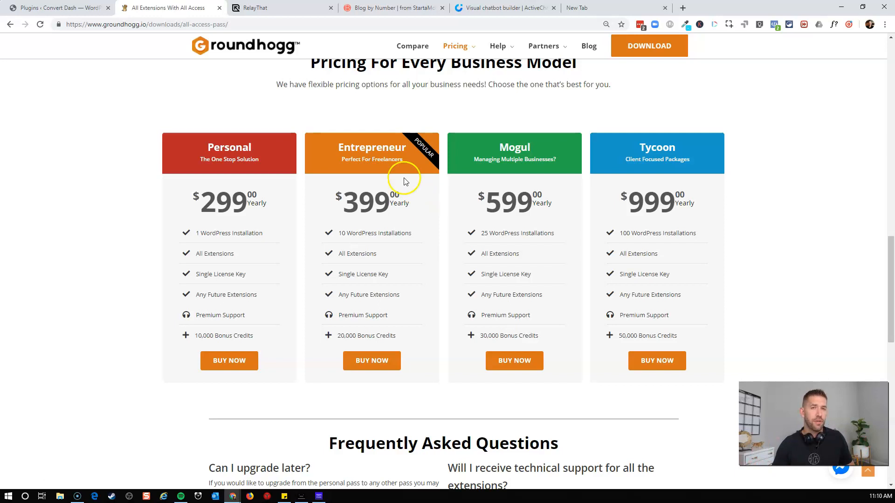
mouse_move(348, 194)
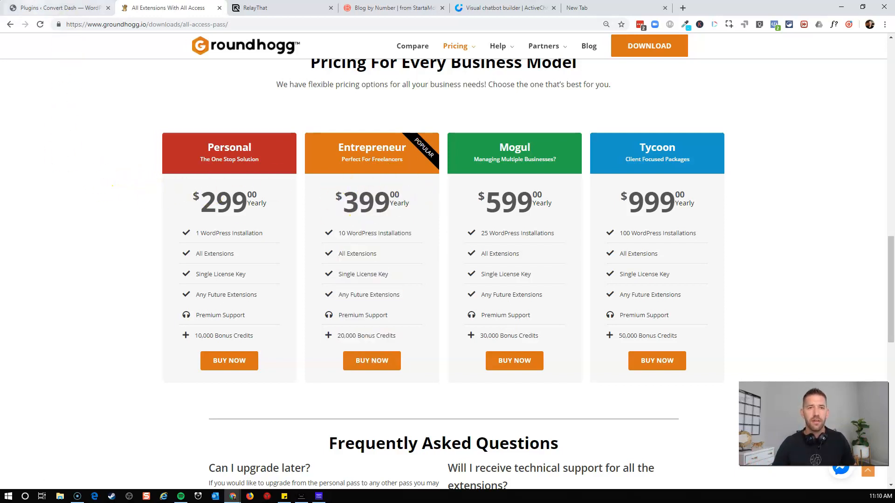
Return to the Convert Dash WordPress plugins list
click(57, 8)
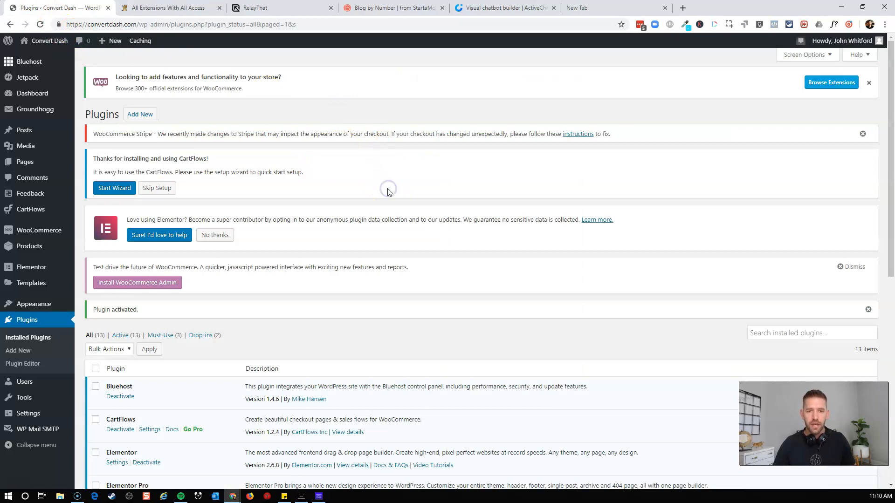
scroll(down, 3)
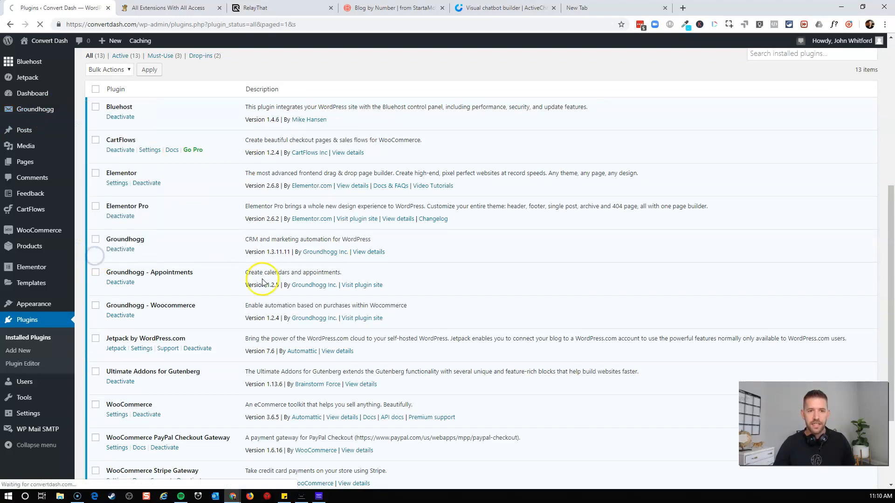
Visit Groundhogg Settings, then show the Funnels list with its four funnels
click(35, 109)
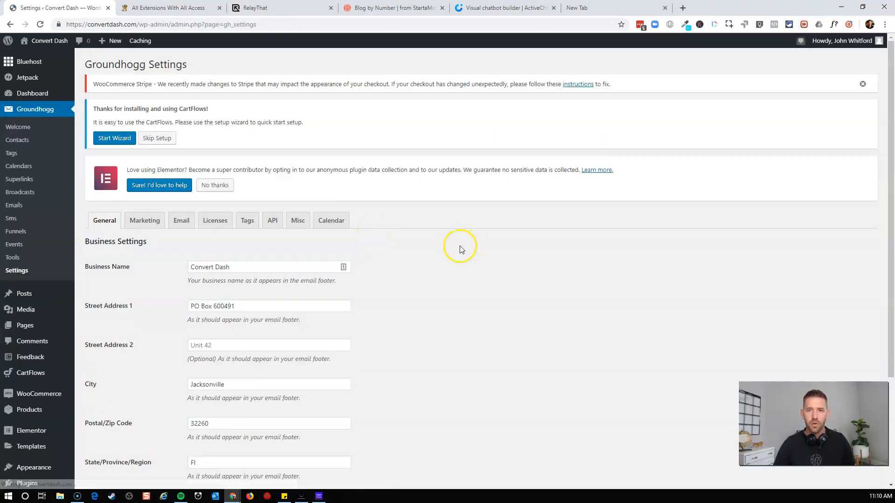
mouse_move(371, 223)
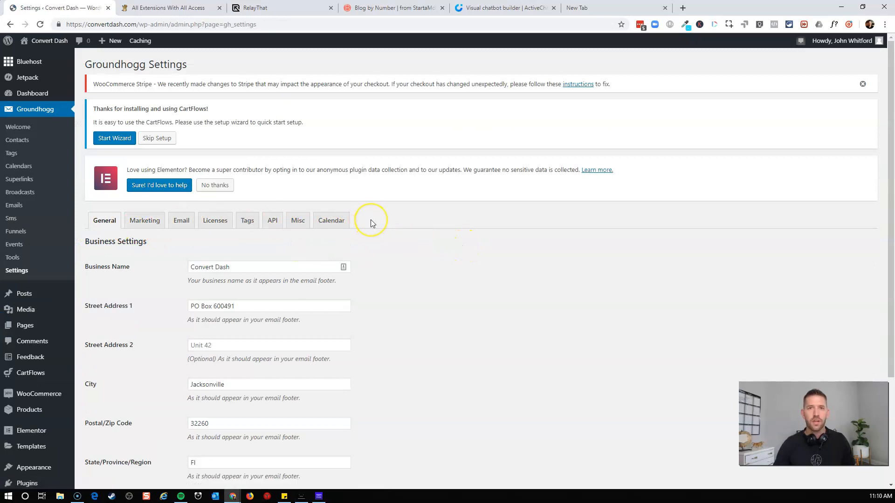
mouse_move(371, 223)
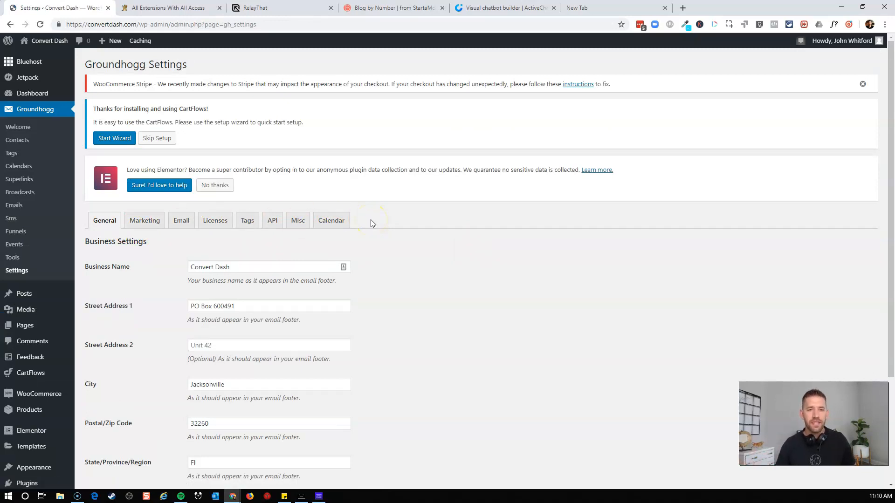
mouse_move(190, 209)
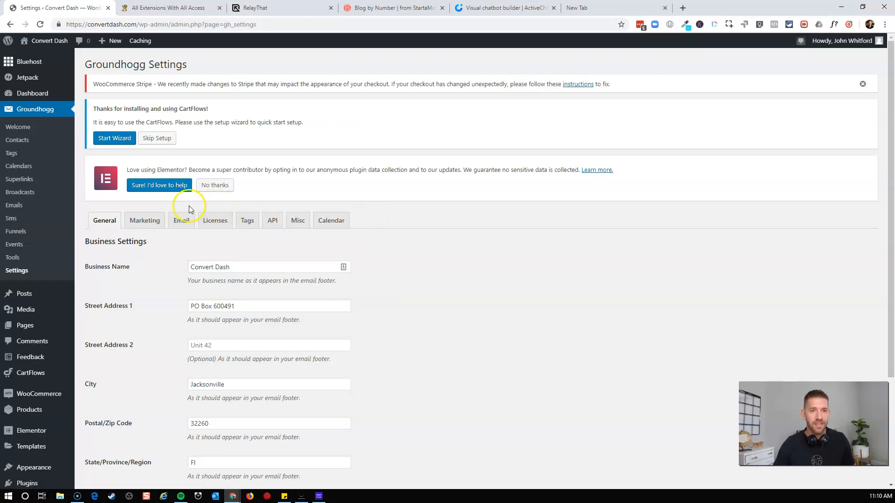
click(15, 231)
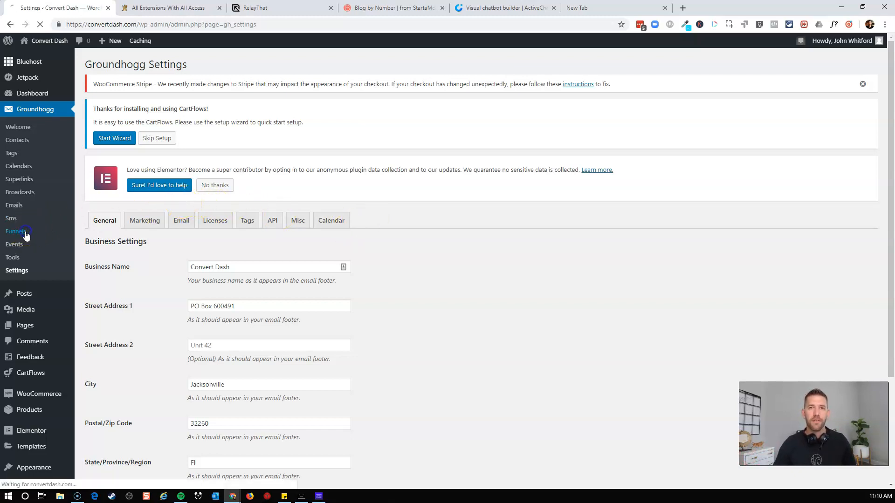
click(17, 231)
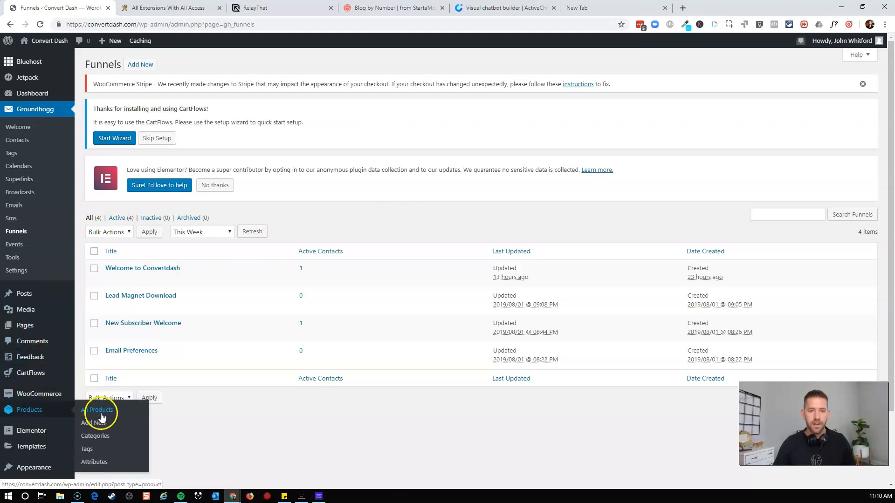
Create a new WooCommerce product titled Business Intensive
click(102, 410)
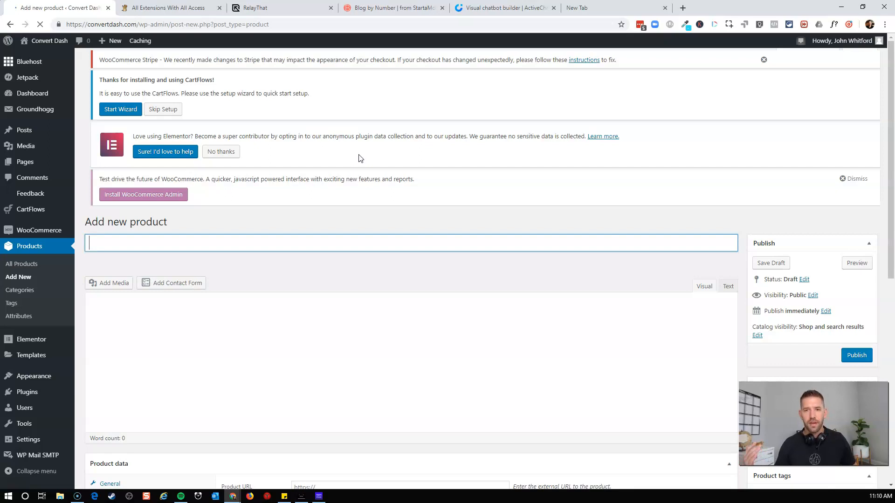
click(763, 59)
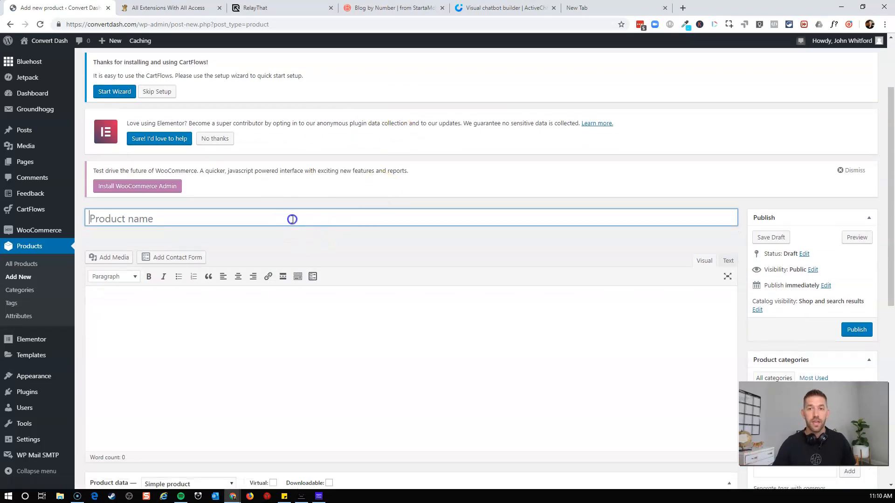
mouse_move(292, 218)
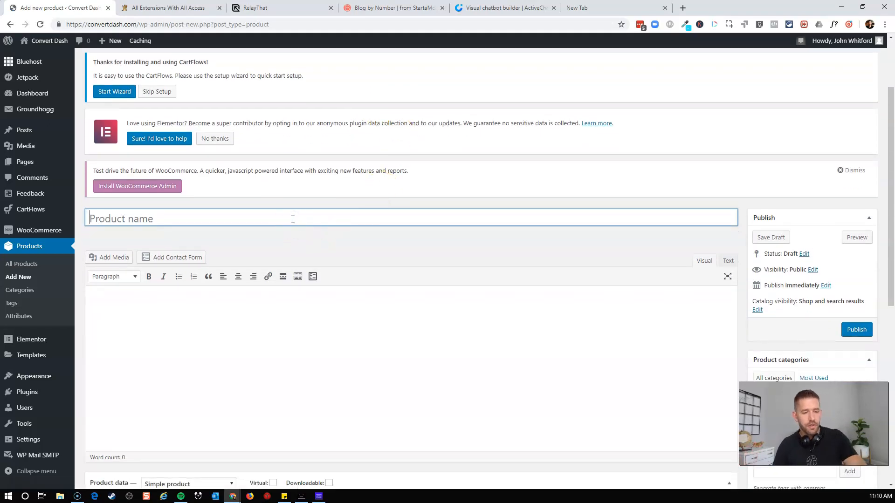
text(Bus)
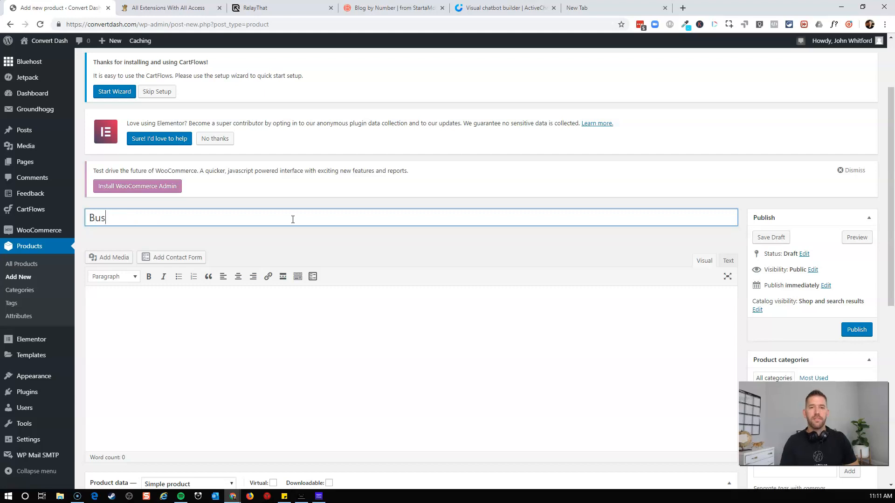
text(iness Intensive)
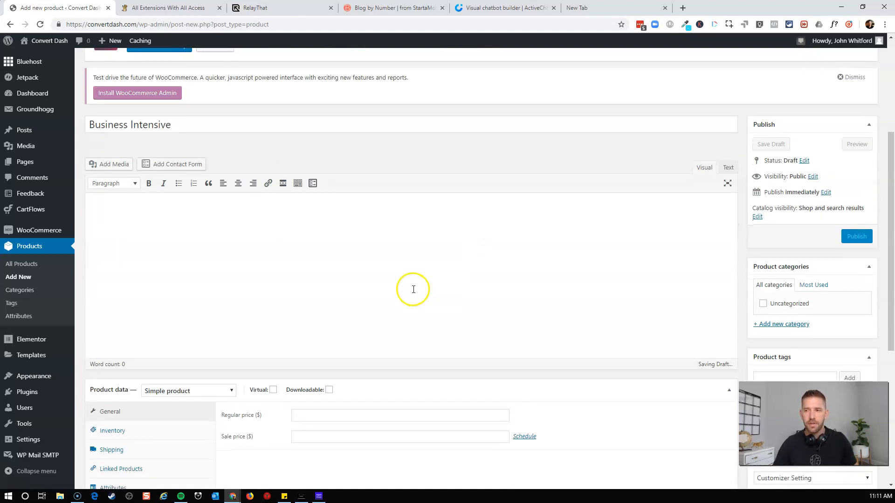
Price the product at $997, mark it as virtual and publish it
scroll(down, 3)
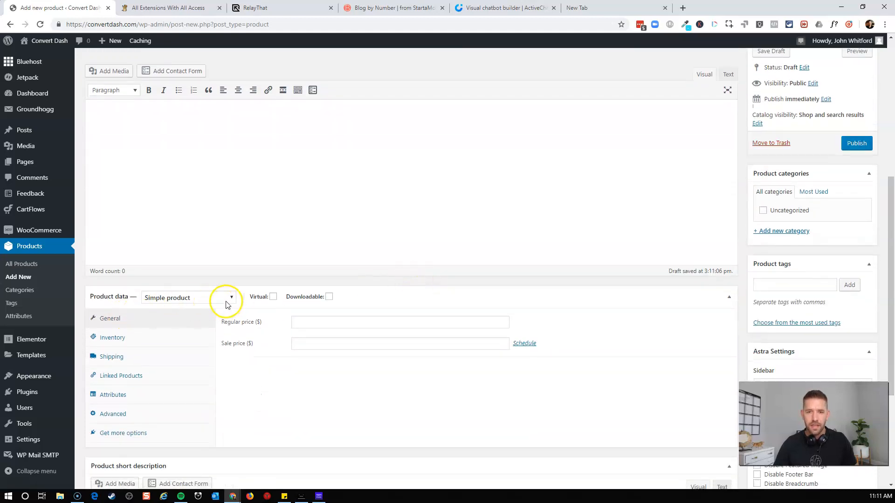
text(997)
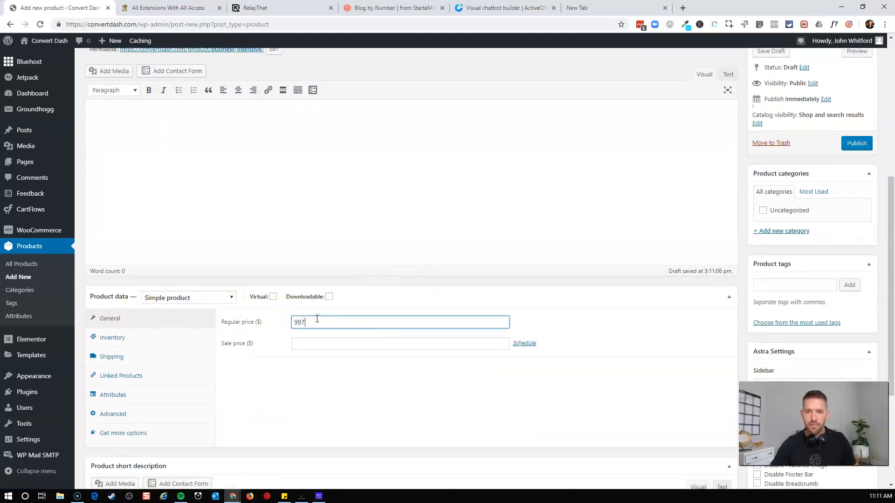
mouse_move(137, 413)
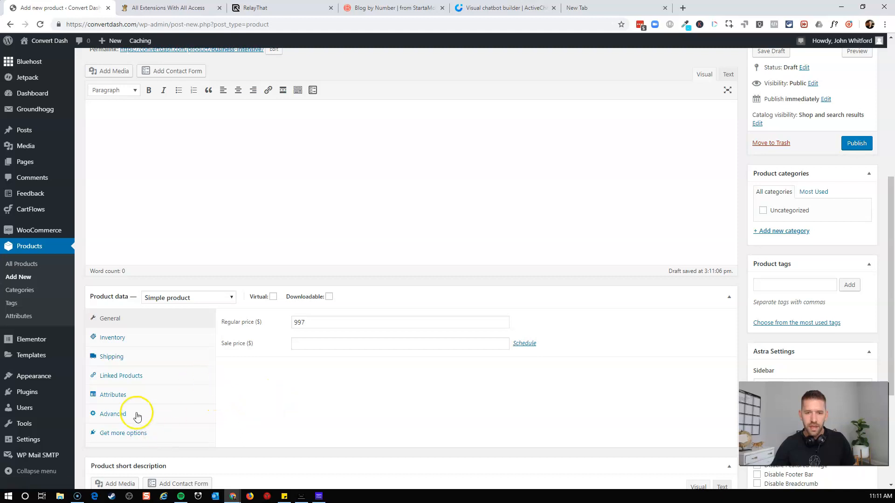
click(187, 297)
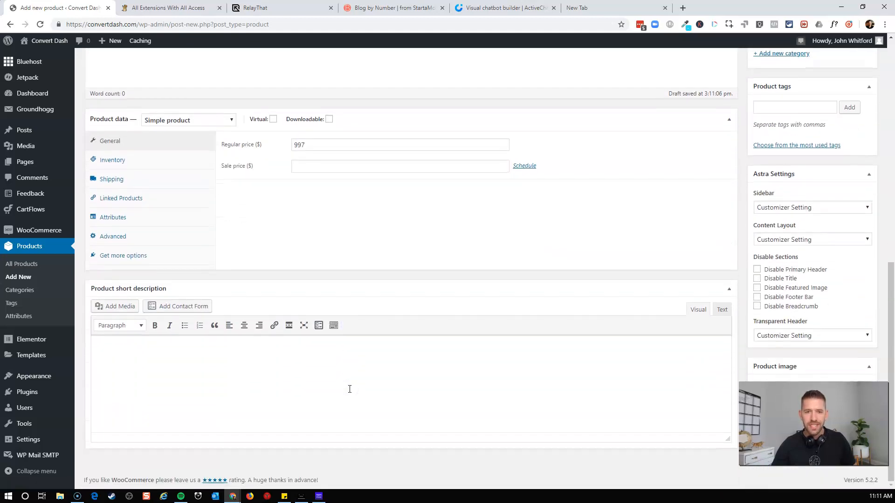
click(112, 236)
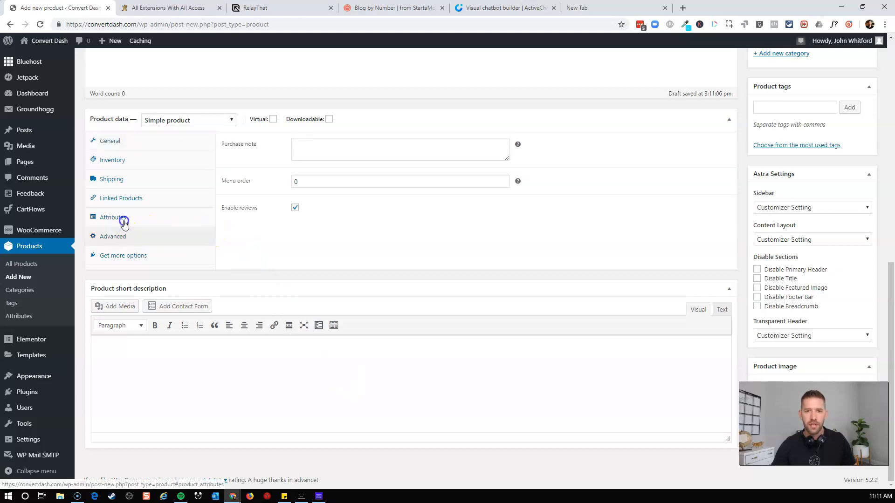
click(112, 179)
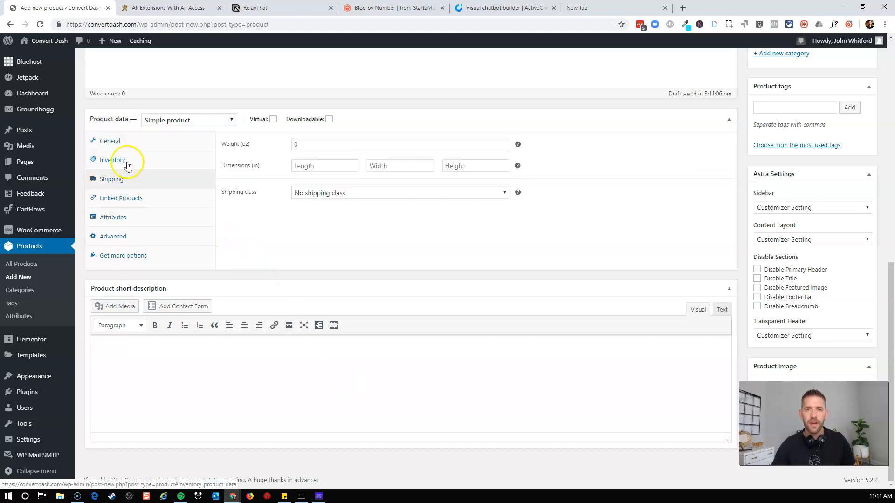
click(109, 141)
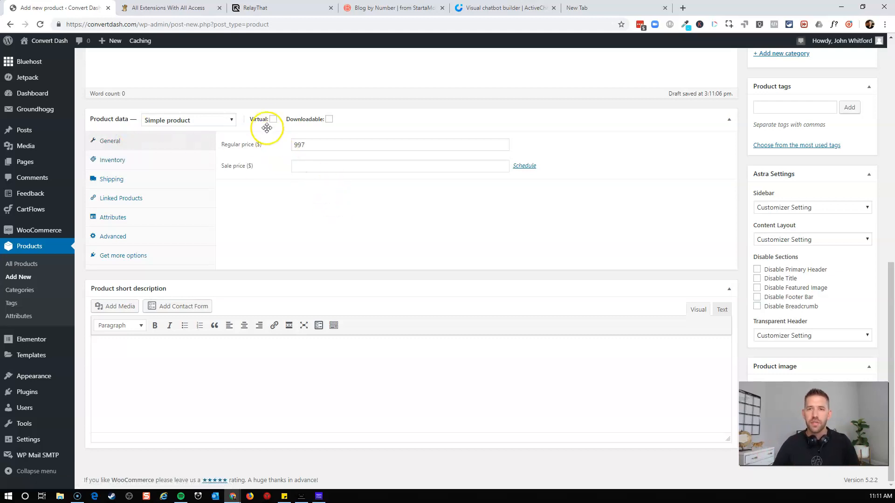
click(272, 119)
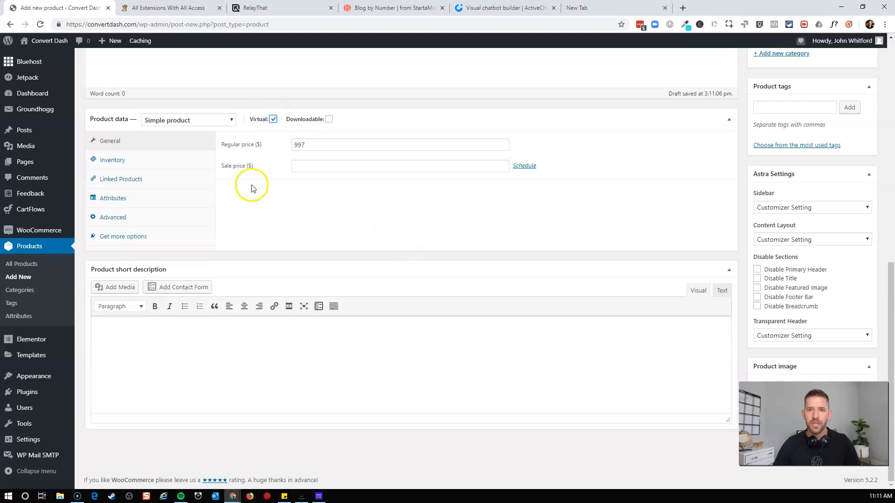
scroll(up, 3)
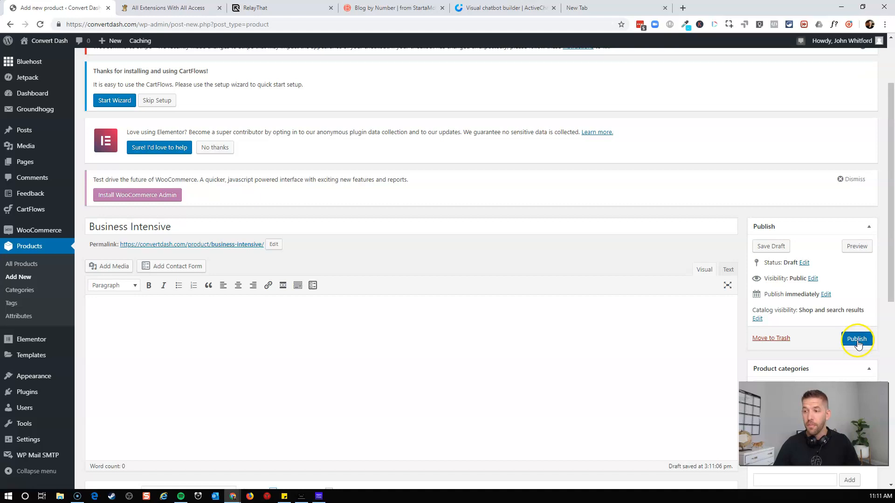
click(856, 339)
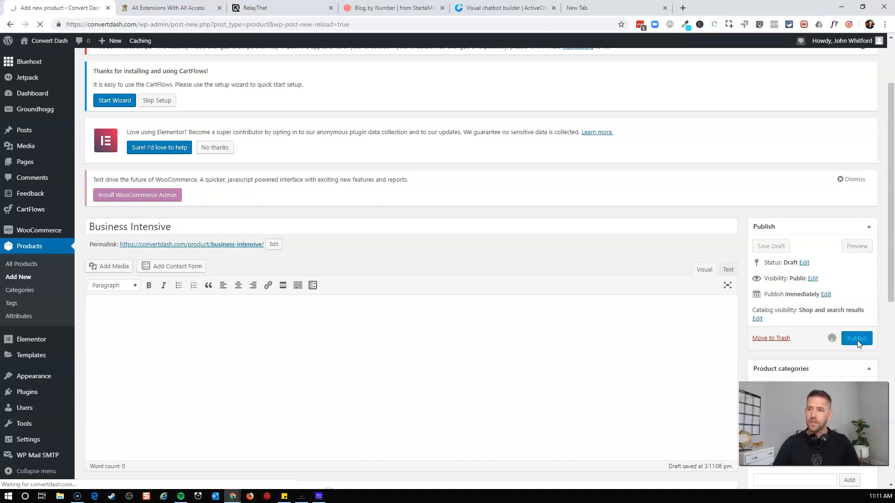
Publish the Business Intensive product and return to the Groundhogg Funnels list
click(856, 337)
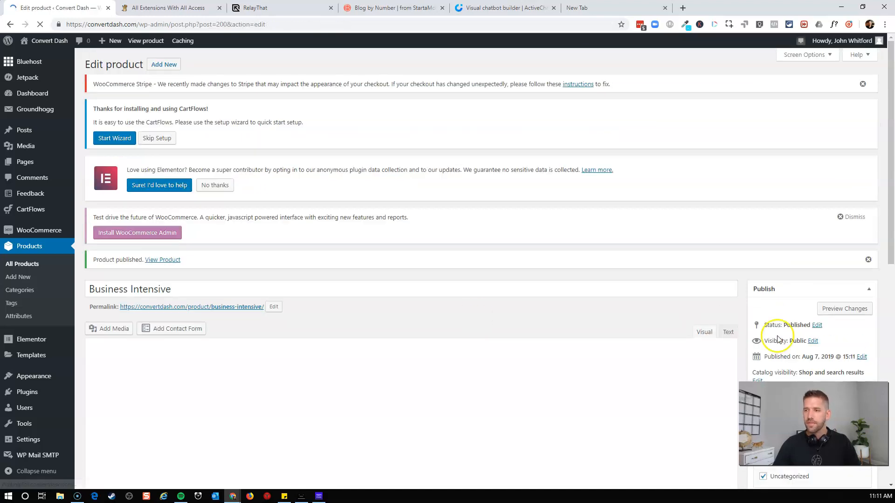
right_click(315, 285)
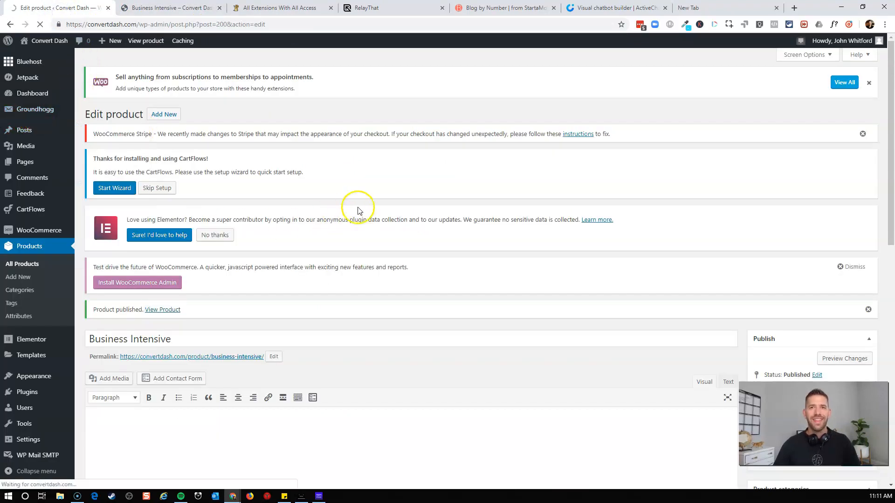
click(35, 109)
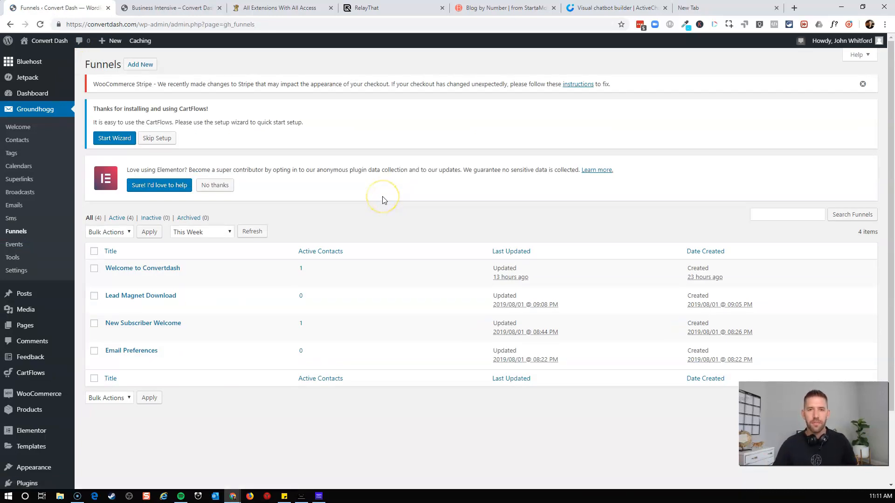
mouse_move(140, 64)
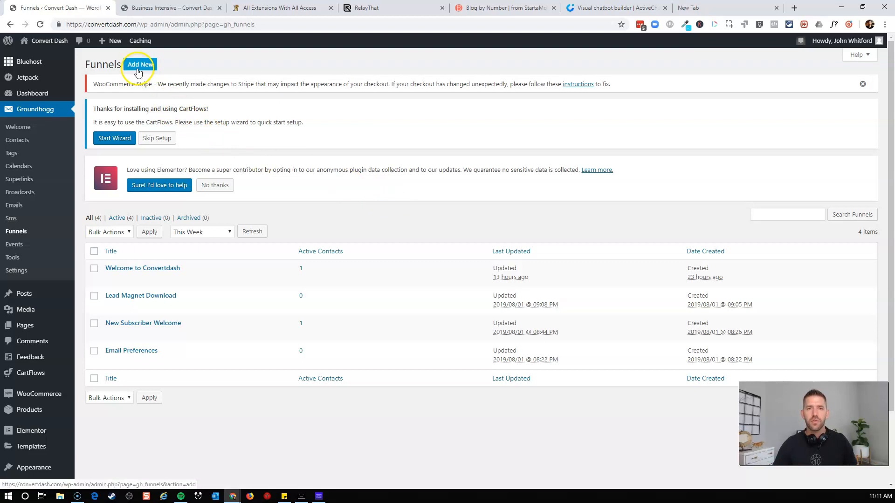
Add a new funnel and choose the Start From Scratch template
click(140, 64)
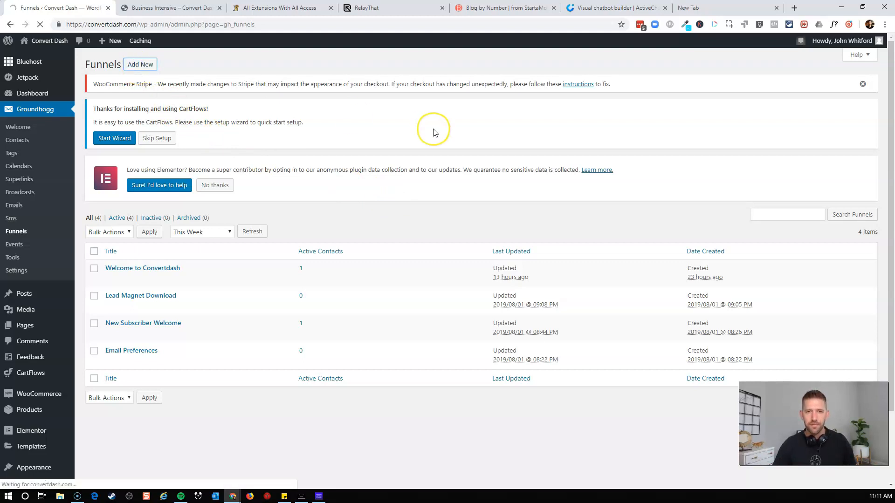
click(139, 64)
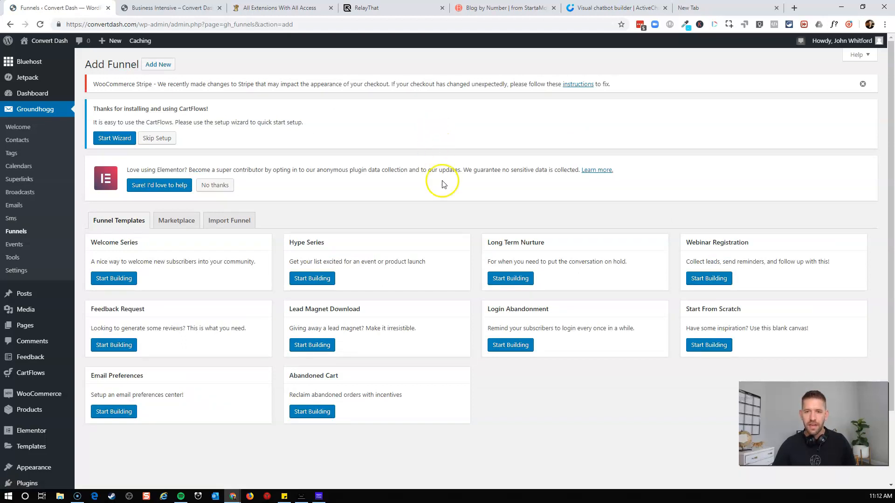
mouse_move(178, 243)
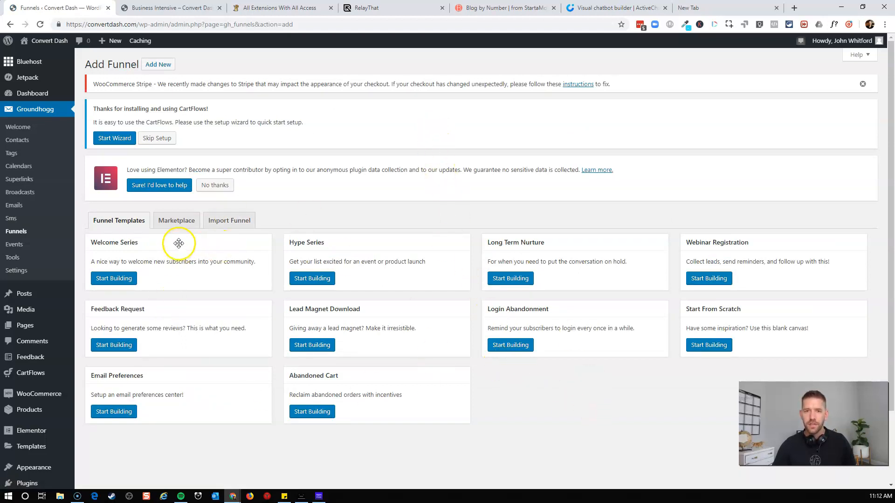
mouse_move(489, 391)
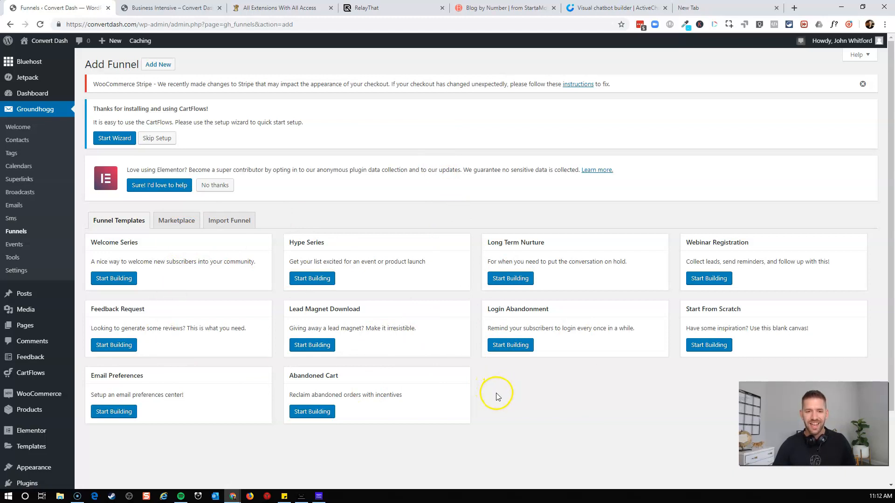
mouse_move(504, 398)
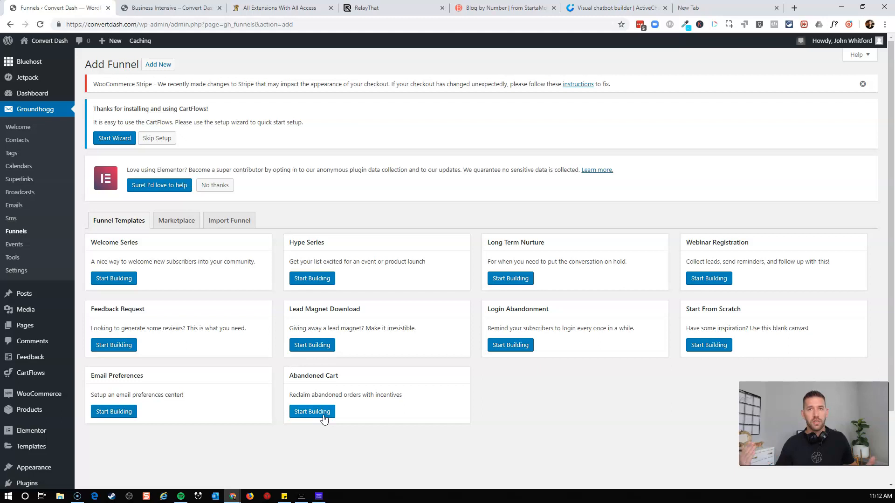
mouse_move(257, 221)
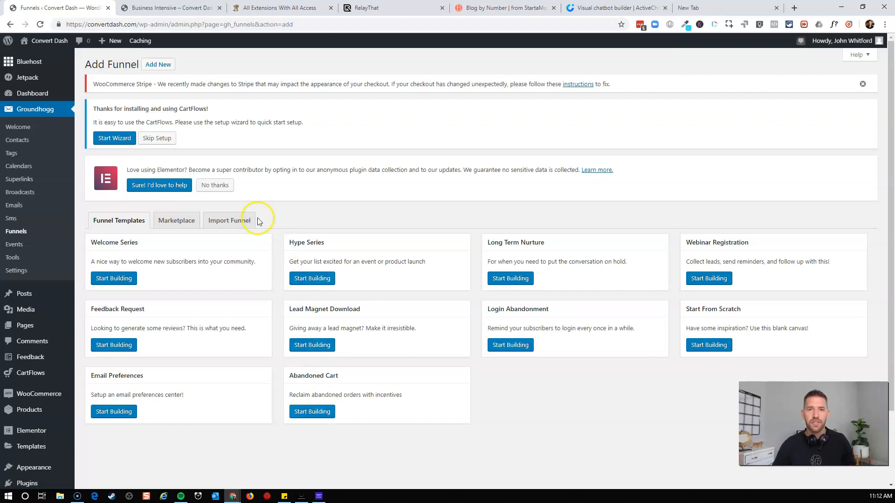
click(158, 64)
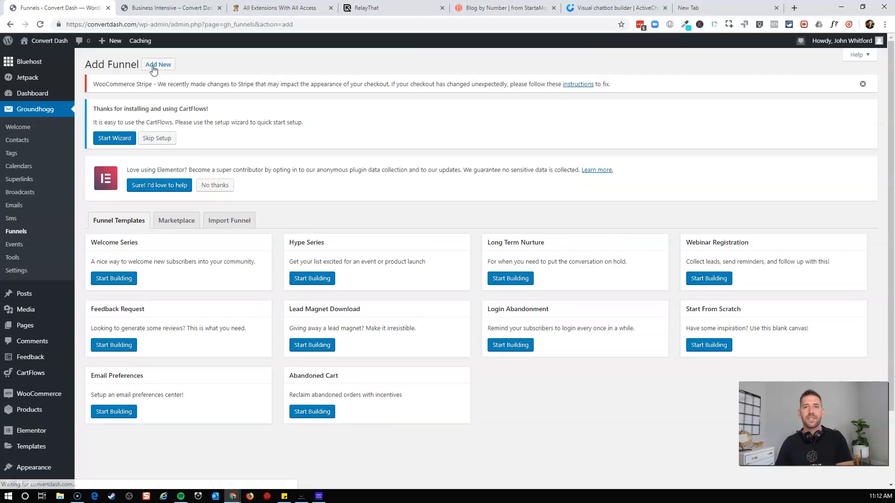
mouse_move(198, 107)
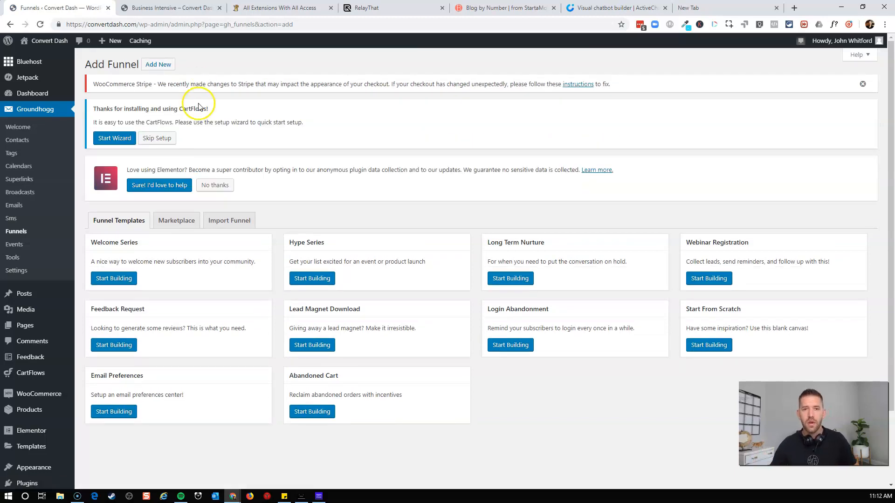
mouse_move(189, 91)
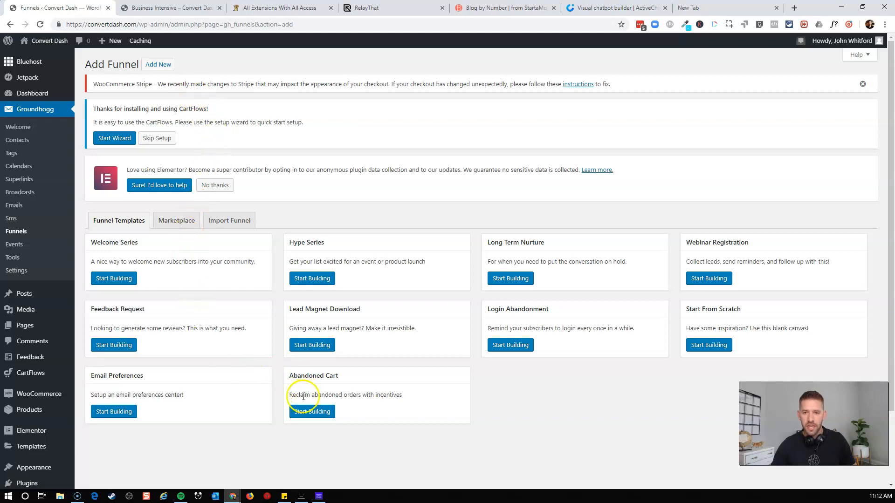
click(708, 345)
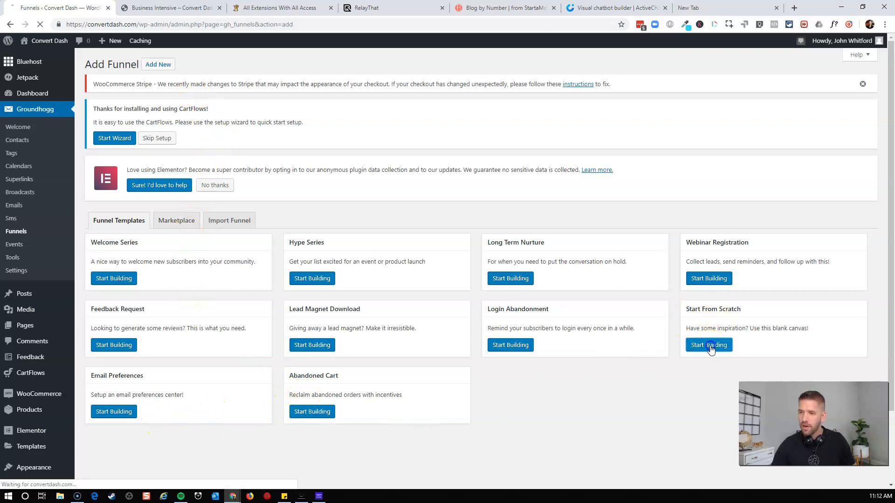
Add a Product Purchased benchmark at the top of the blank funnel
click(709, 345)
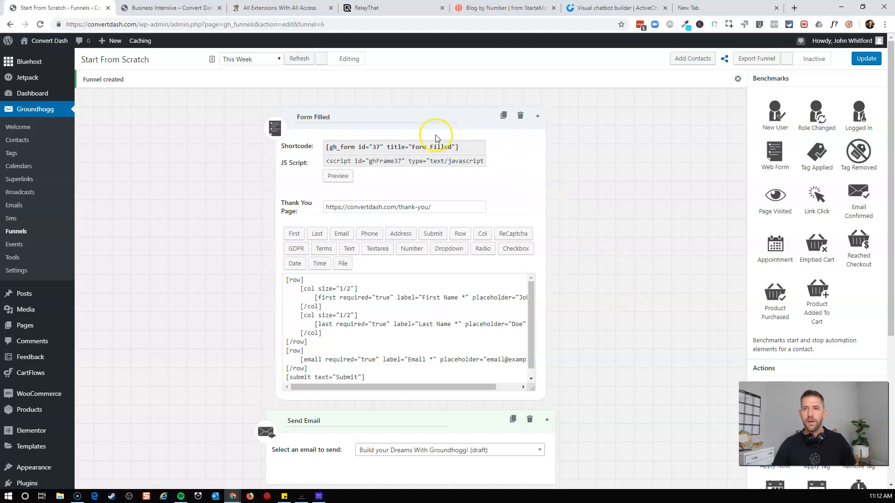
scroll(down, 3)
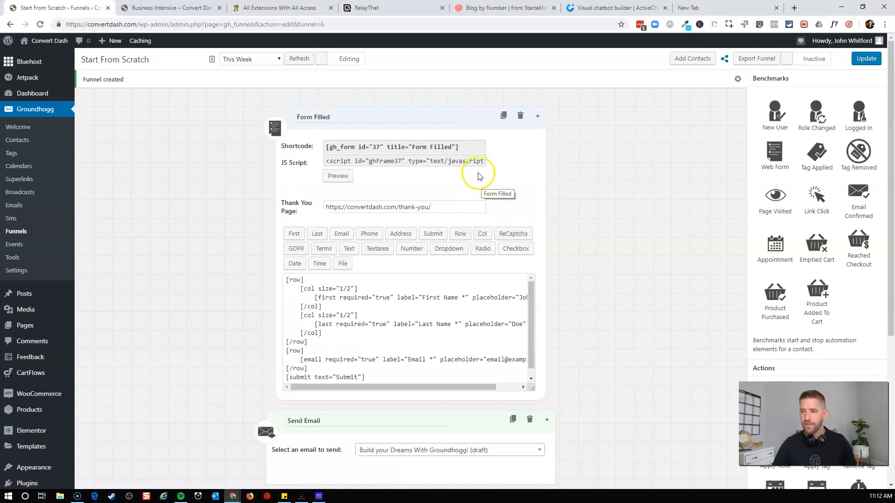
mouse_move(588, 194)
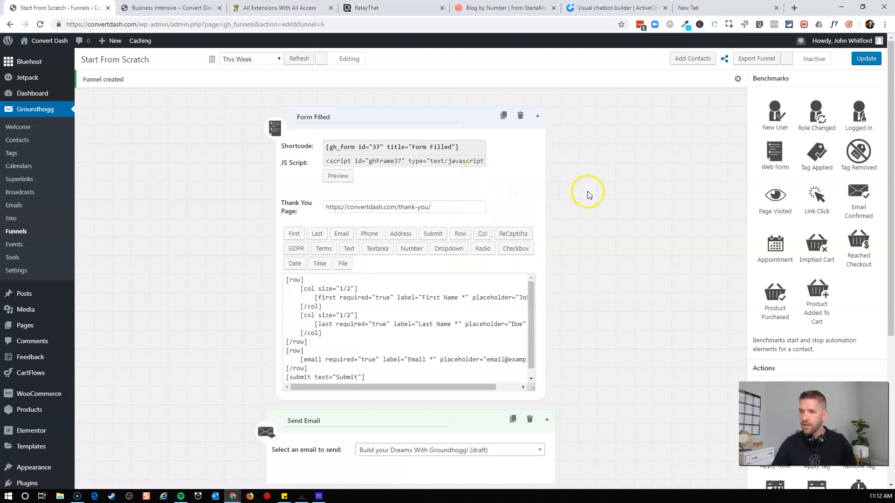
mouse_move(816, 249)
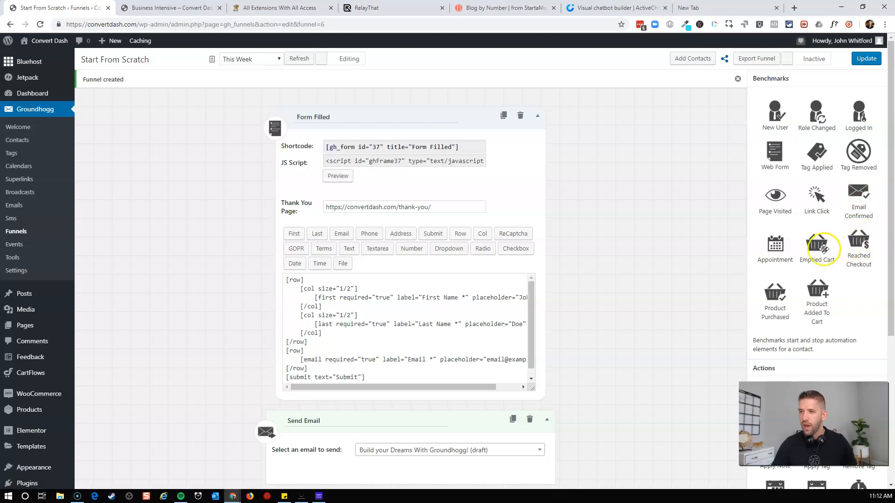
mouse_move(774, 292)
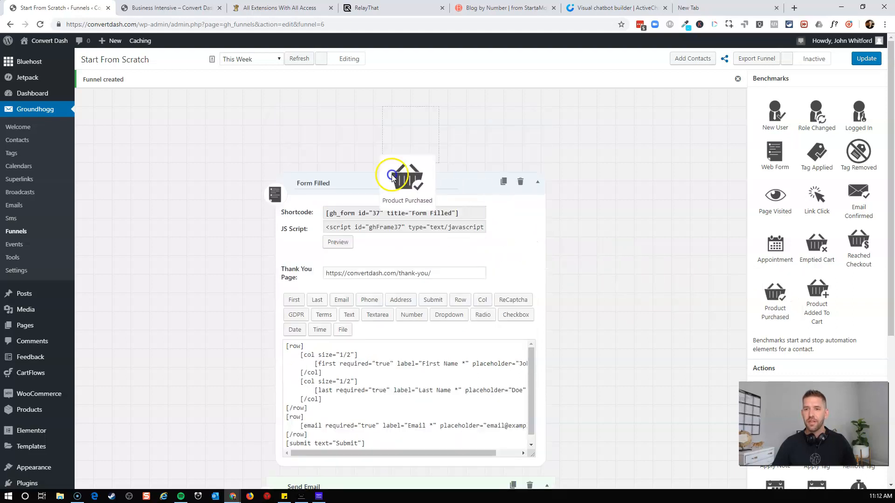
click(406, 177)
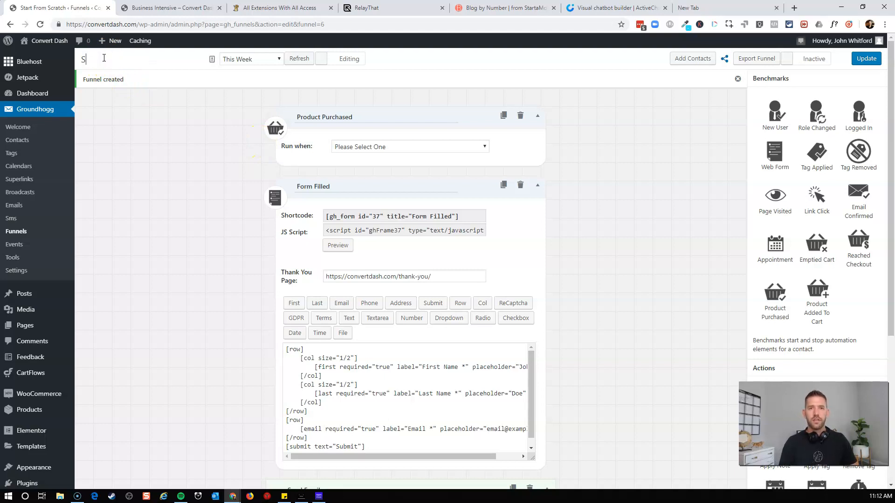
Title the funnel Business Intensive Follow Up and trigger the benchmark on the Business Intensive product
text(Business Intensive Follow Up)
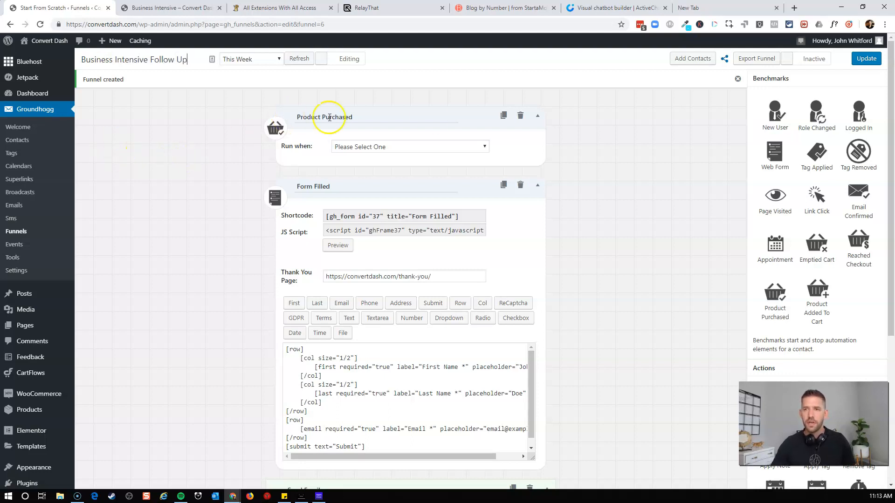
mouse_move(364, 148)
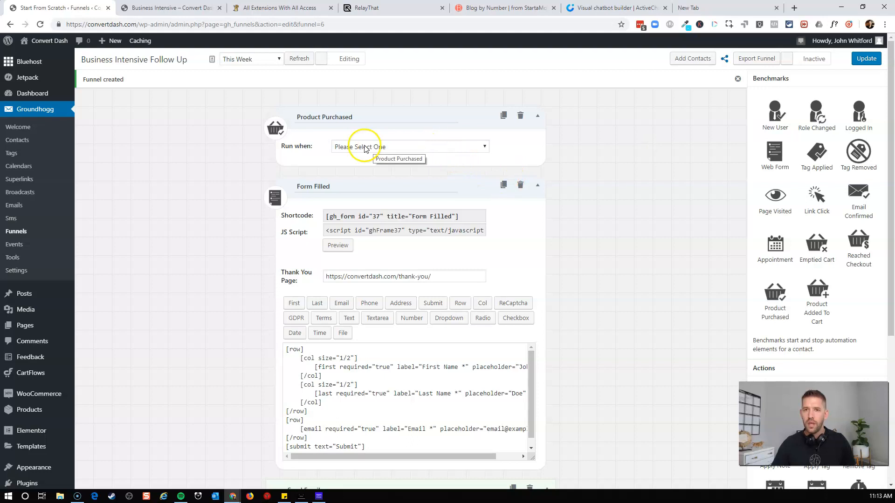
click(409, 147)
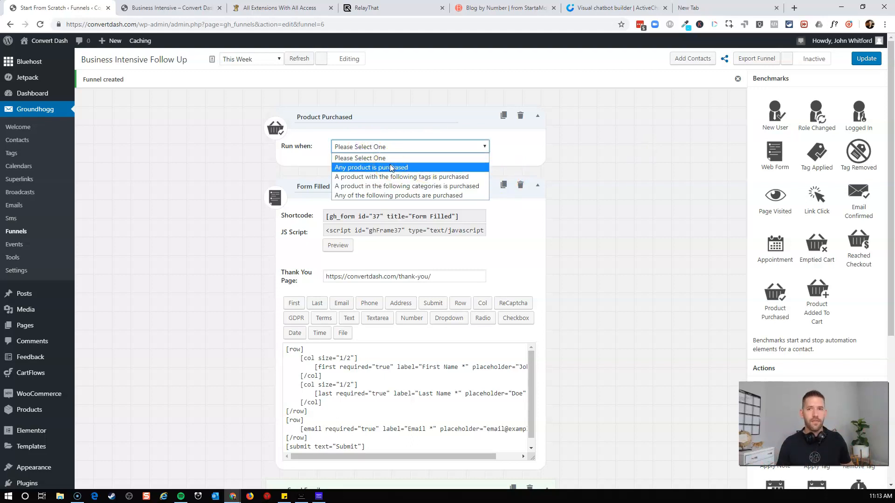
mouse_move(381, 176)
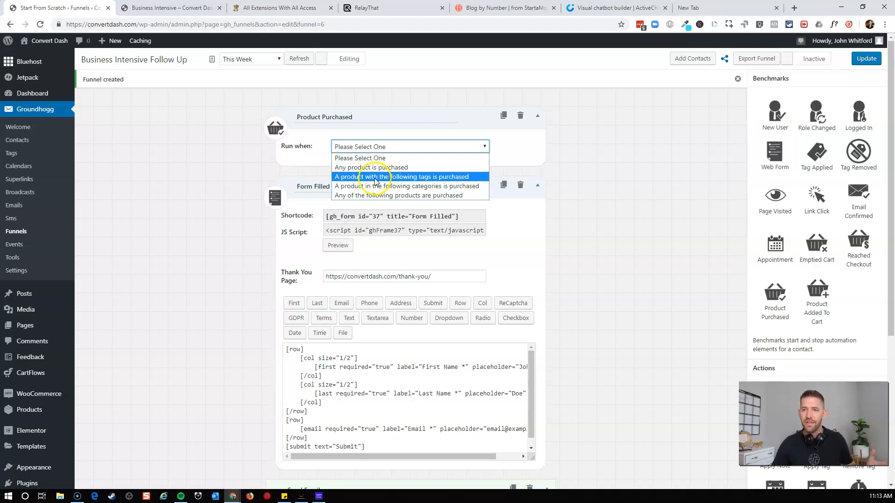
mouse_move(383, 195)
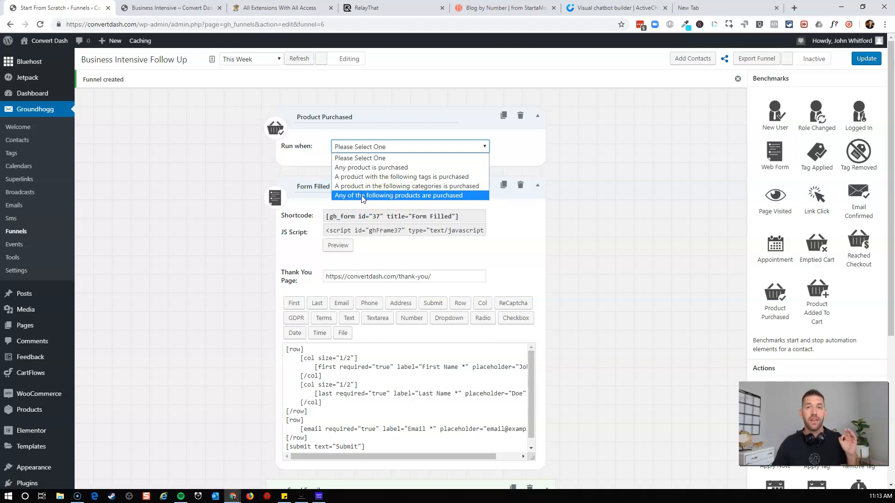
click(399, 195)
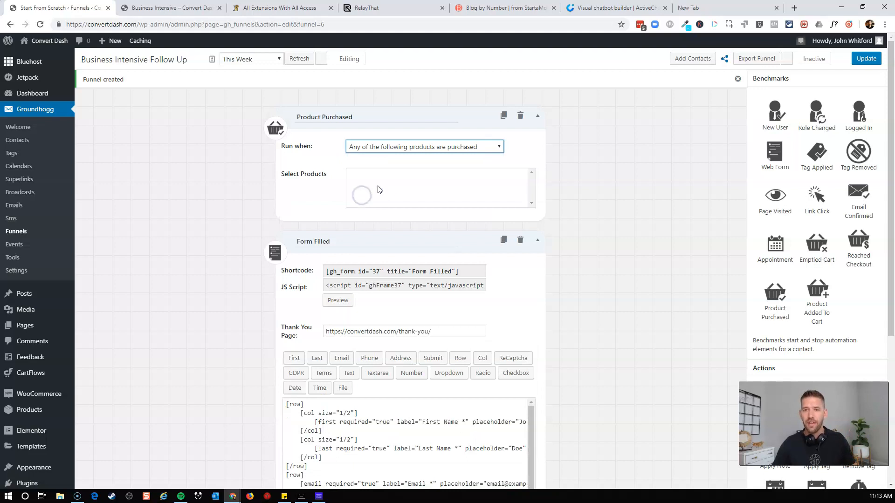
click(380, 187)
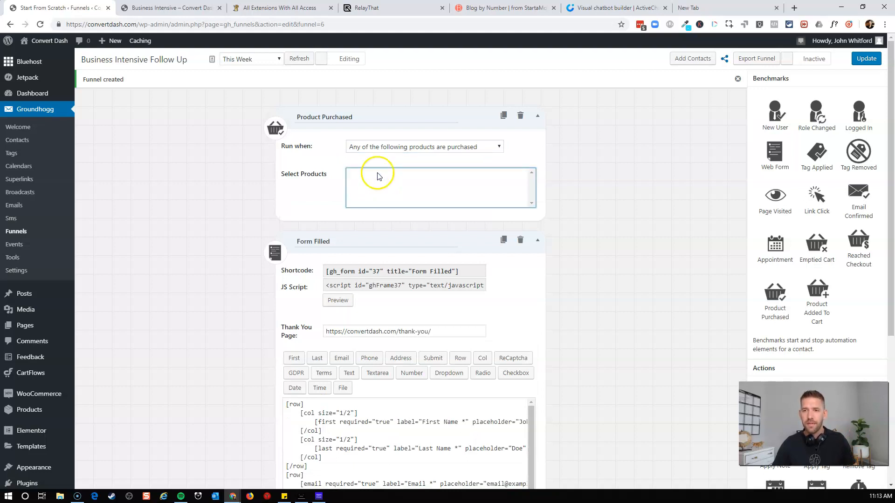
click(434, 157)
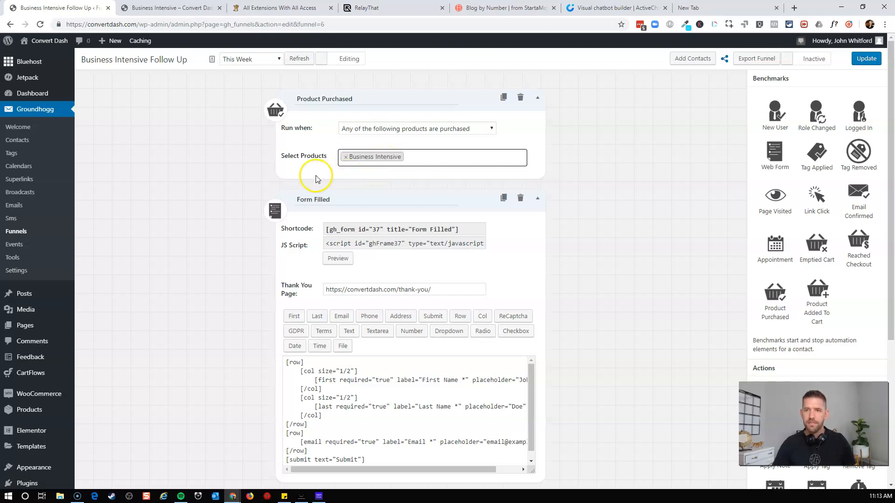
mouse_move(452, 144)
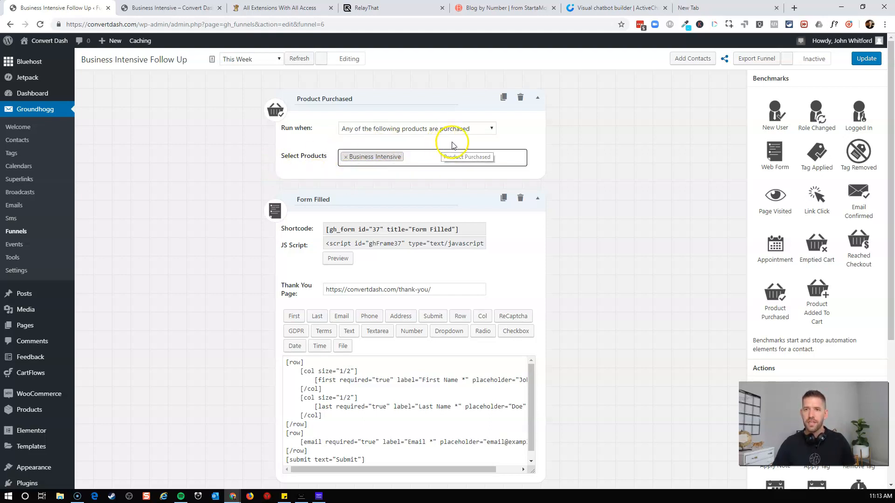
mouse_move(445, 262)
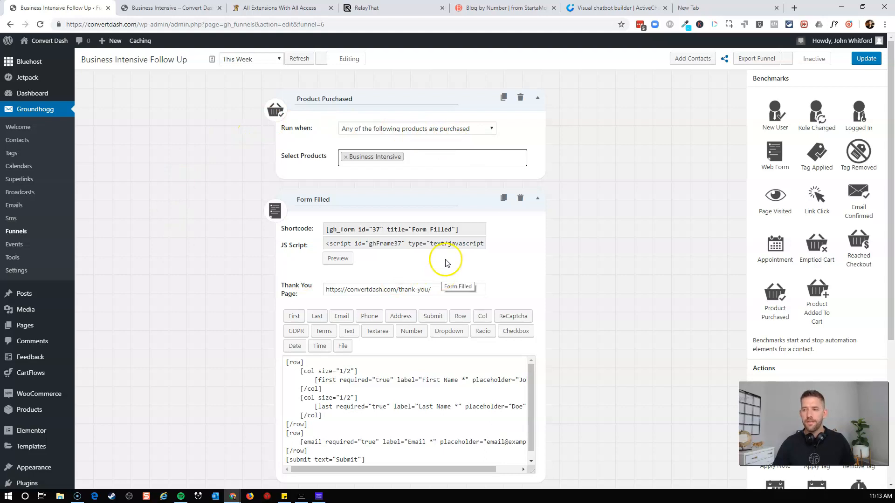
mouse_move(519, 198)
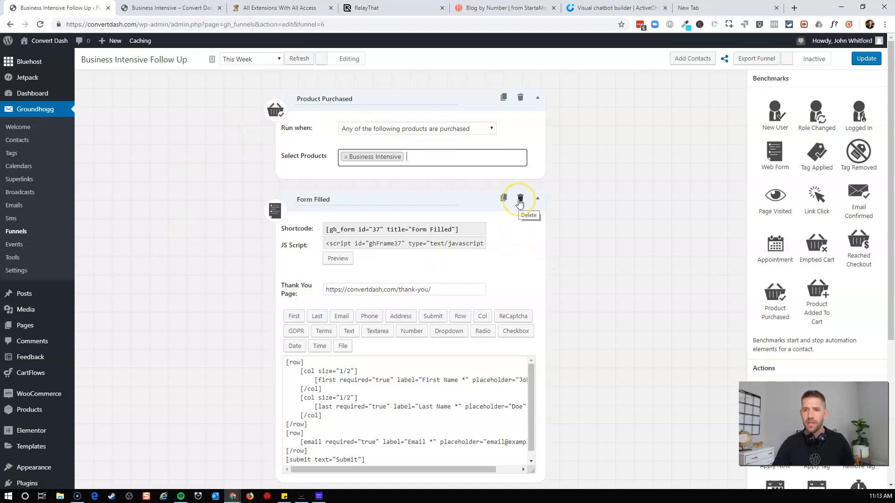
Delete the Form Filled step and rename the purchase benchmark 'Purchase Business Intensive'
click(520, 197)
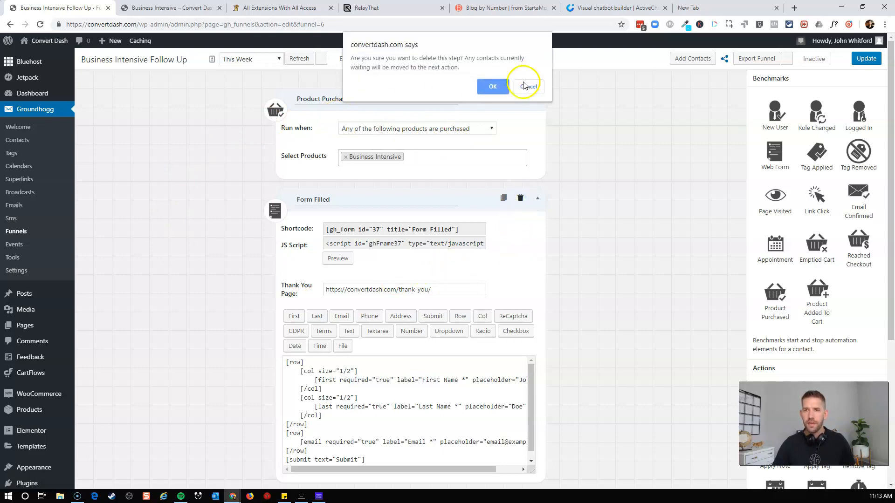
click(526, 86)
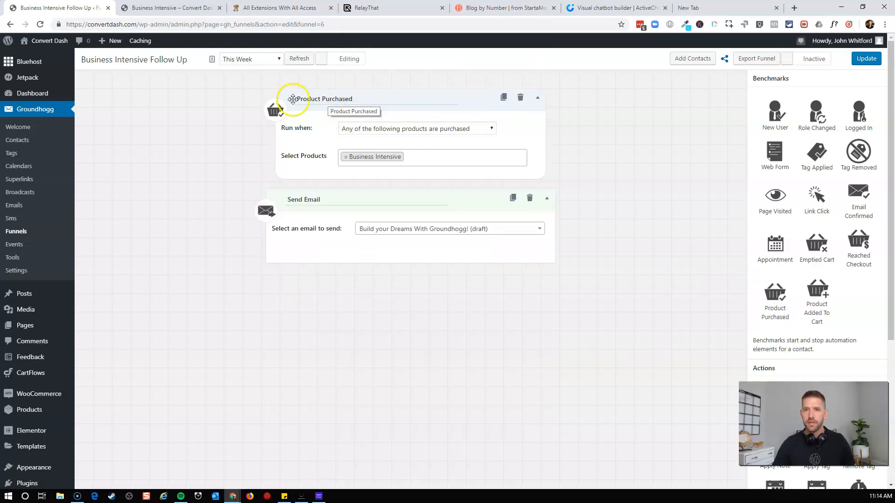
double_click(324, 98)
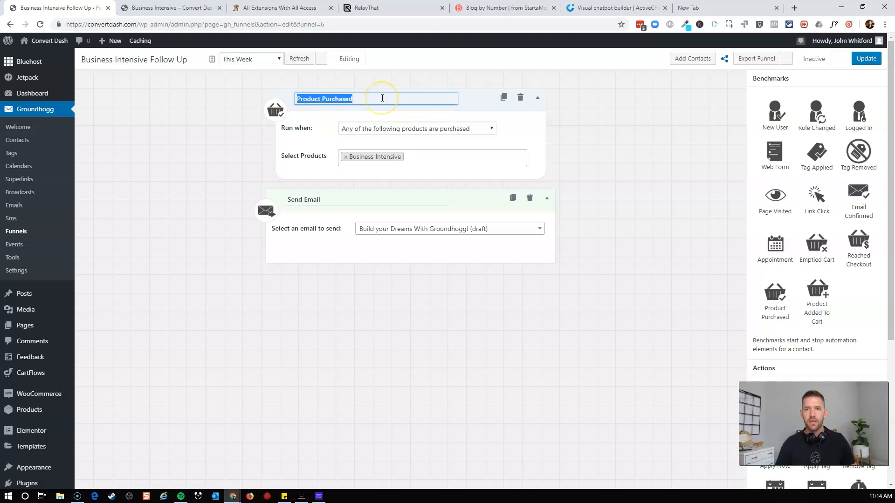
text(Purchase)
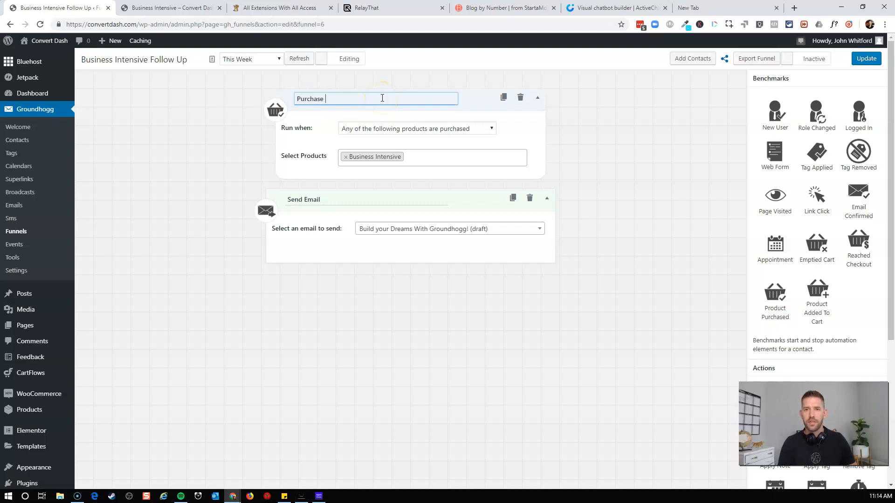
text(Business)
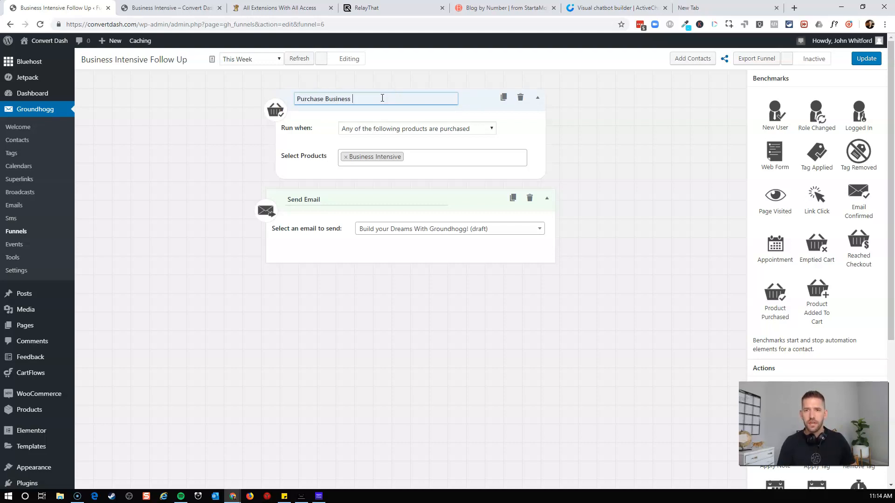
text(Intensive)
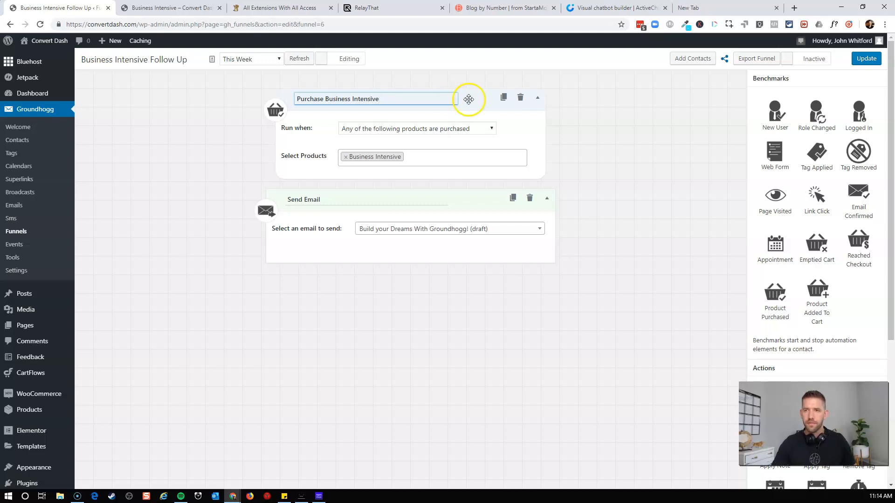
mouse_move(394, 109)
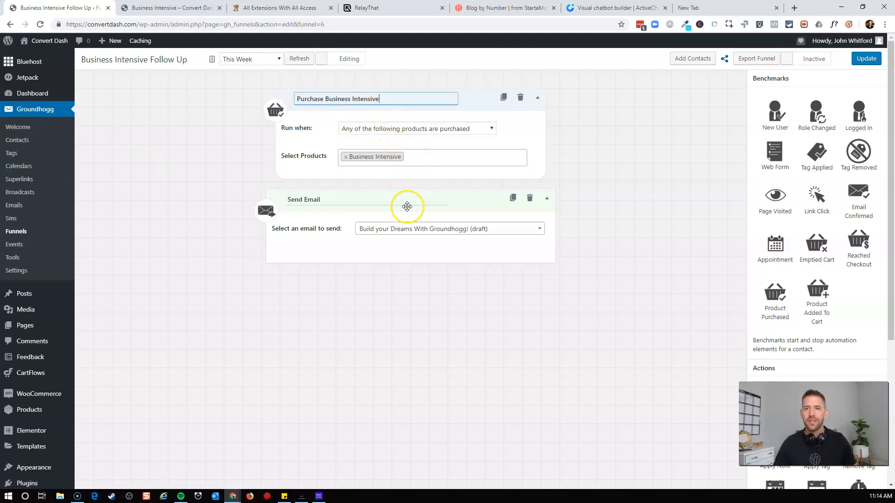
mouse_move(407, 207)
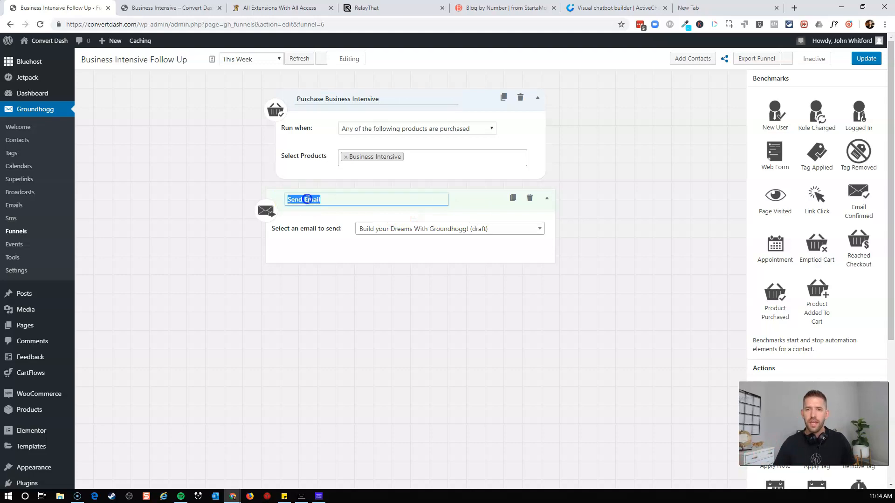
Rename the Send Email step 'Thank You Email + Schedule Link'
text(Tha)
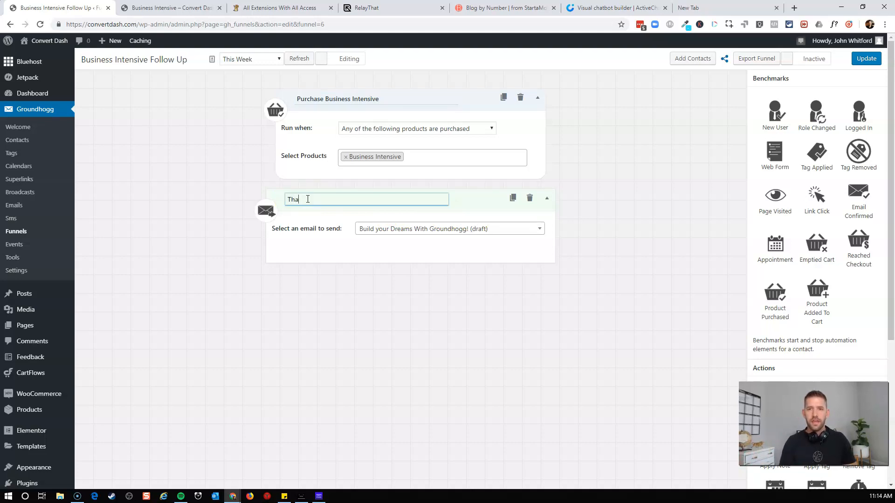
text(nk You Email +)
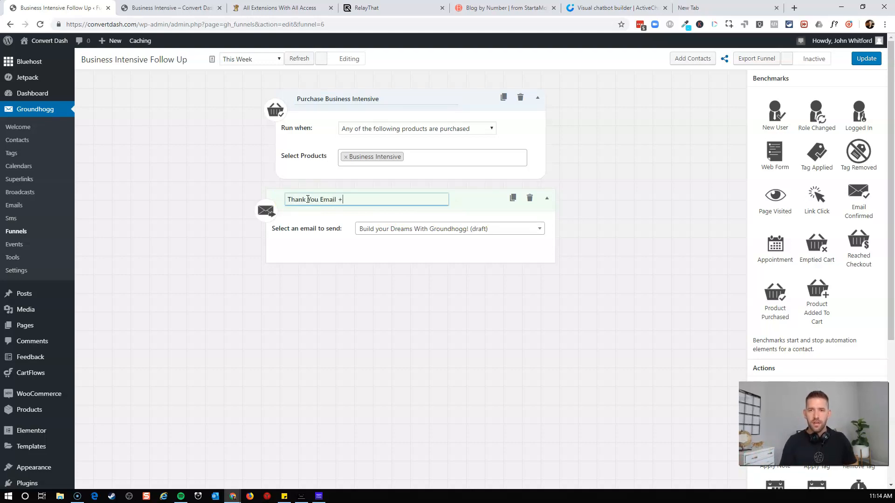
text(Schedule Link)
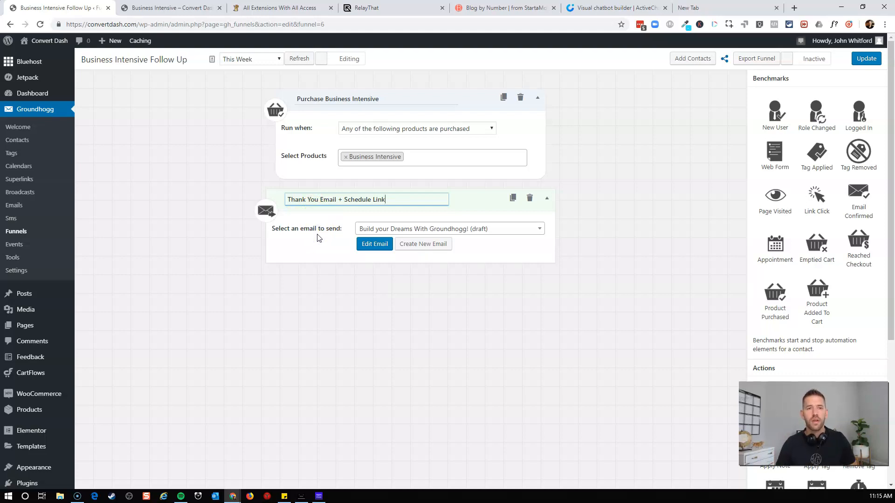
mouse_move(19, 166)
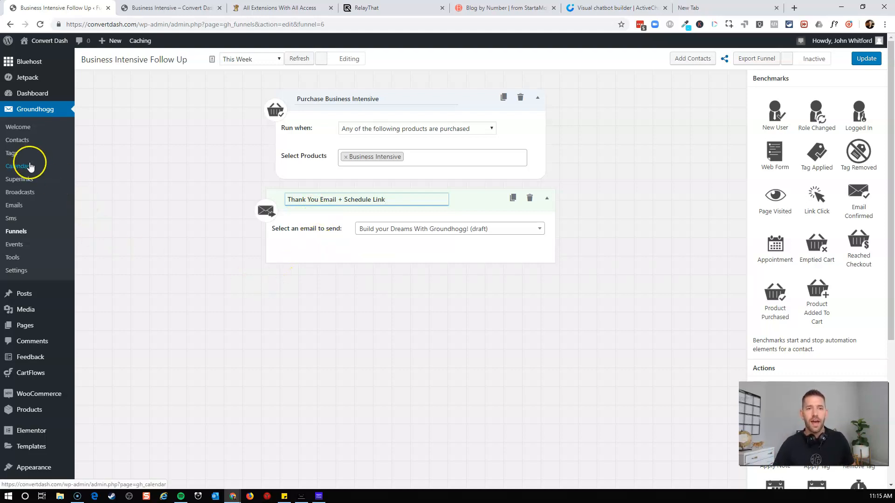
mouse_move(28, 166)
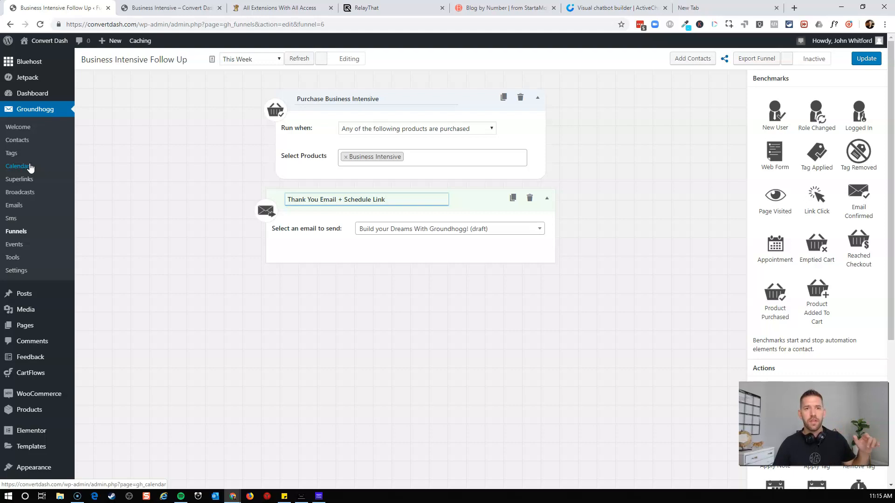
click(366, 199)
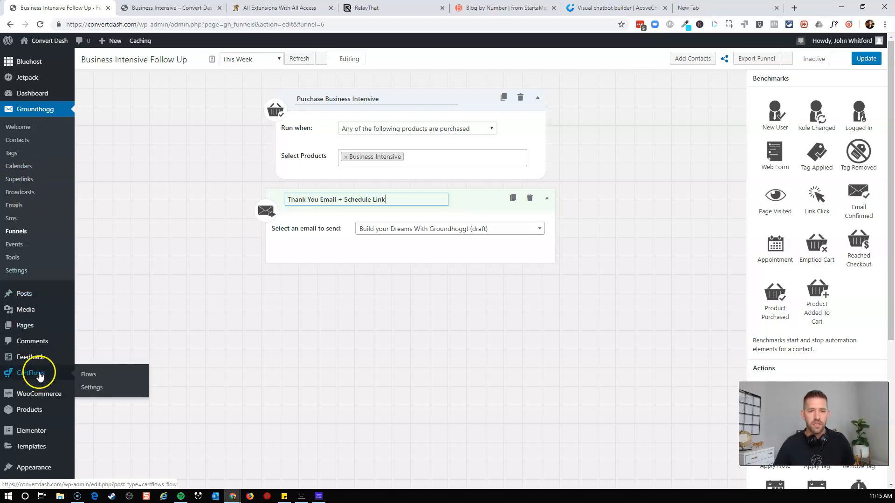
Go to CartFlows Flows and open the 'Sign up for Discovery Call' flow
click(88, 374)
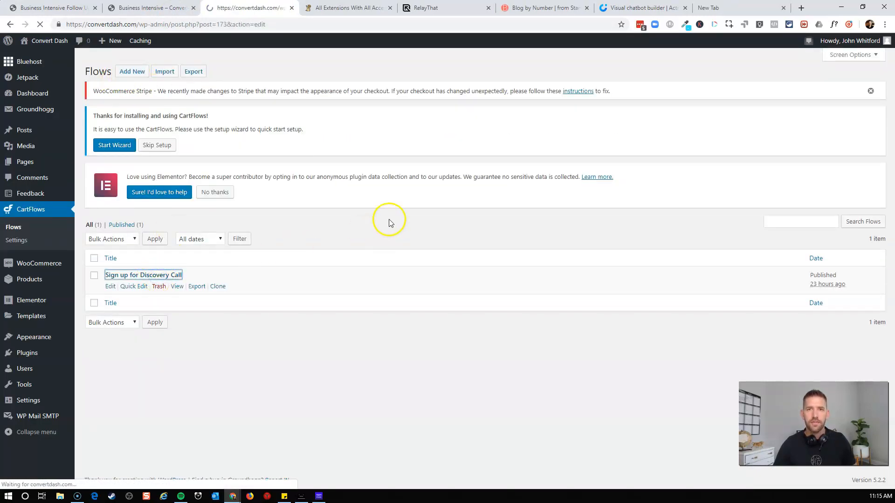
click(142, 274)
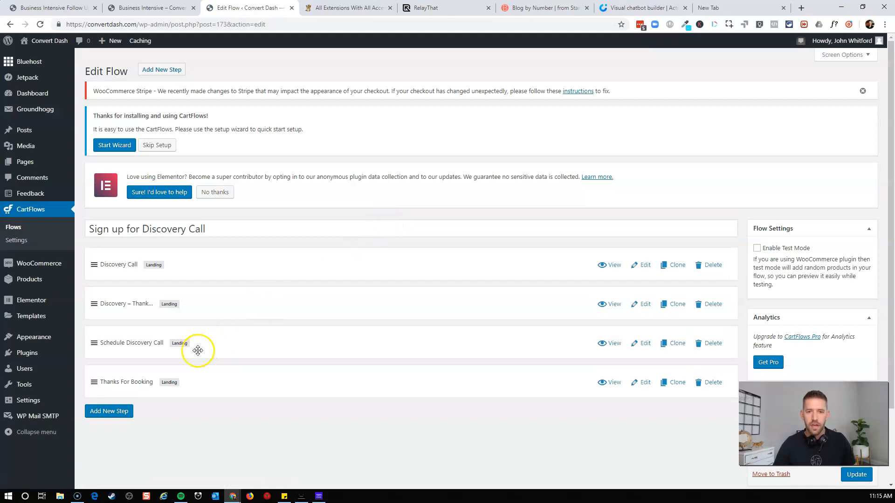
mouse_move(615, 343)
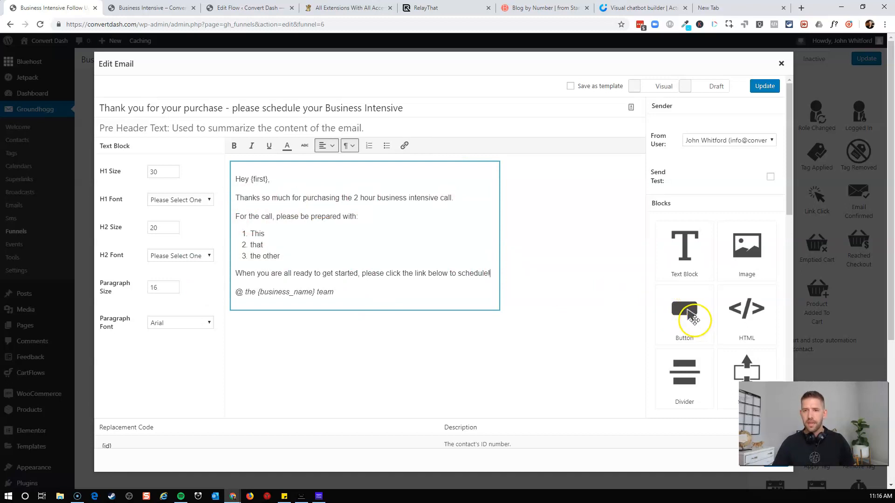
Add a button below the email text labelled 'Schedule Now →' and set its link
click(683, 311)
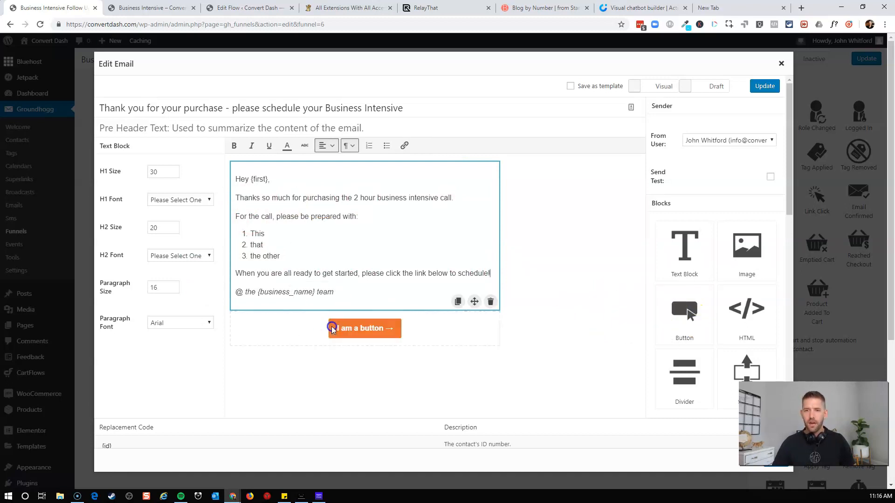
click(363, 328)
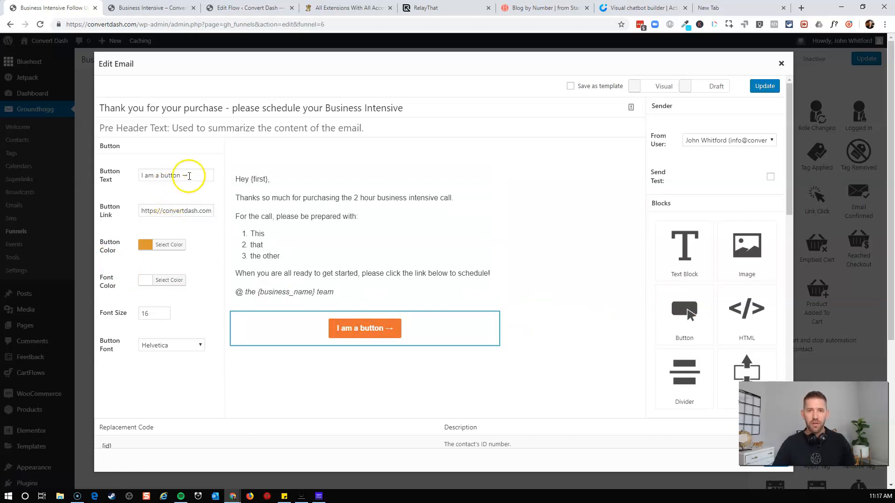
triple_click(175, 175)
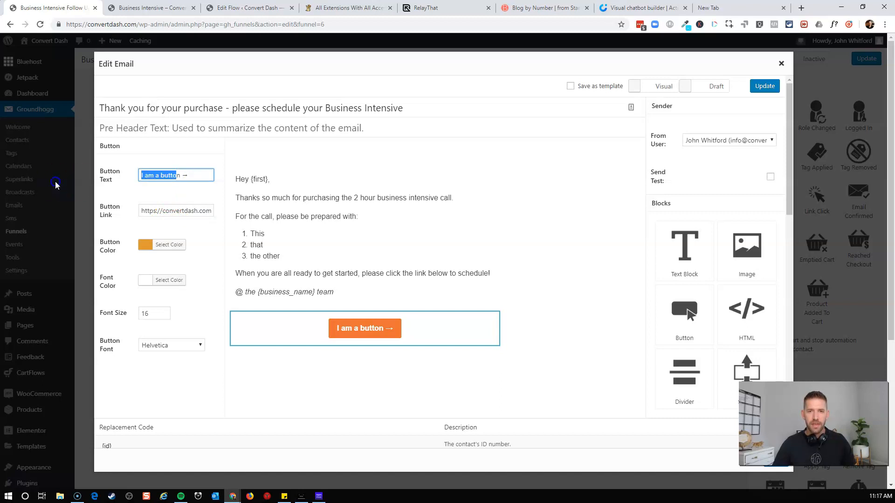
text(Schedule Now →)
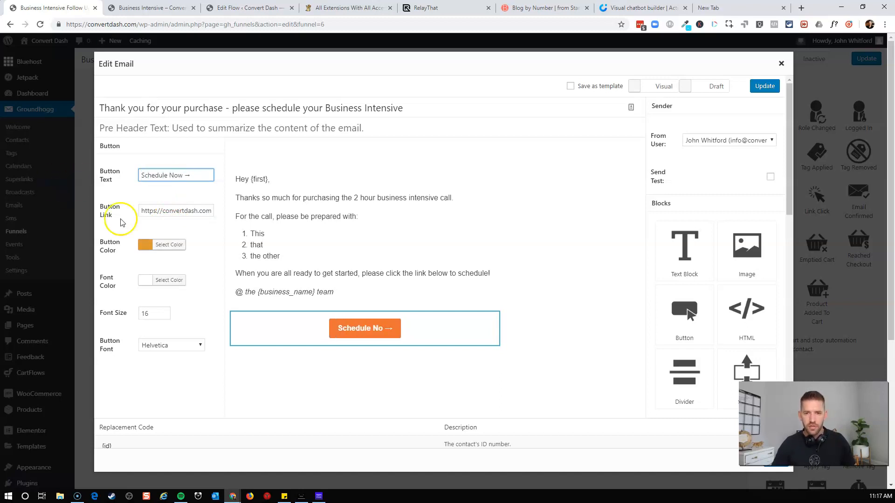
click(364, 228)
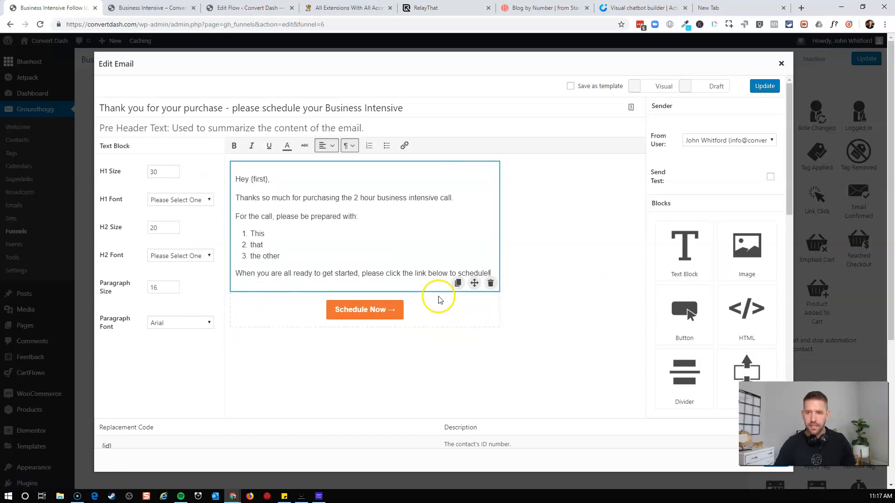
mouse_move(725, 182)
text(@ the {business_name} team)
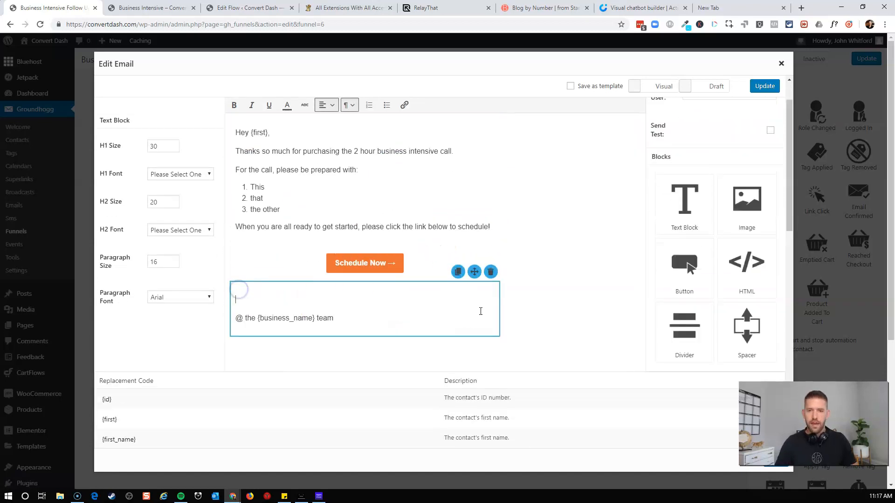
Add the sign-off 'Can't wait to talk to you soon!', mark the email Ready and update it
text(Can't wait to talk to you soon!)
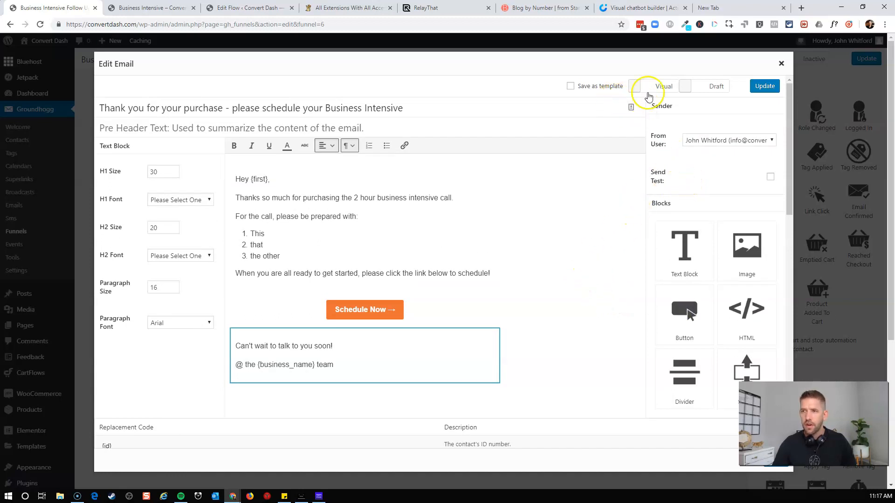
click(684, 86)
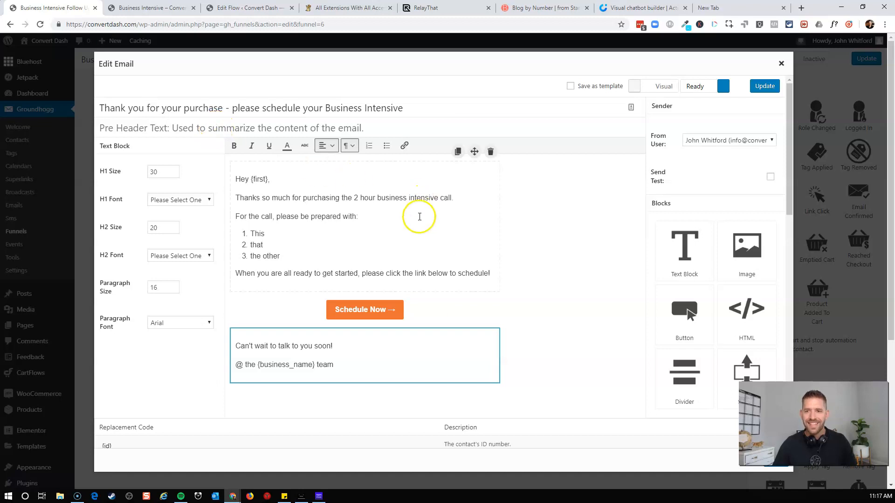
click(763, 86)
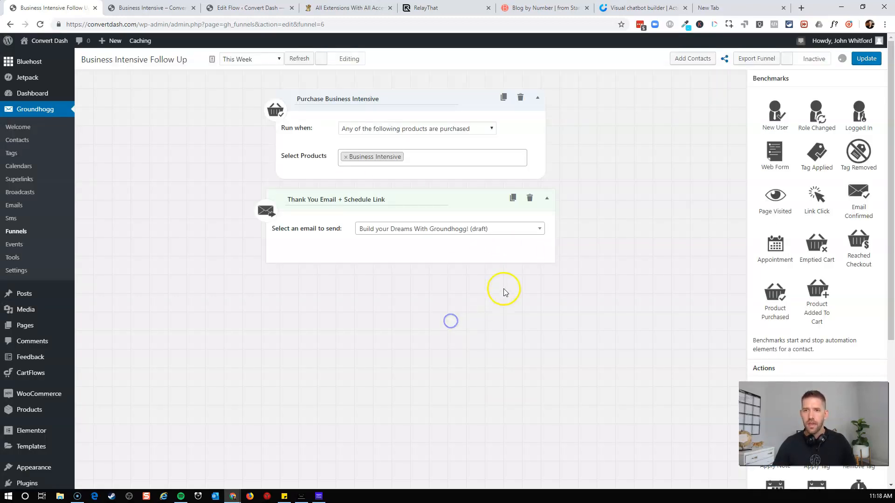
Save the funnel and scroll the Benchmarks panel down to the Appointment benchmark
click(865, 59)
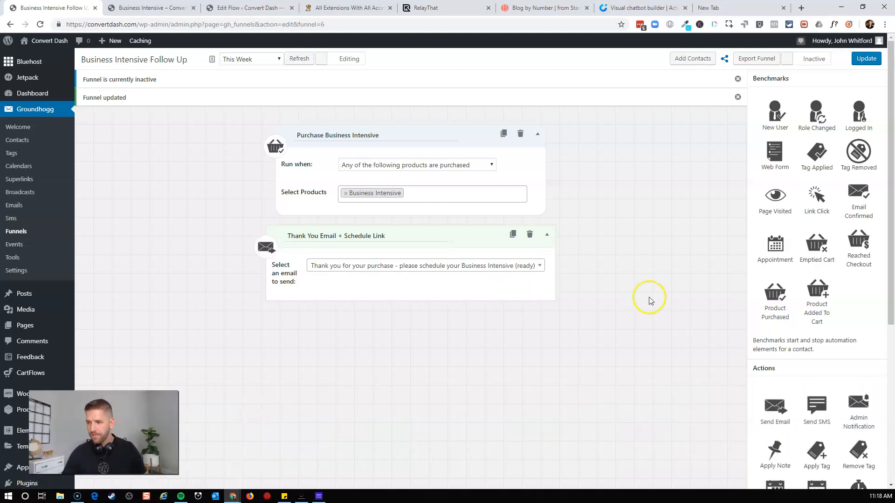
scroll(down, 3)
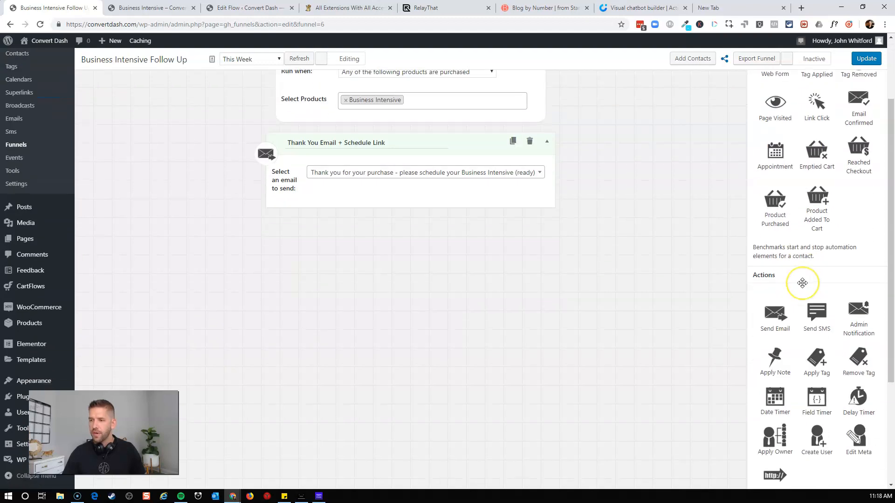
scroll(down, 3)
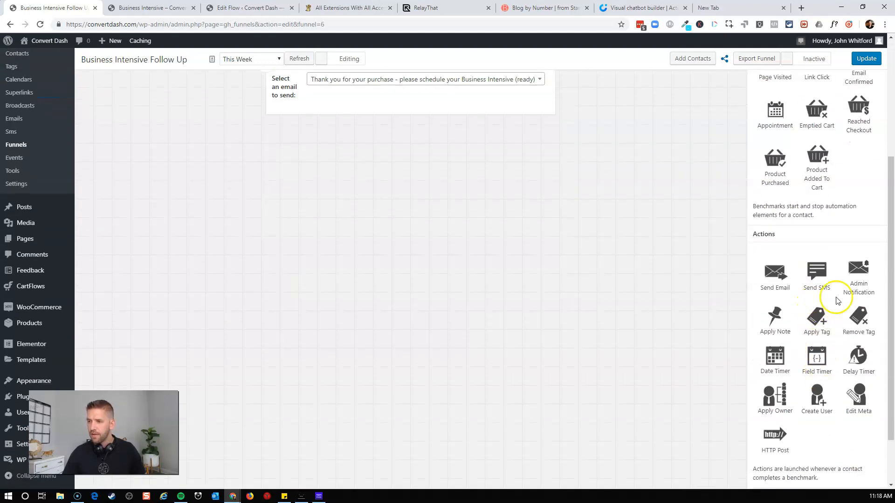
mouse_move(857, 356)
text(1)
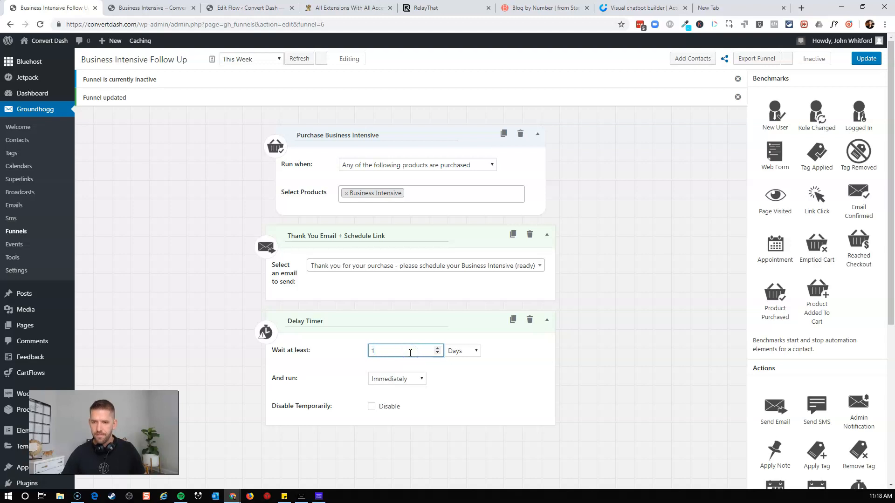
mouse_move(449, 327)
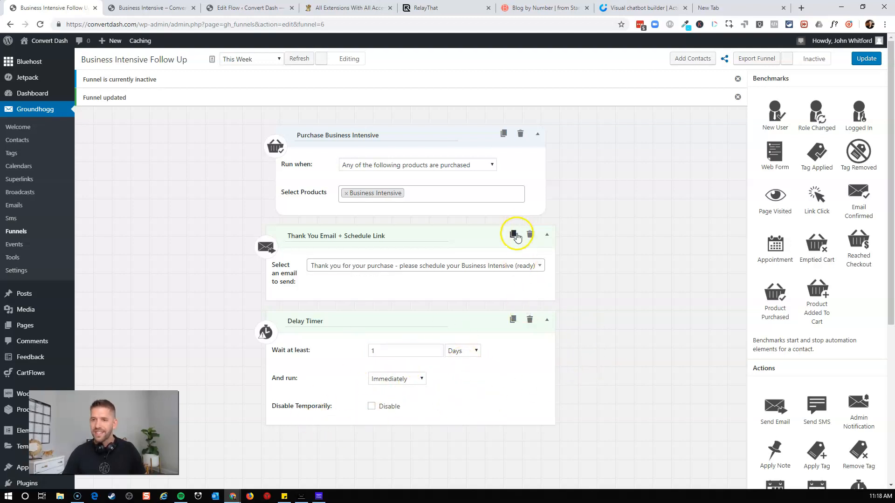
mouse_move(513, 234)
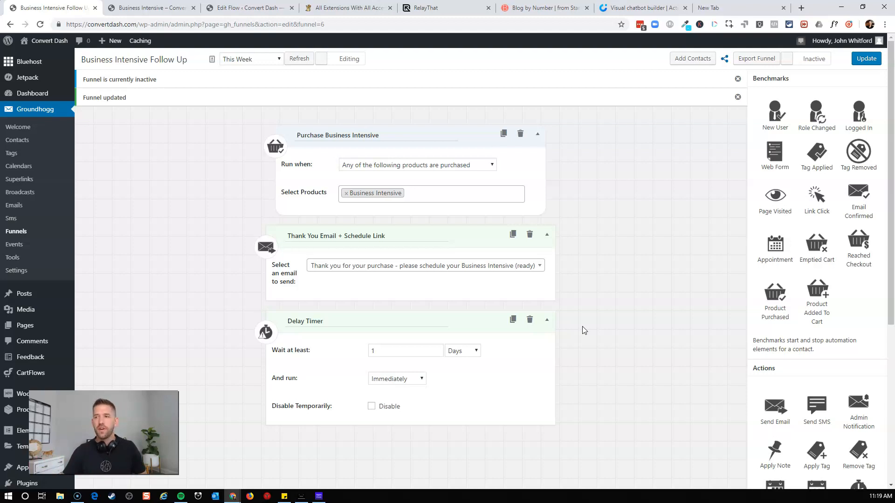
mouse_move(710, 233)
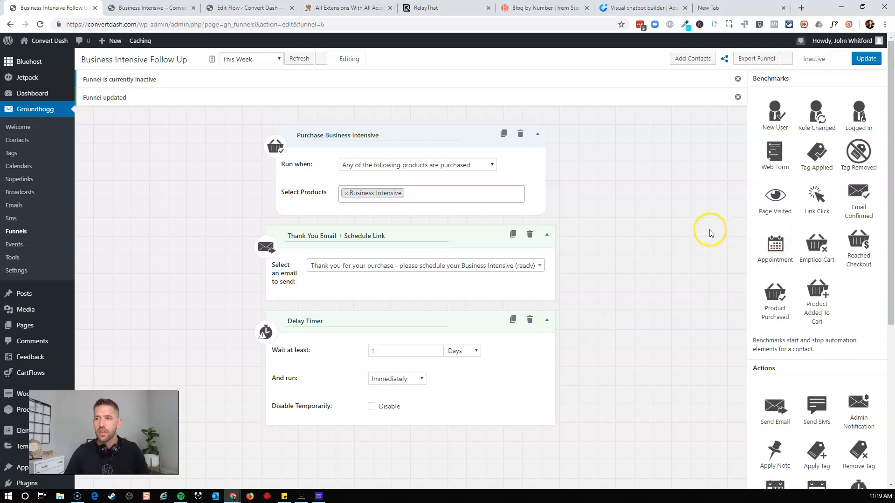
mouse_move(696, 262)
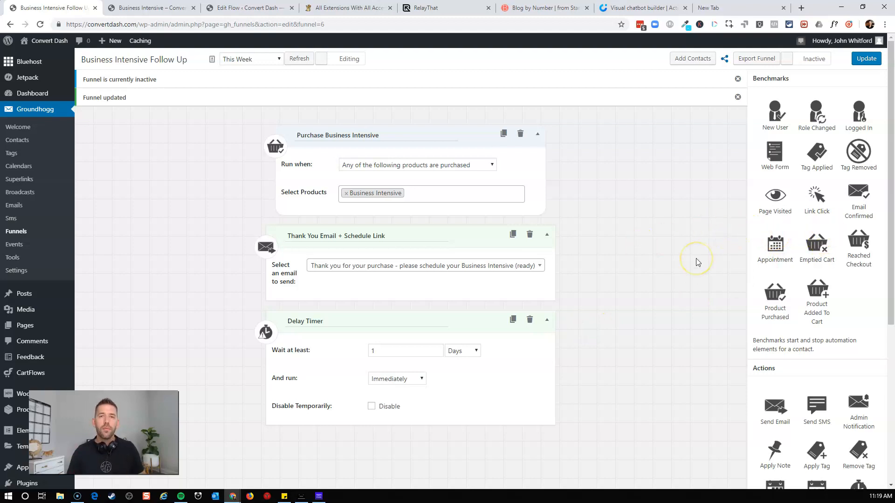
mouse_move(696, 259)
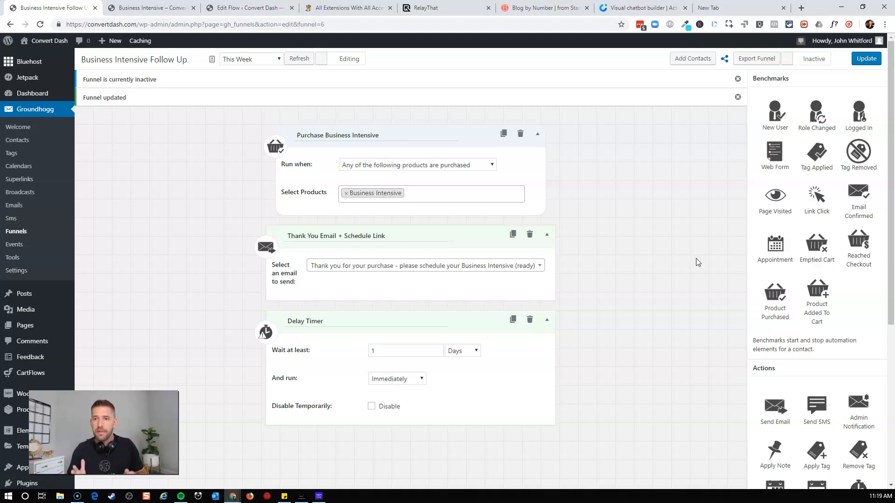
mouse_move(662, 265)
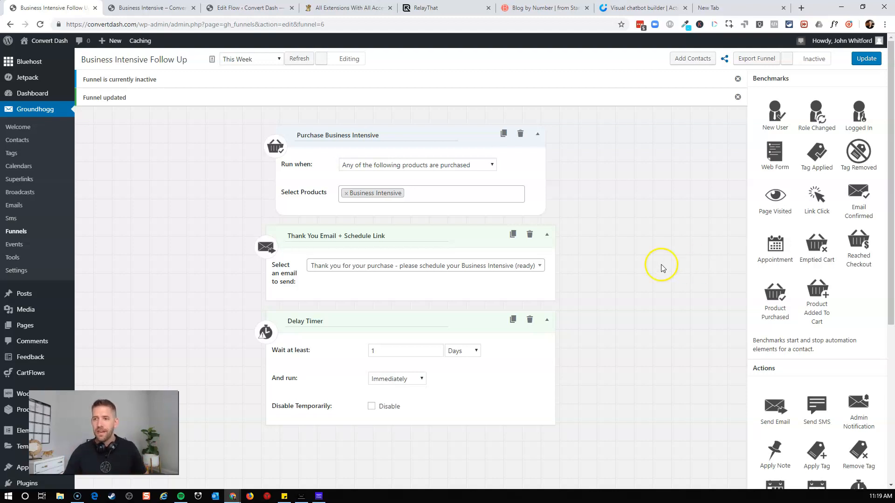
mouse_move(774, 246)
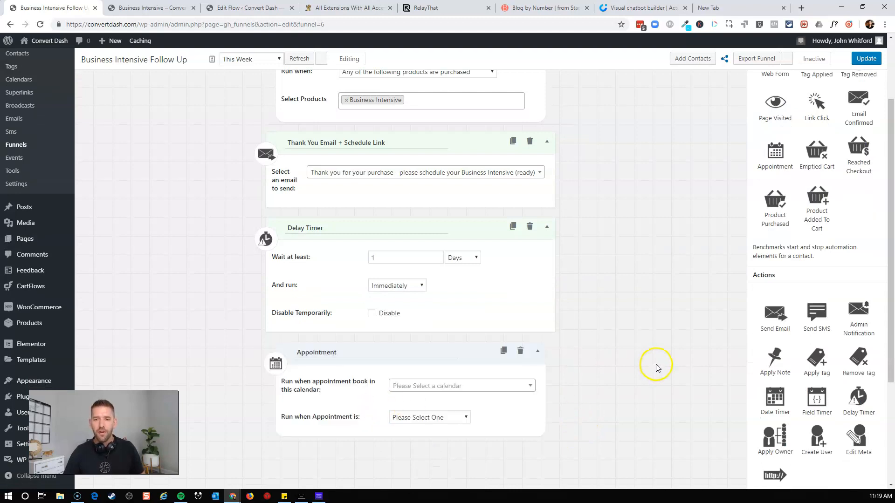
click(461, 386)
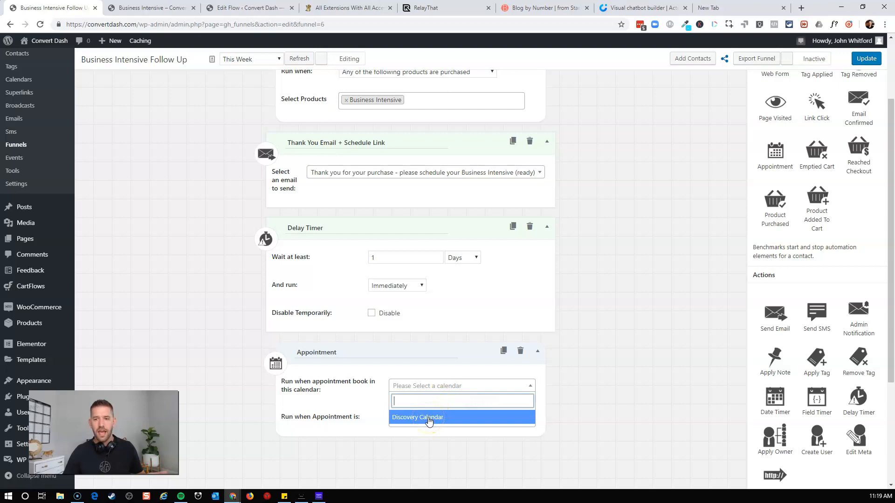
mouse_move(359, 405)
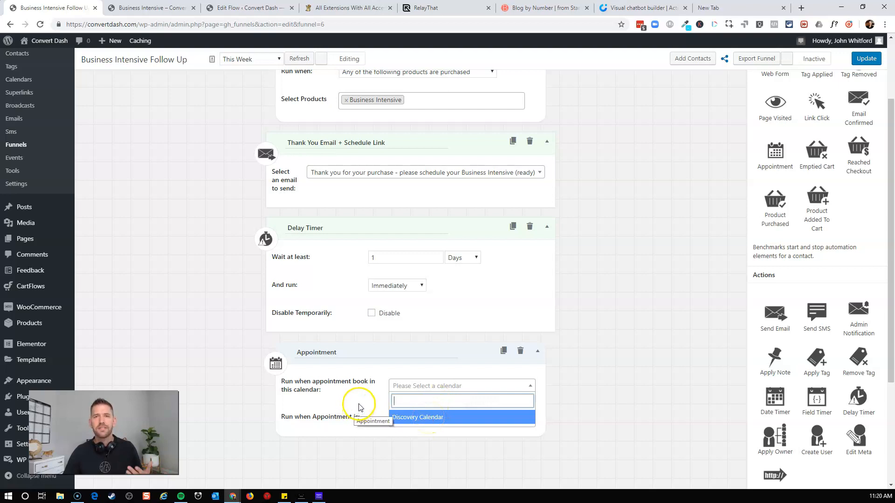
mouse_move(437, 423)
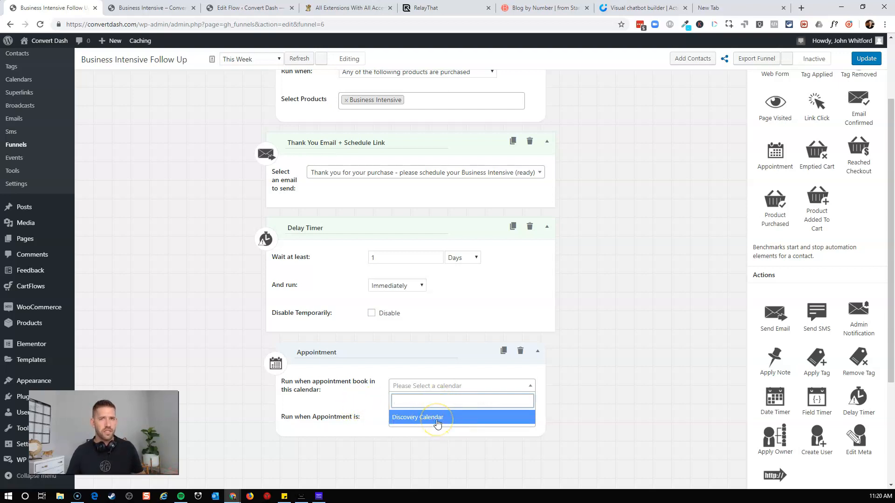
mouse_move(354, 399)
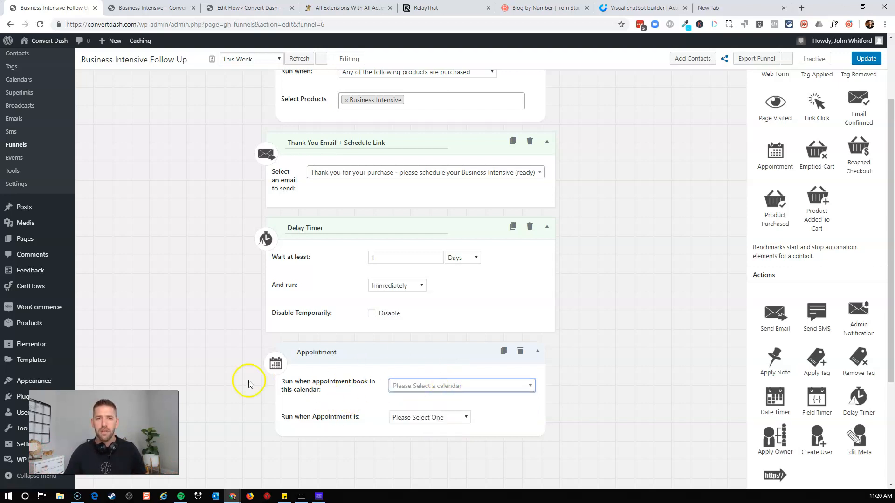
mouse_move(18, 79)
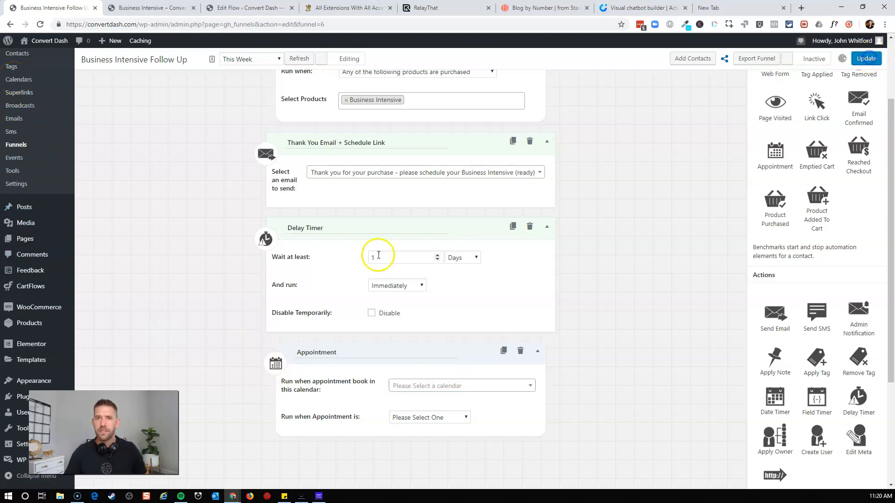
Add a Groundhogg calendar 'Business Intensive' with Saturday and Sunday off and 2-hour appointments
click(18, 80)
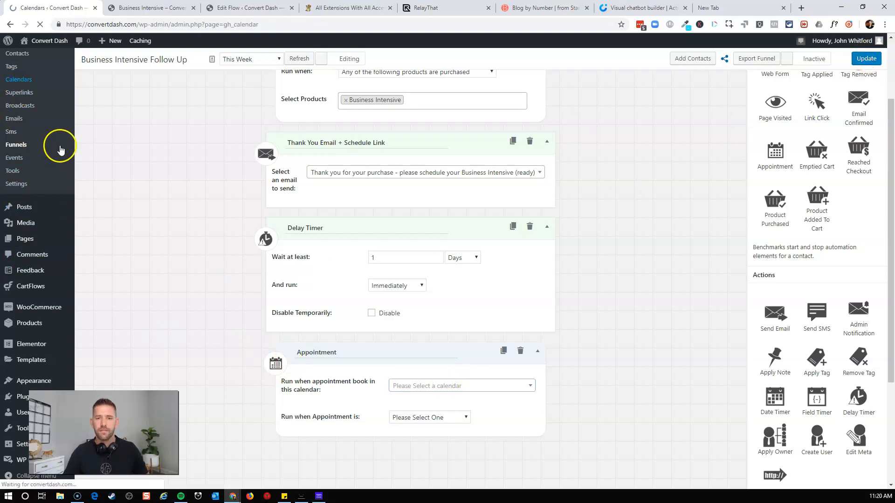
click(18, 79)
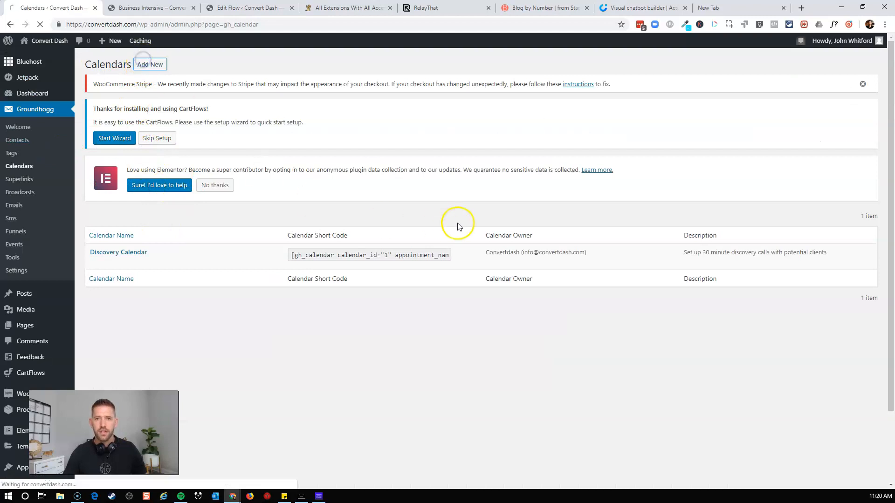
click(150, 64)
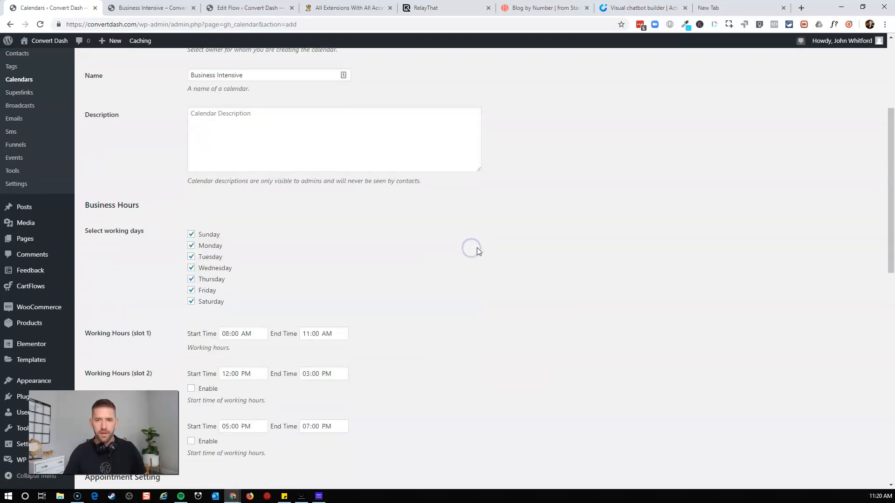
click(191, 234)
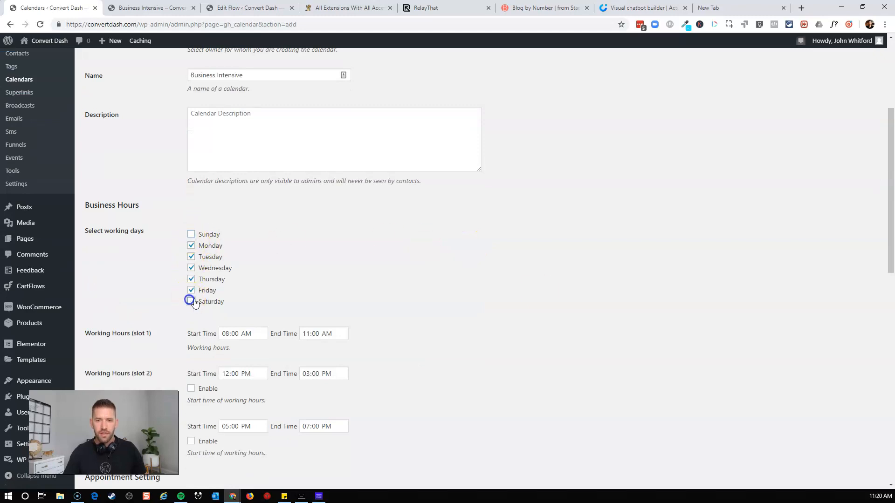
click(218, 351)
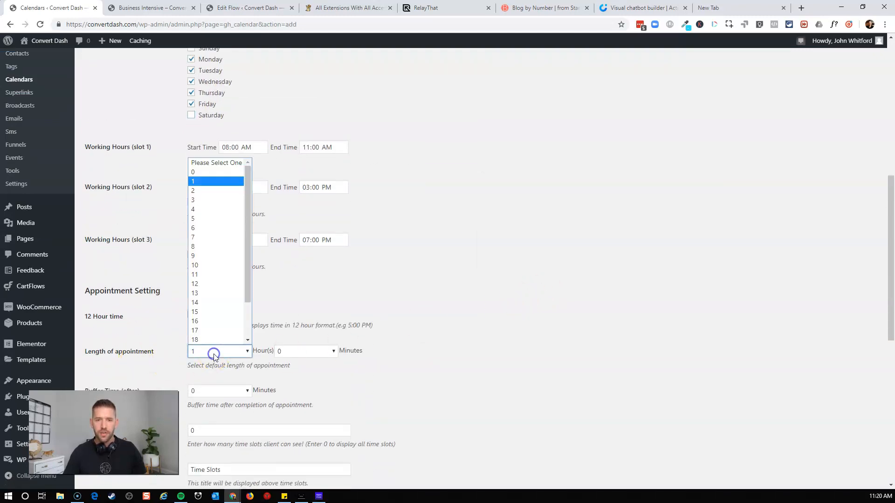
click(192, 190)
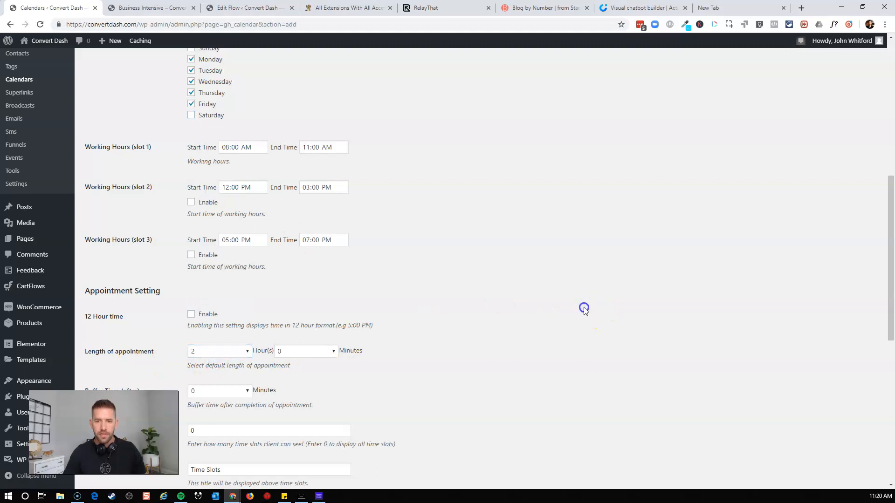
scroll(down, 3)
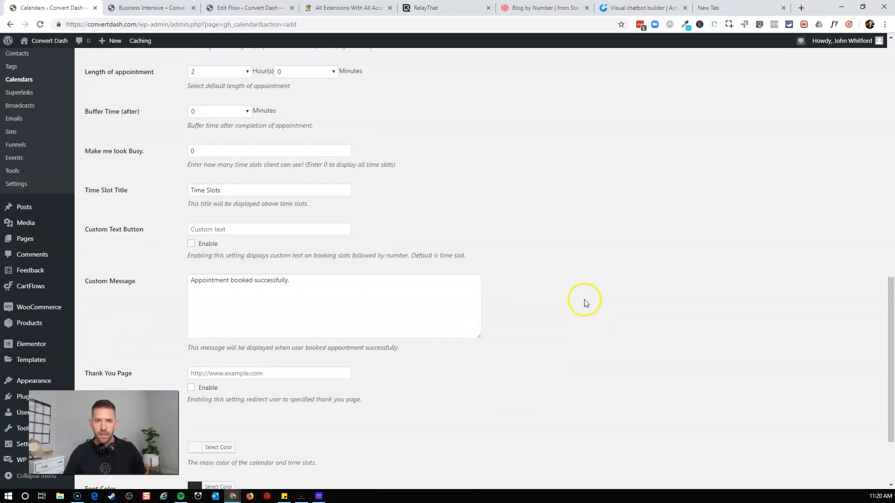
scroll(down, 3)
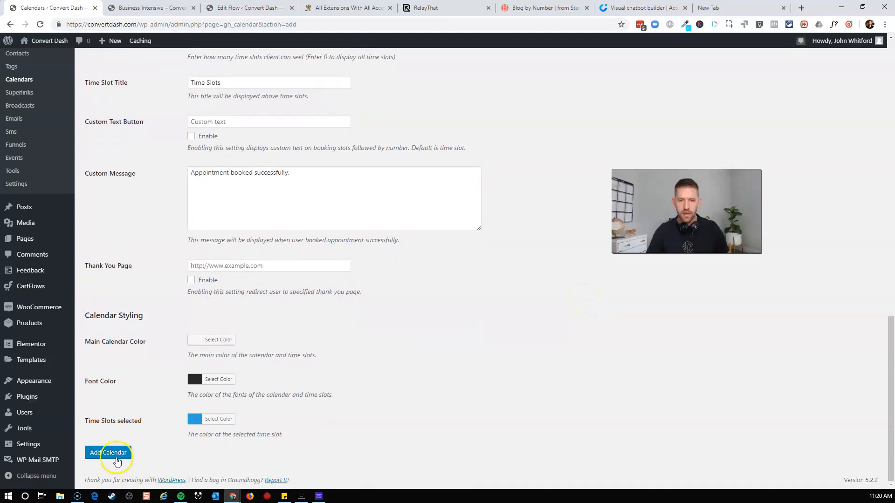
click(107, 453)
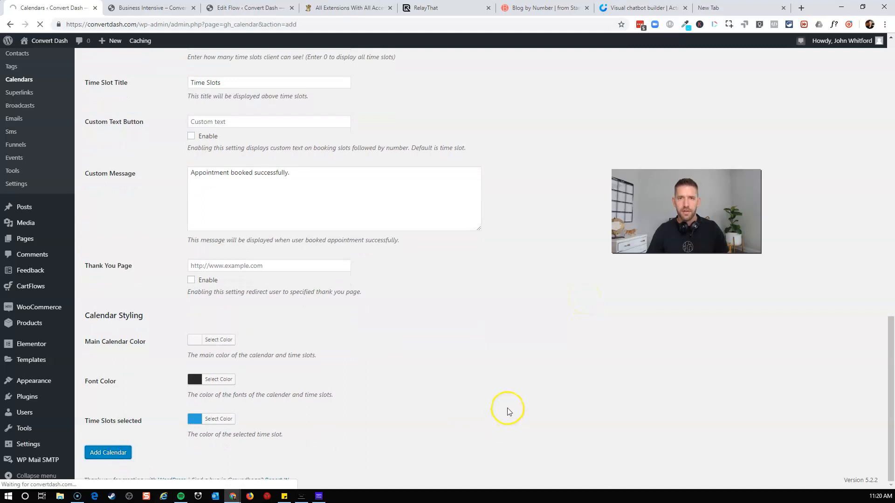
click(107, 452)
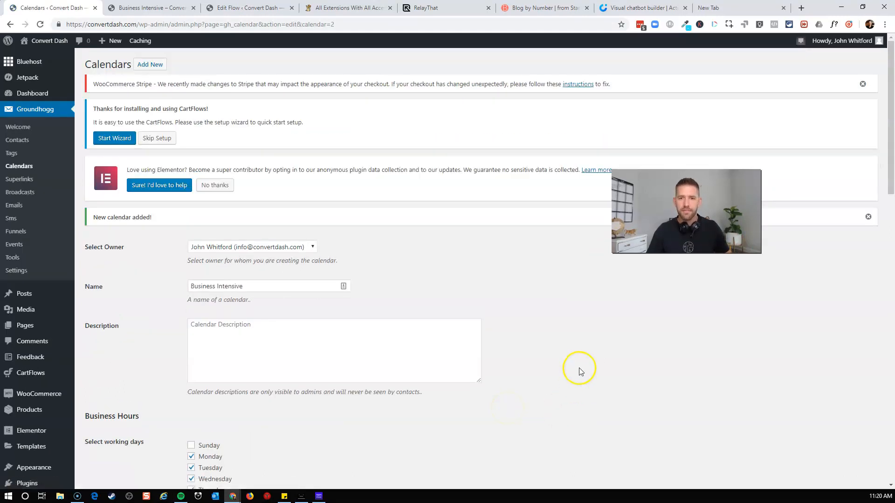
Return to the CartFlows Sign up for Discovery Call flow and its step list
click(247, 7)
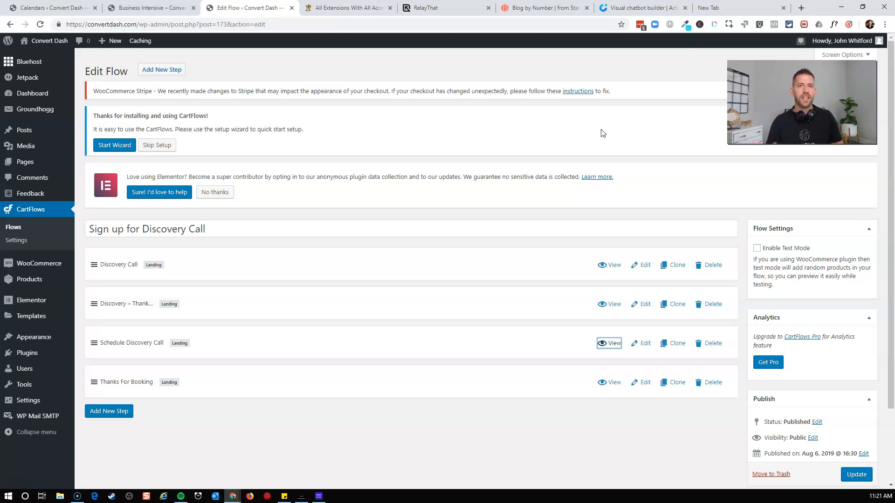
mouse_move(227, 188)
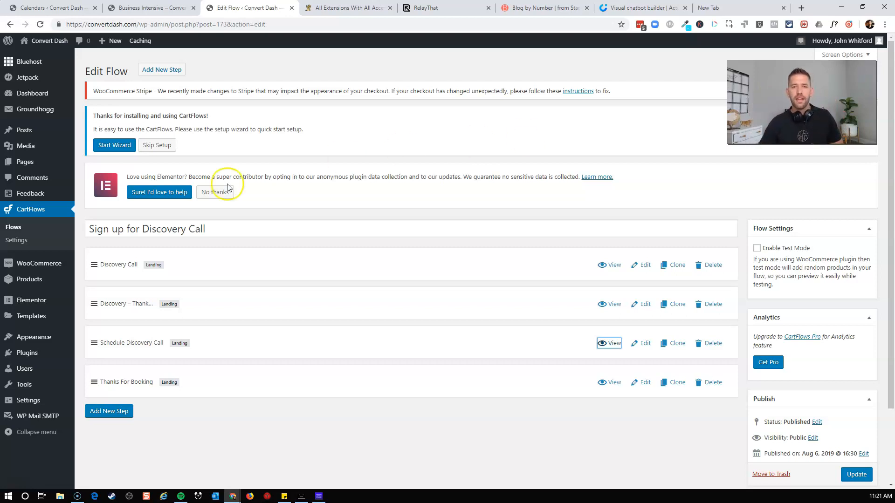
mouse_move(216, 261)
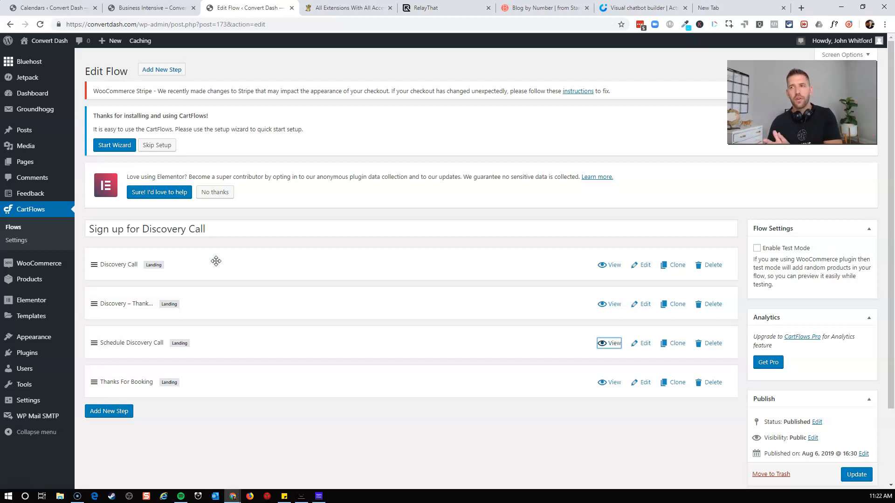
mouse_move(198, 248)
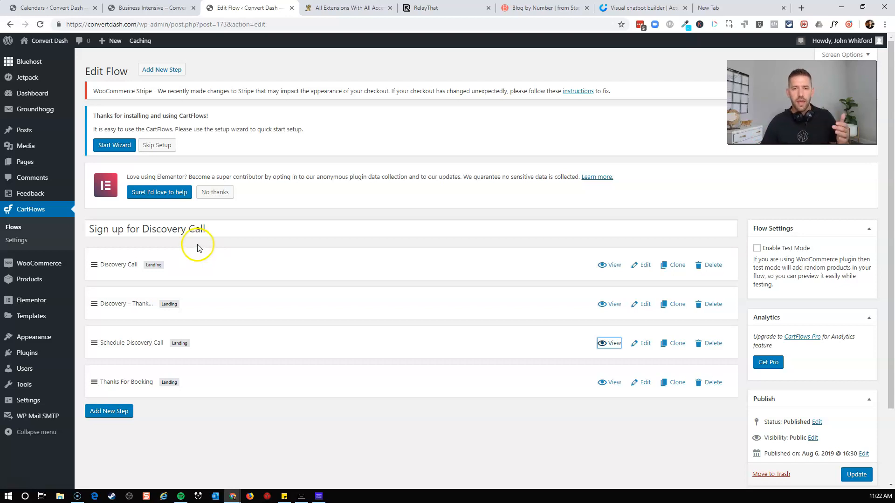
mouse_move(198, 246)
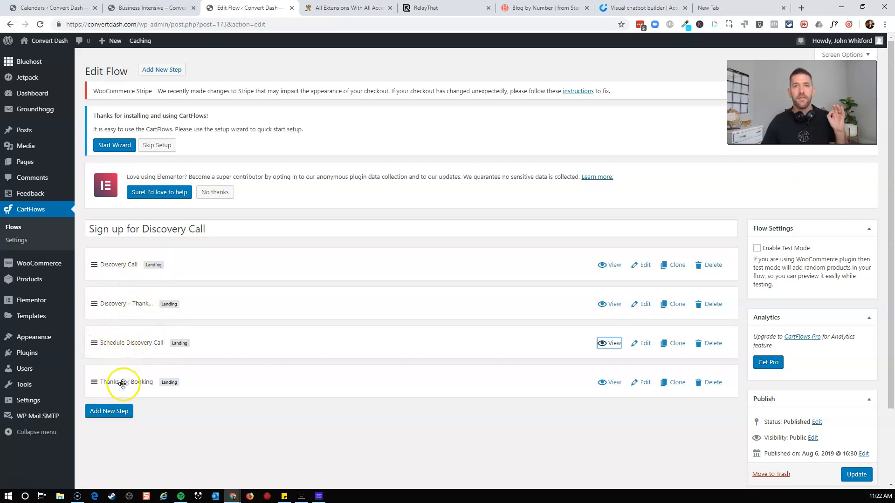
mouse_move(258, 385)
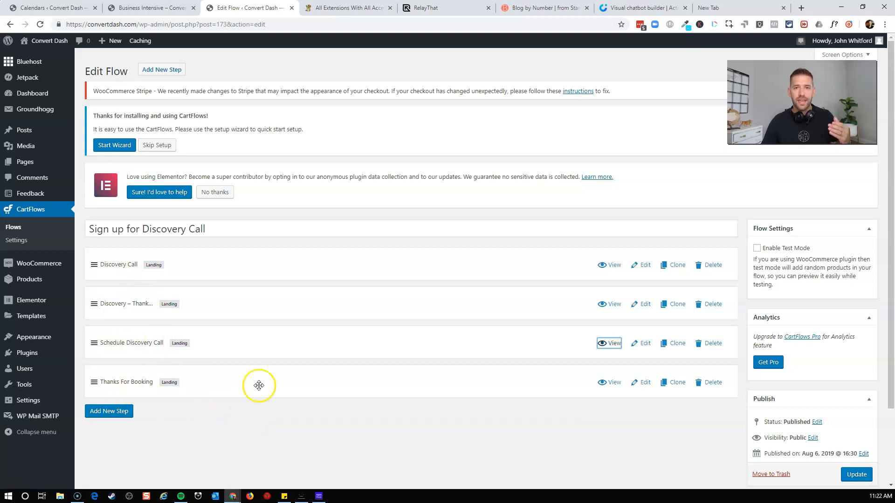
mouse_move(289, 247)
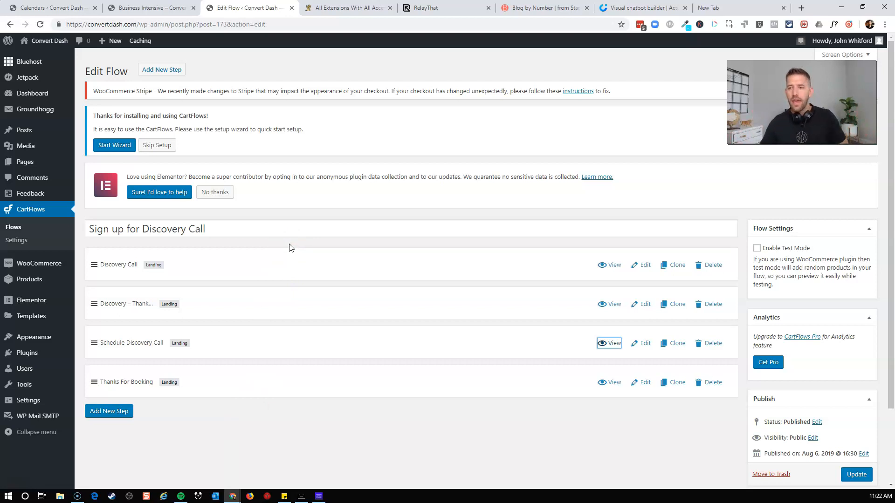
mouse_move(195, 262)
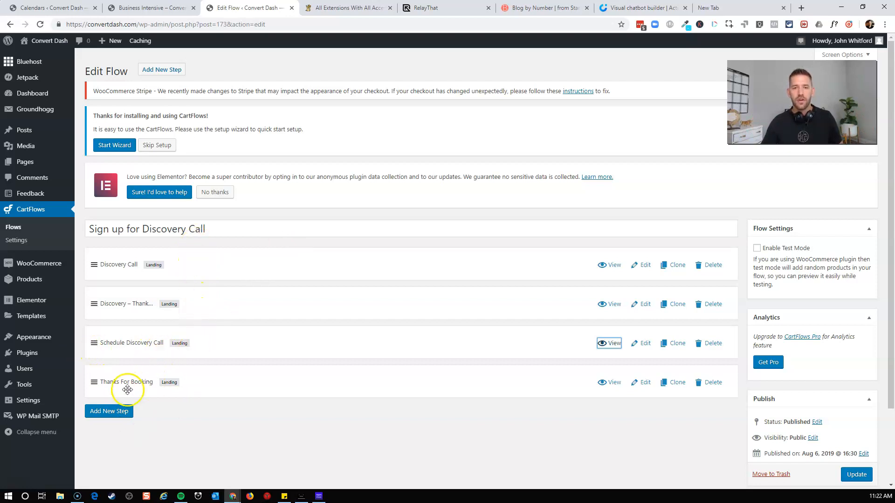
mouse_move(272, 417)
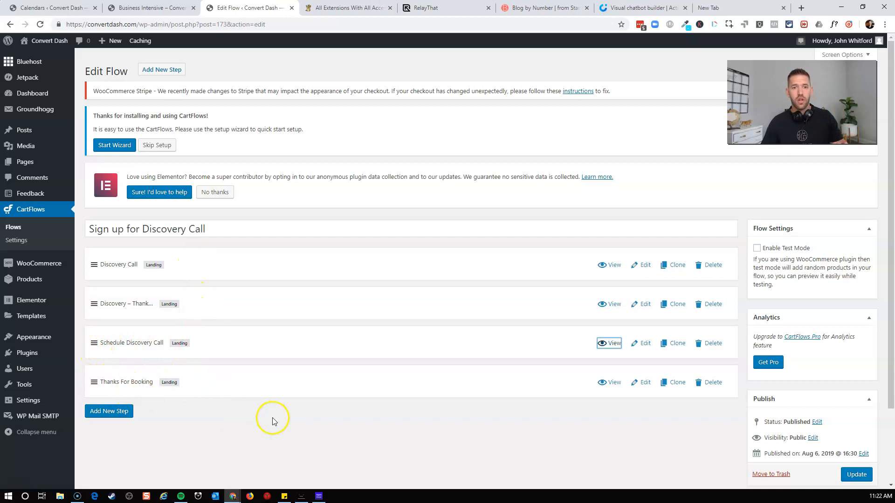
mouse_move(274, 423)
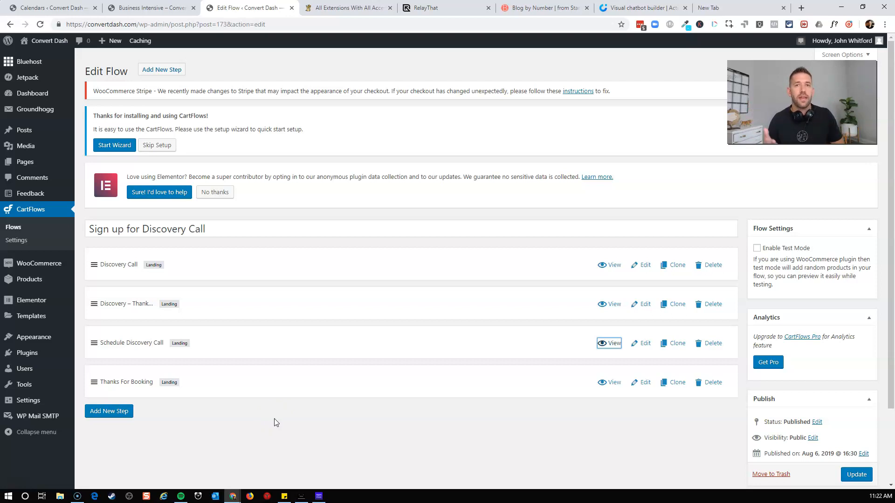
mouse_move(687, 335)
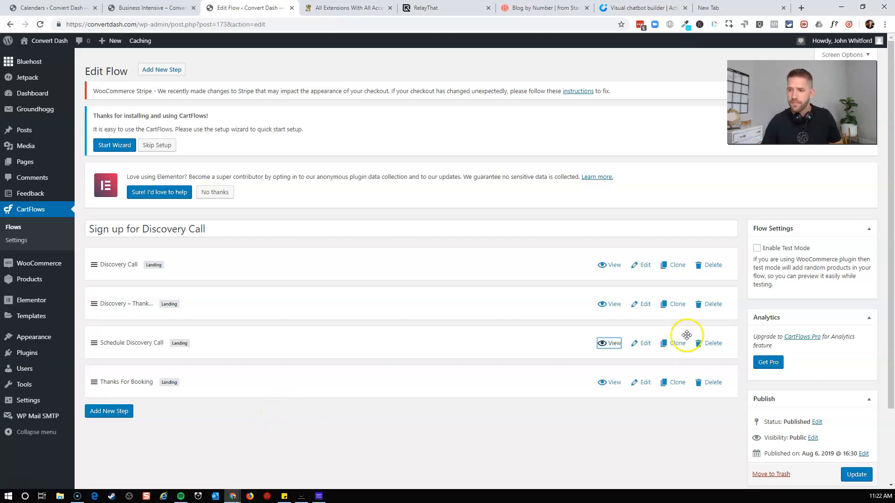
click(676, 343)
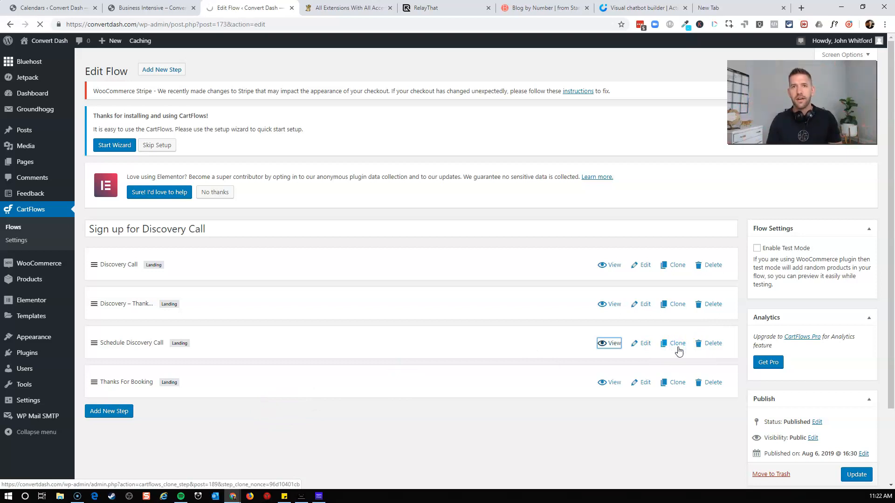
Clone the Schedule Discovery Call step and open the clone for editing
click(675, 343)
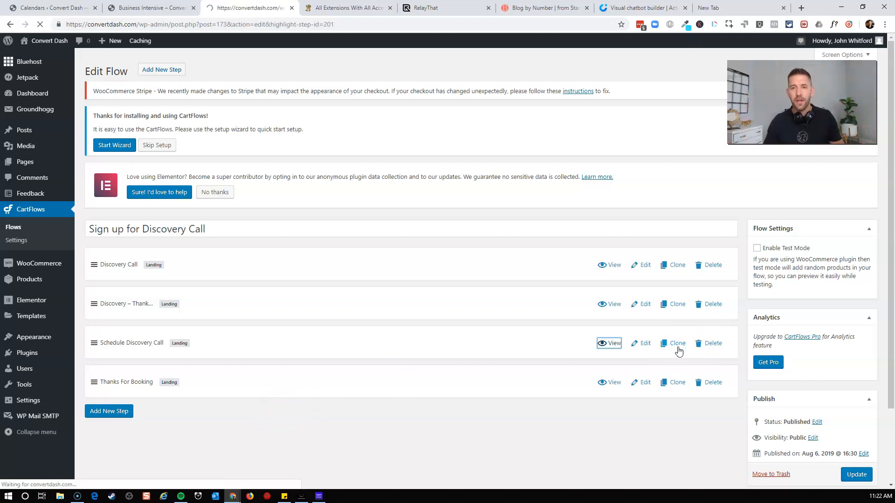
click(672, 343)
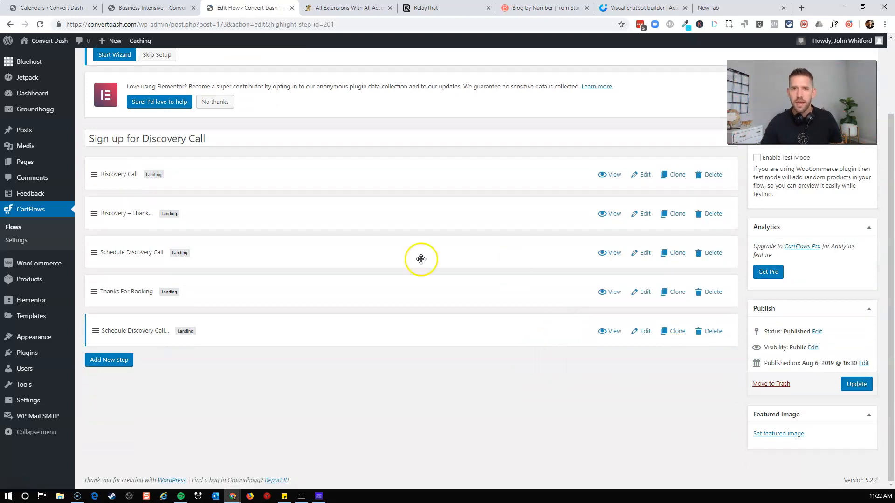
mouse_move(456, 253)
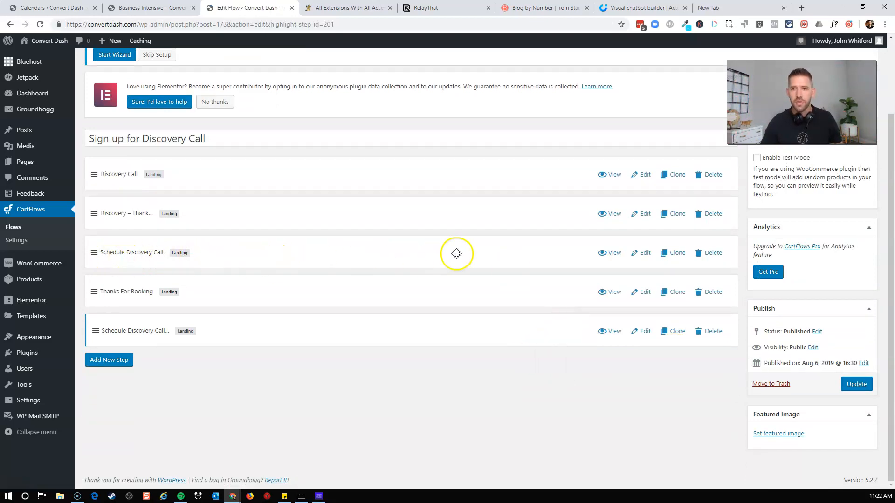
mouse_move(645, 331)
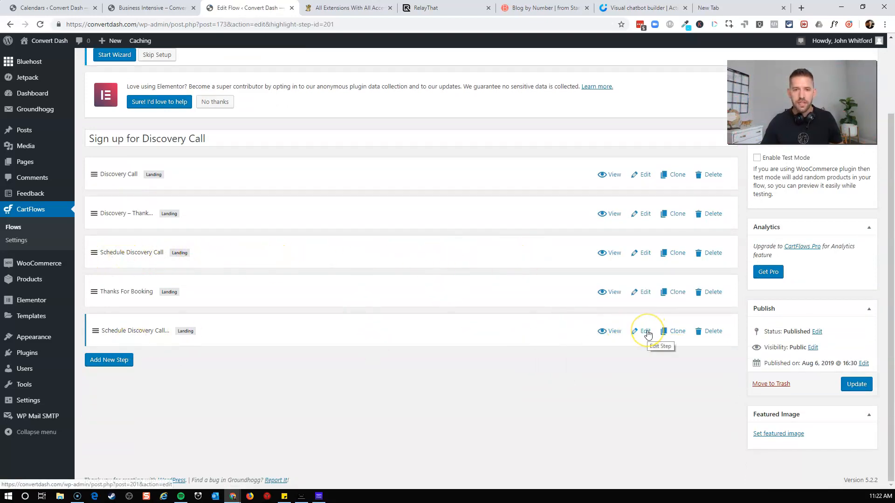
click(645, 331)
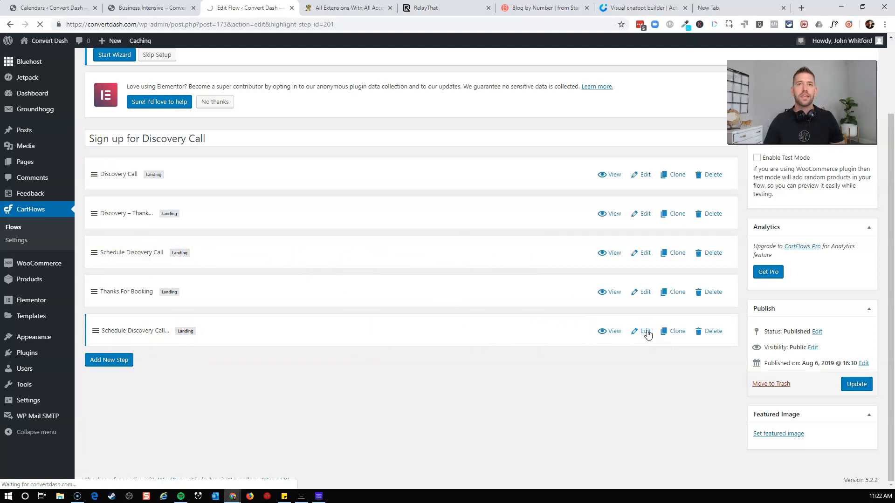
click(644, 330)
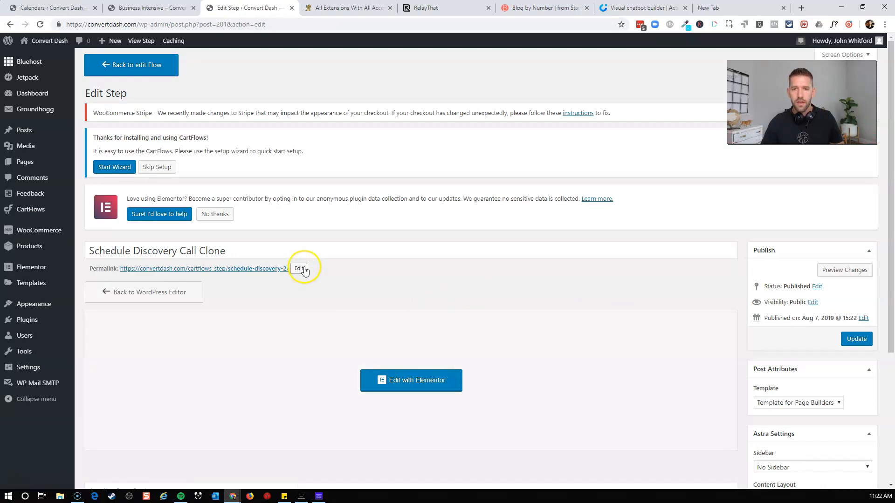
Give the clone the slug 'intensive-schedule' and title 'Schedule Your Business Intensive Here'
click(301, 268)
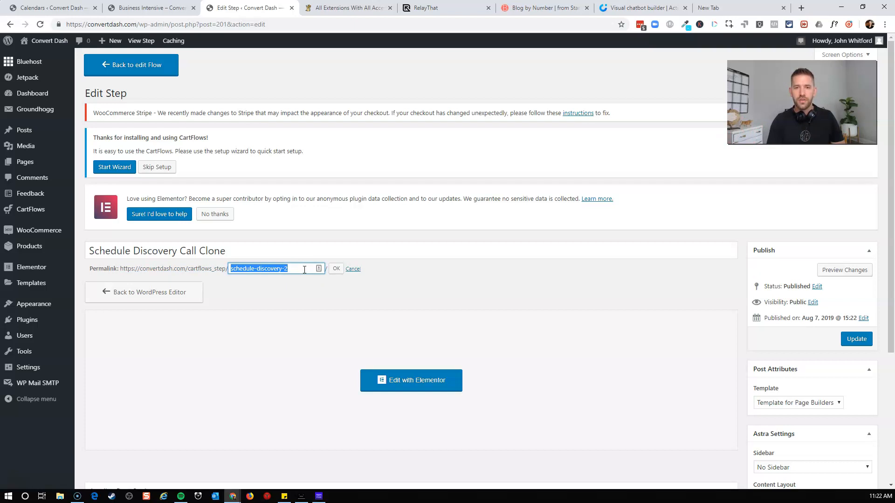
text(In)
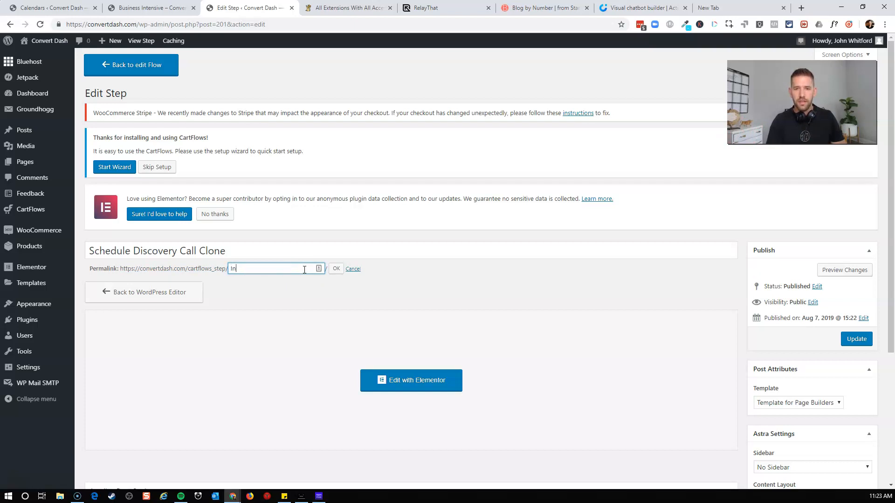
text(Intensive-schedule)
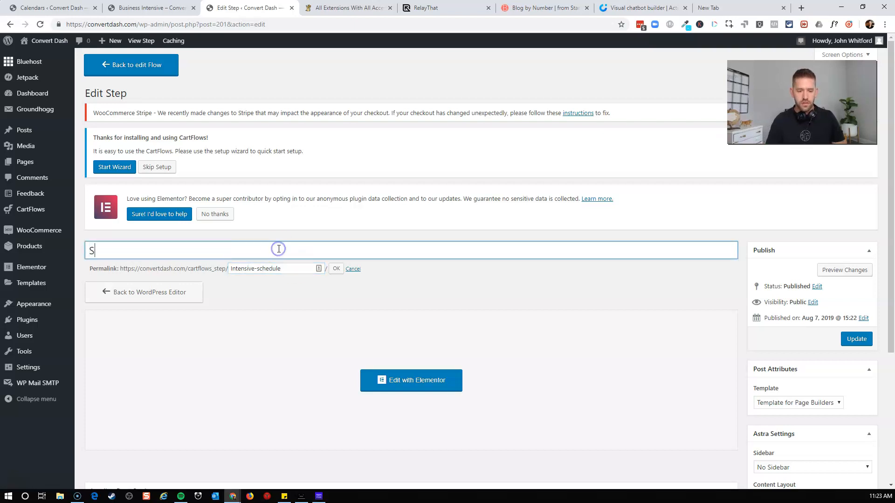
text(chedule Your Busine)
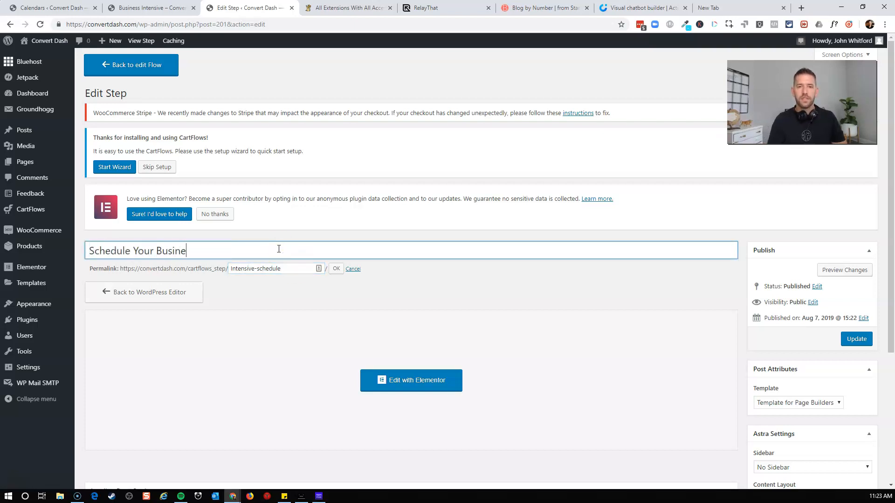
text(ss Intensive Here)
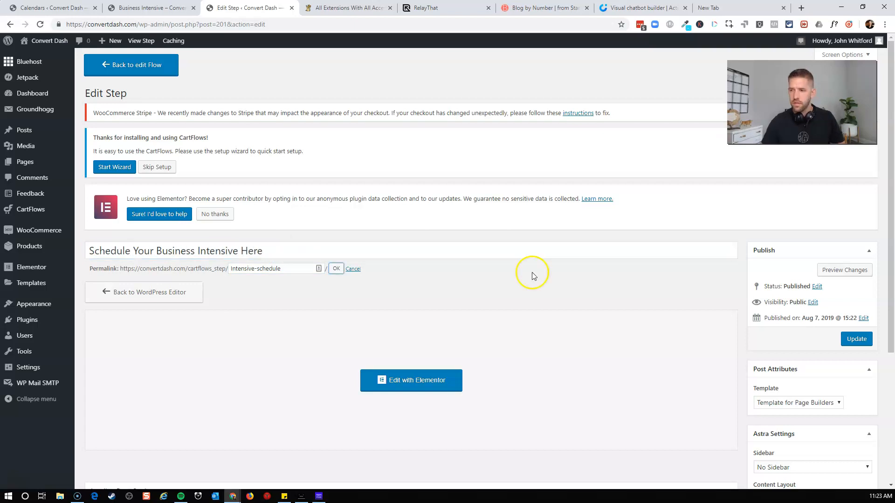
click(335, 268)
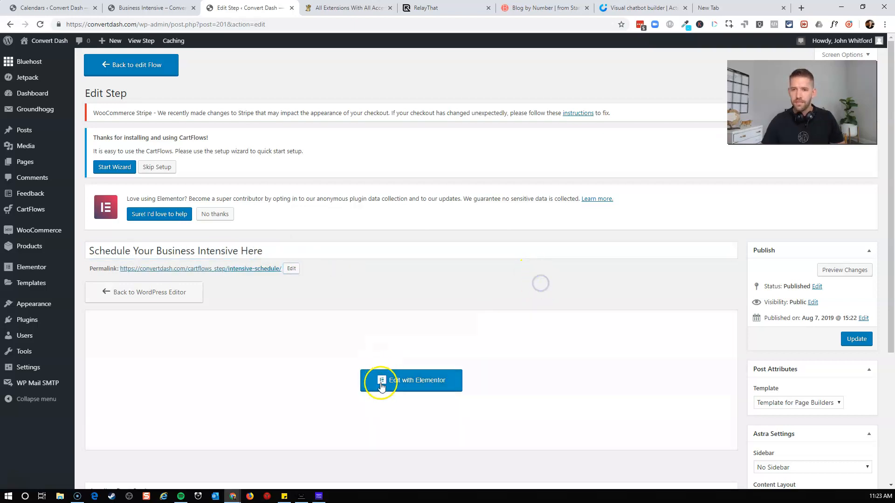
Open the clone in Elementor and fetch the Business Intensive calendar shortcode from the calendars list
click(411, 381)
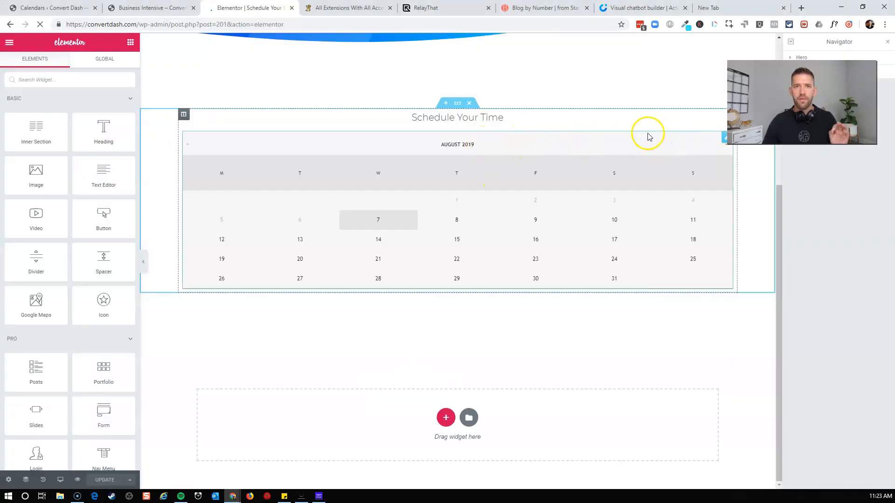
click(150, 7)
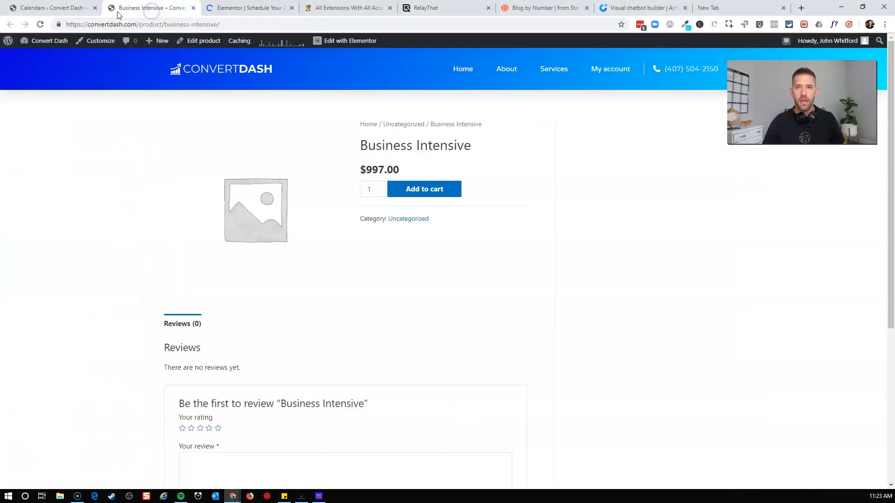
click(51, 7)
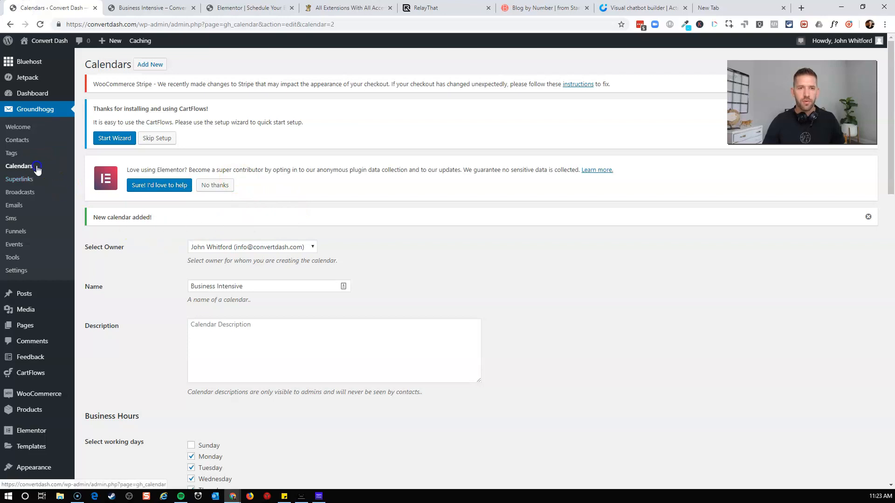
click(20, 165)
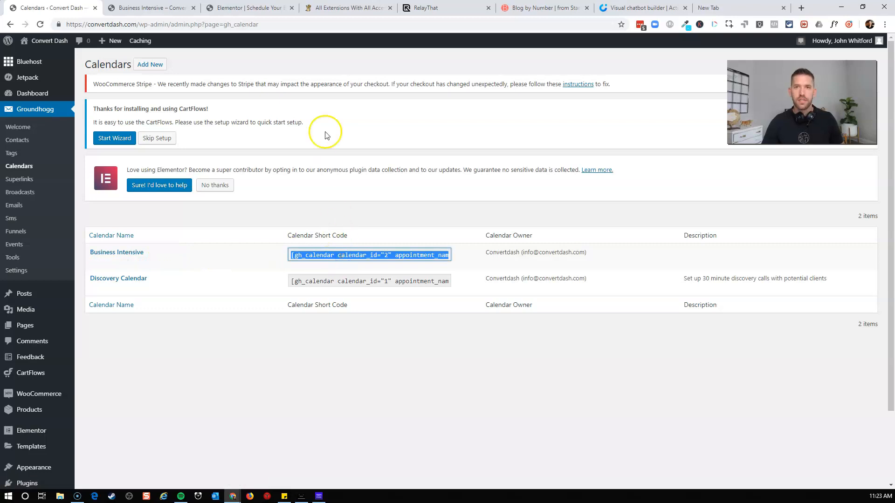
click(249, 8)
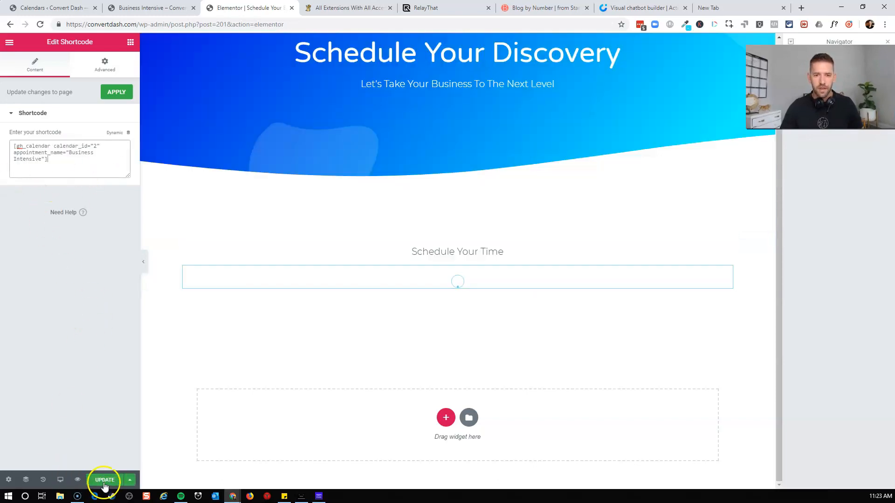
Update the page with the shortcode and set the heading to 'Schedule Your 2 Hour Business Intensive'
click(105, 480)
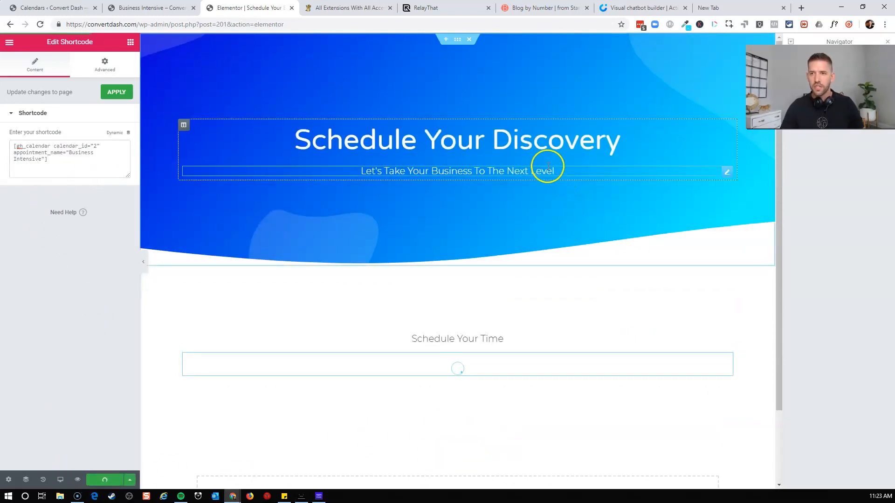
click(457, 140)
text(2 Hour Business Intensi)
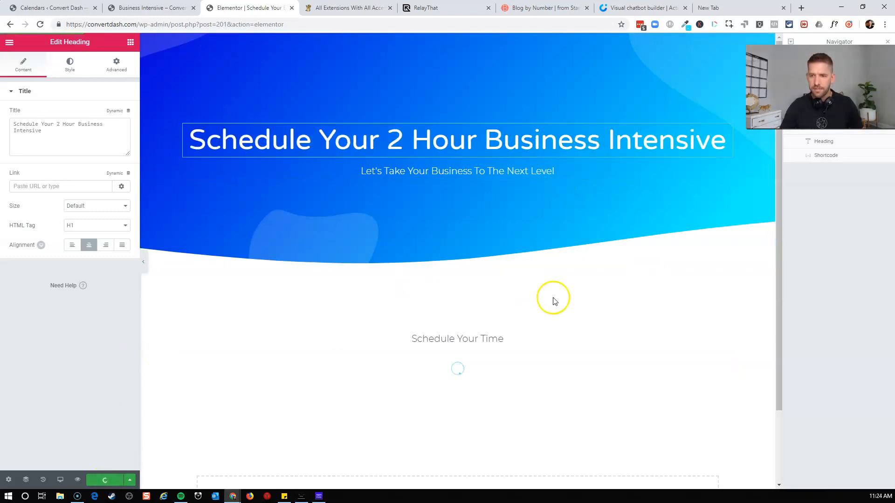
click(9, 42)
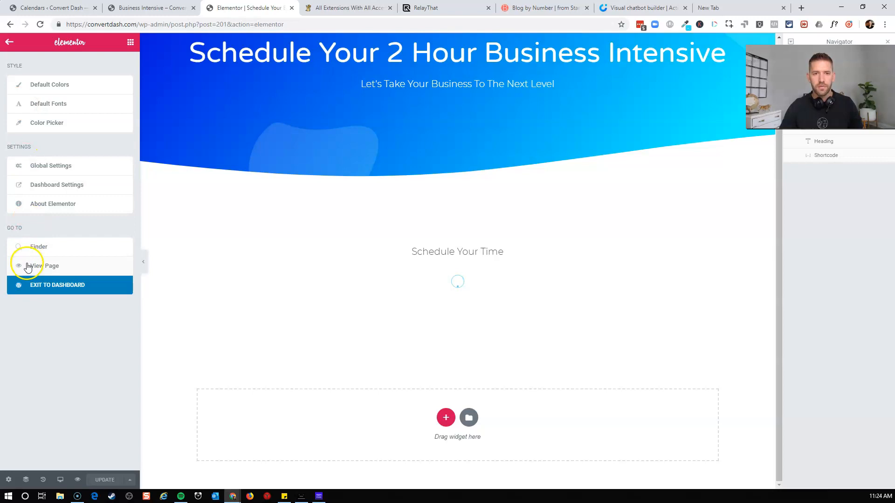
View the live scheduling page and test the calendar, checking August dates and the 08:00–10:00 slot
click(43, 267)
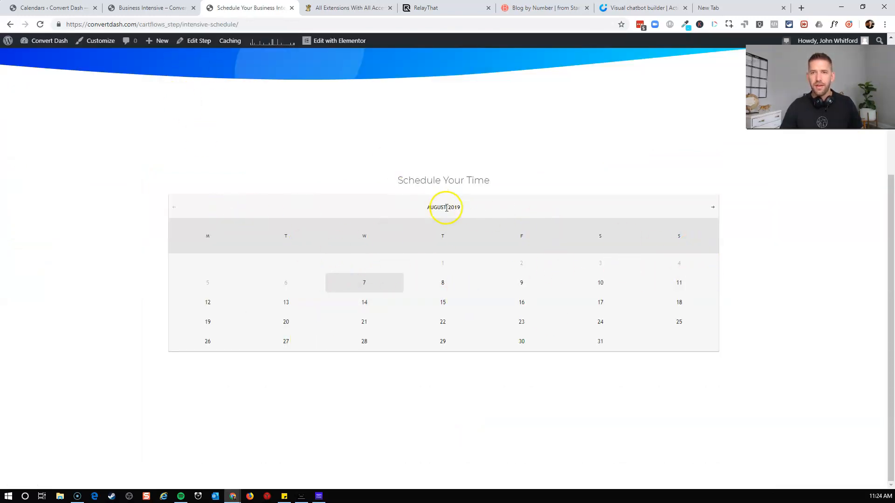
mouse_move(694, 234)
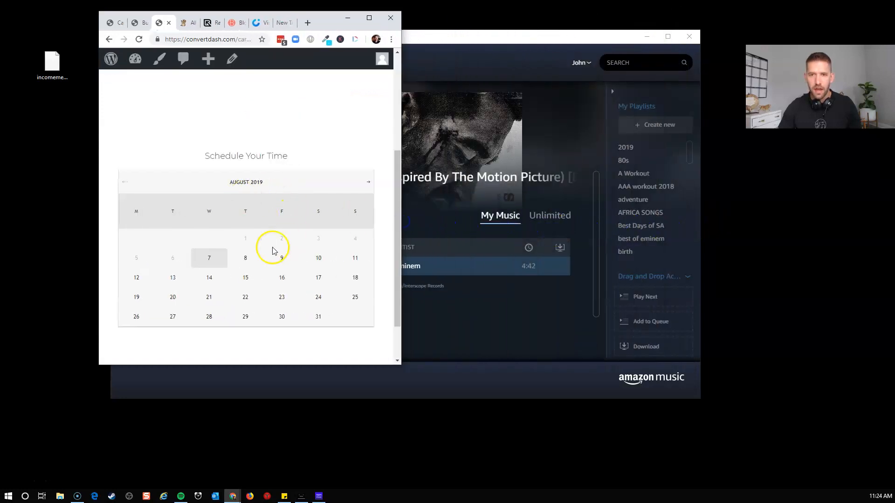
click(246, 212)
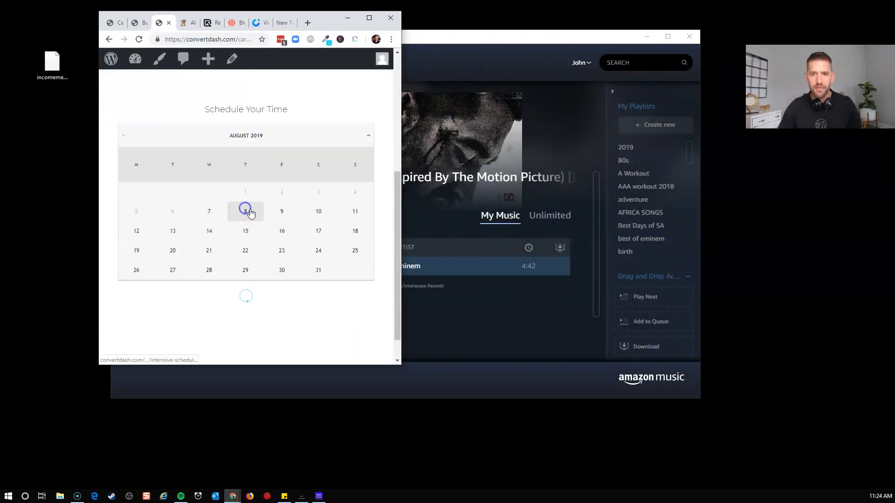
click(246, 211)
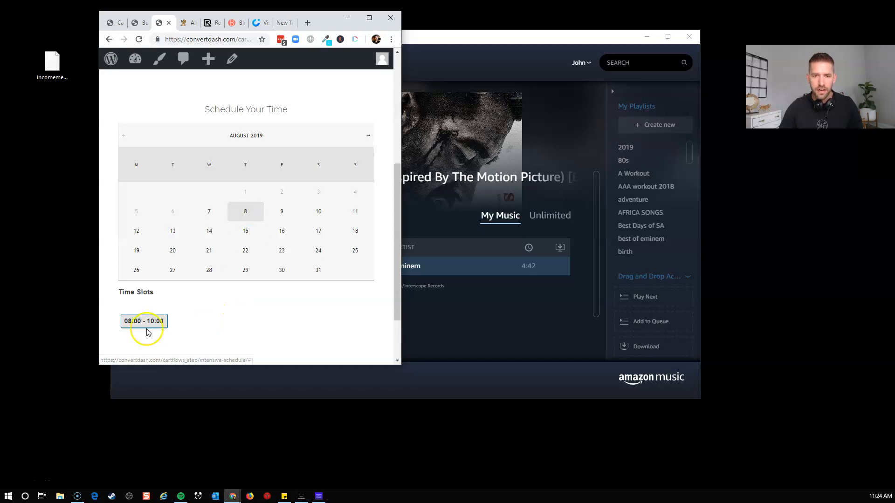
click(143, 321)
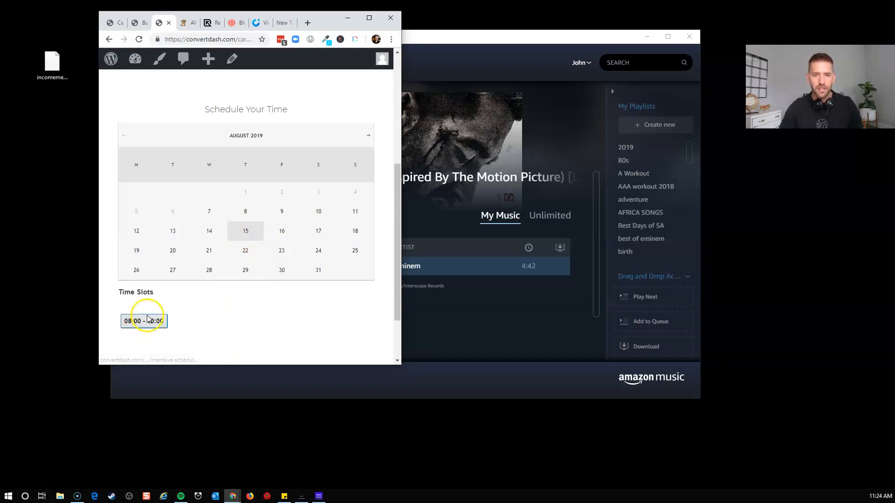
click(281, 212)
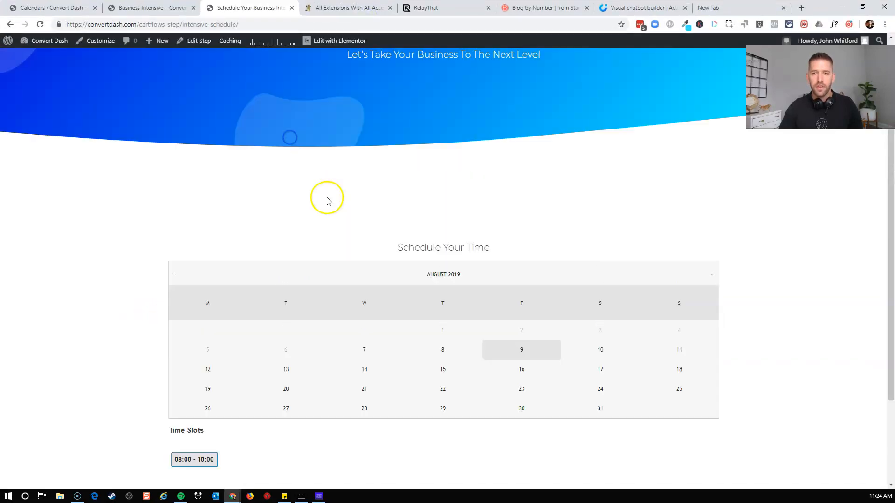
scroll(up, 3)
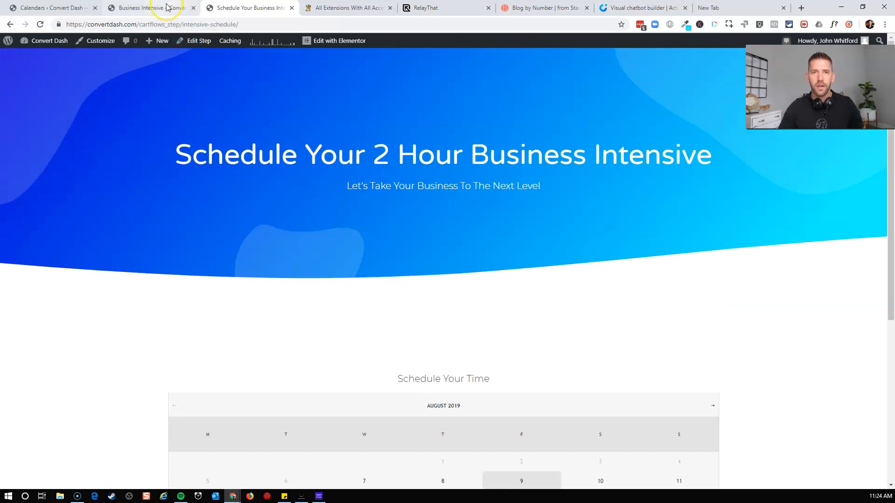
Return to the Flows list and reopen the Sign up for Discovery Call flow
click(149, 8)
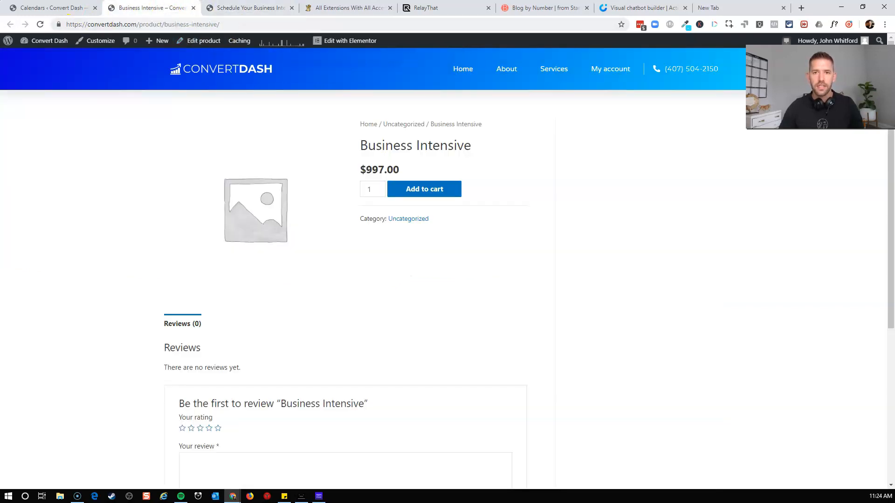
click(246, 8)
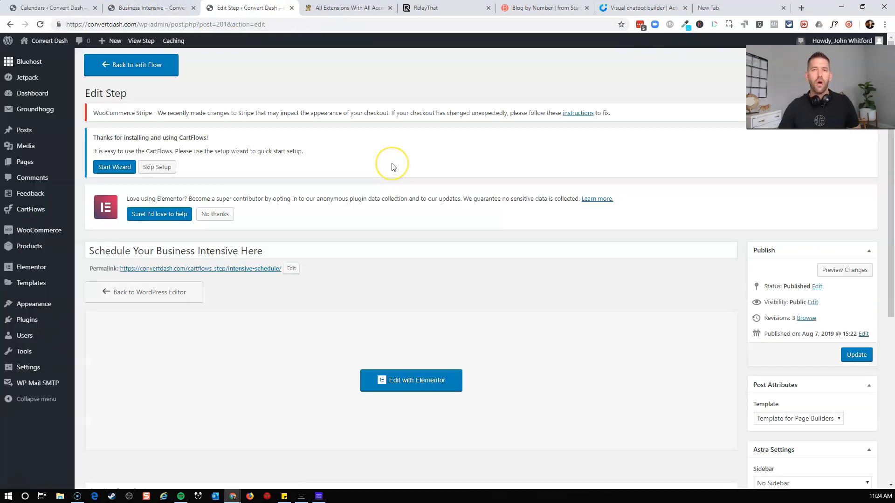
scroll(down, 3)
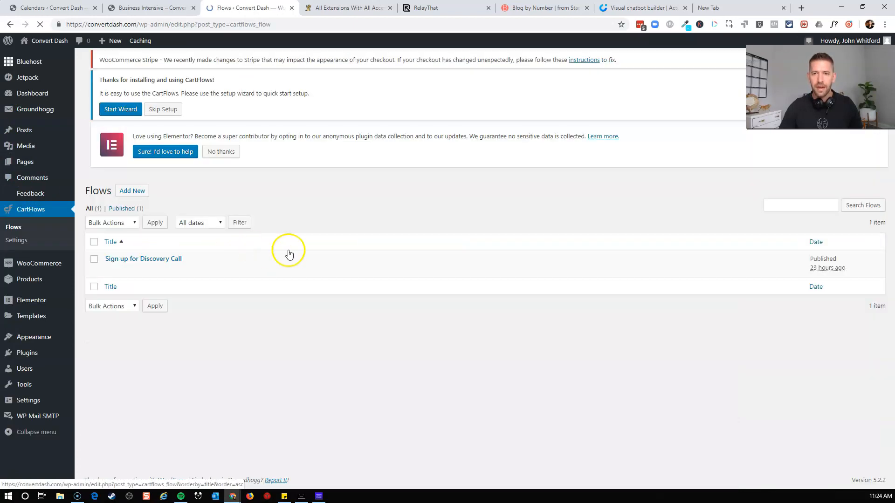
click(143, 258)
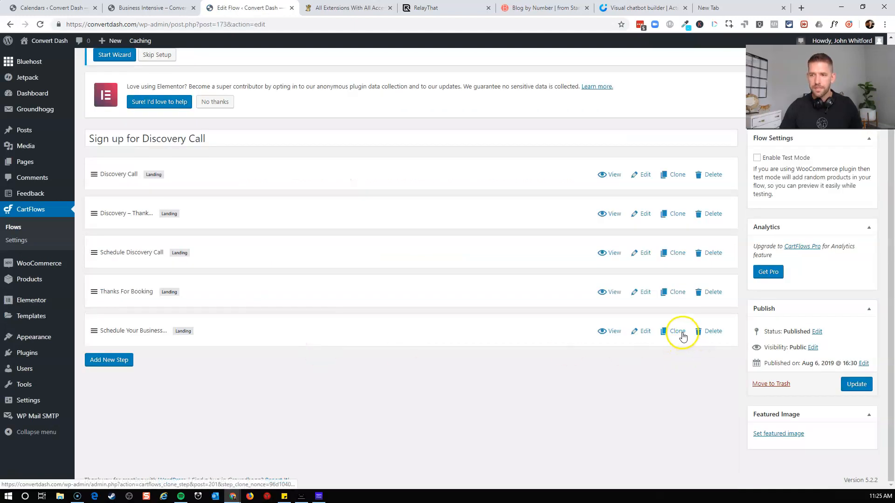
Clone the Schedule Your Business step and open the copy for editing as the thank-you step
click(677, 331)
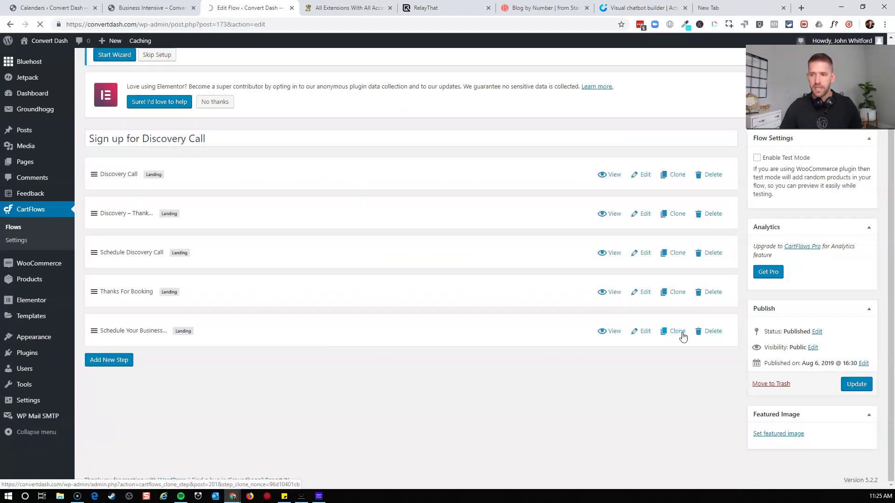
click(677, 331)
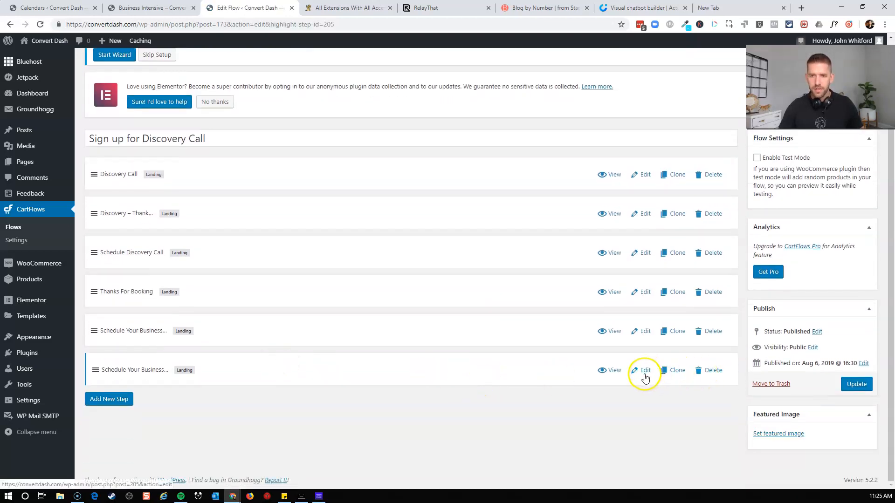
click(644, 369)
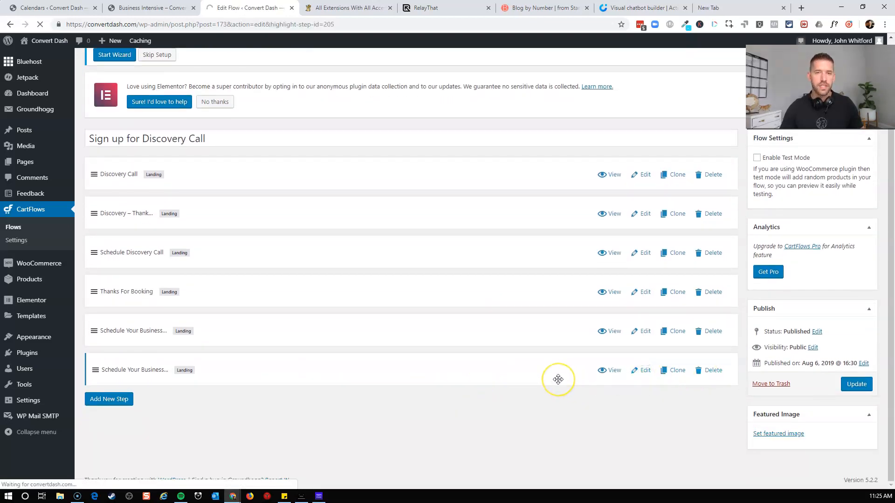
click(644, 370)
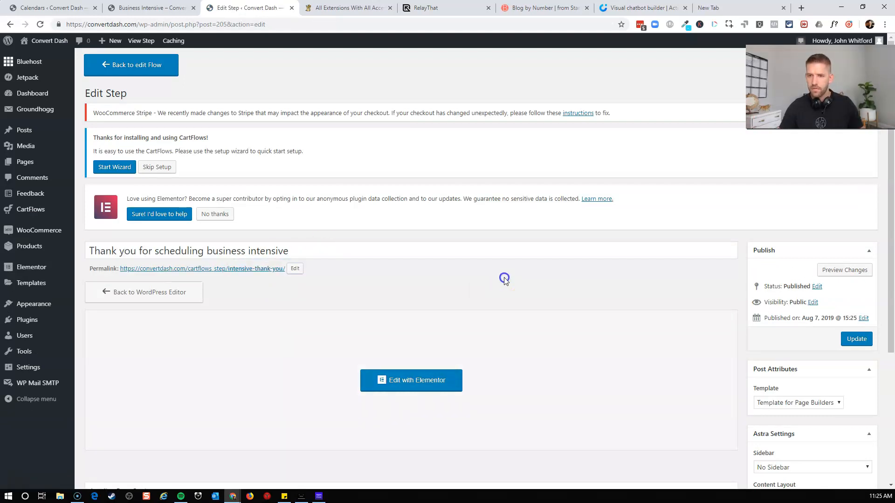
mouse_move(872, 335)
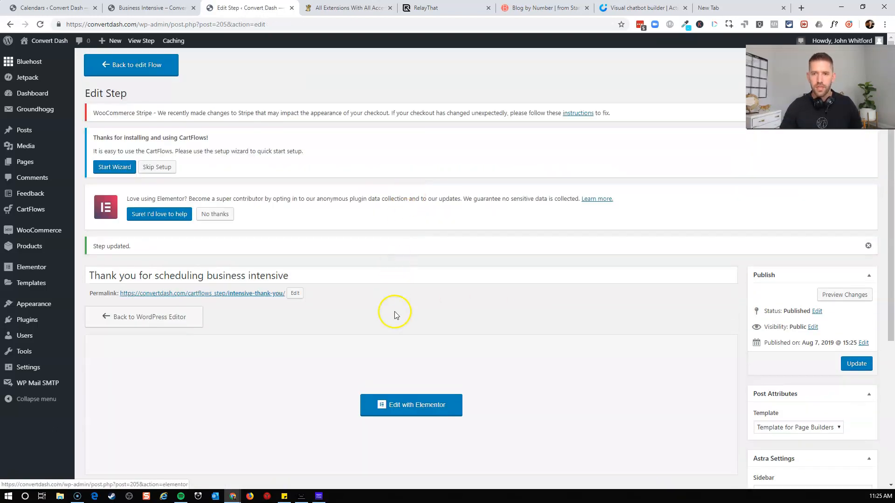
Remove the booking calendar from the thank-you page in Elementor, save it and exit to the dashboard
click(410, 405)
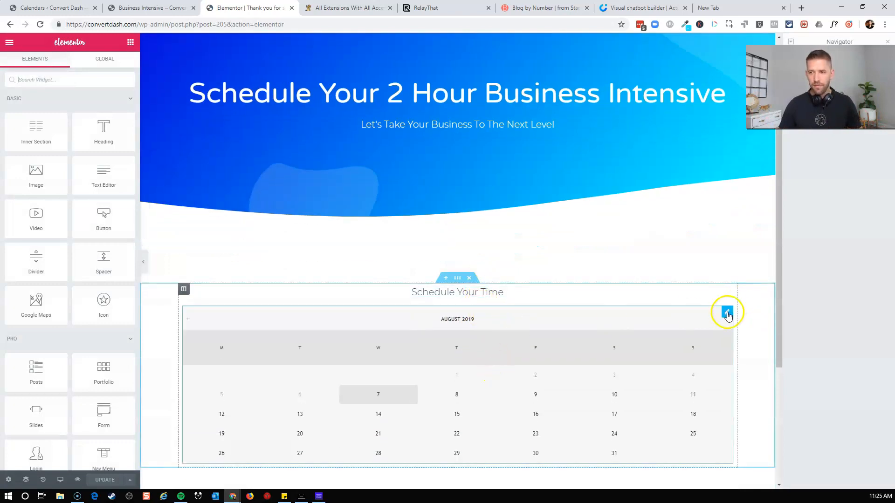
click(461, 170)
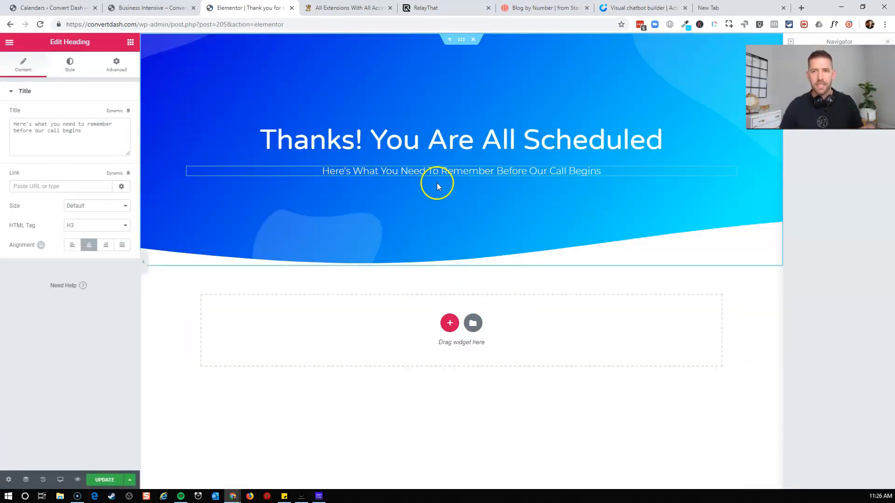
mouse_move(568, 226)
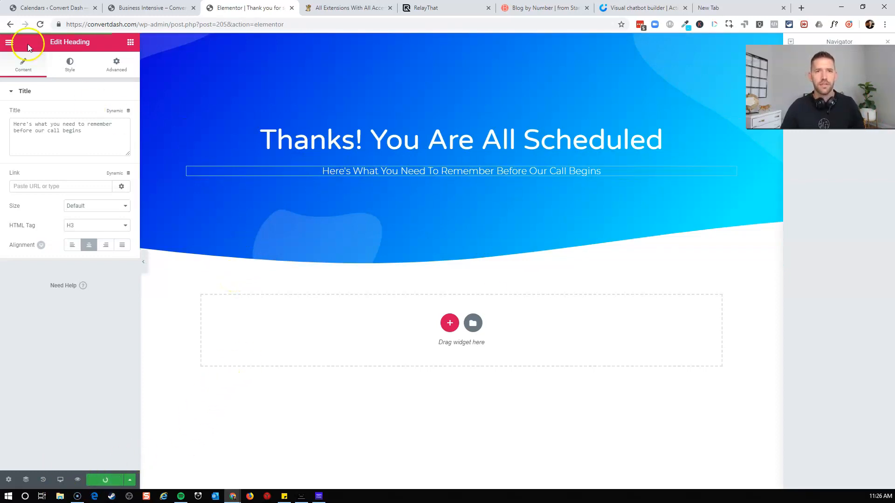
click(9, 42)
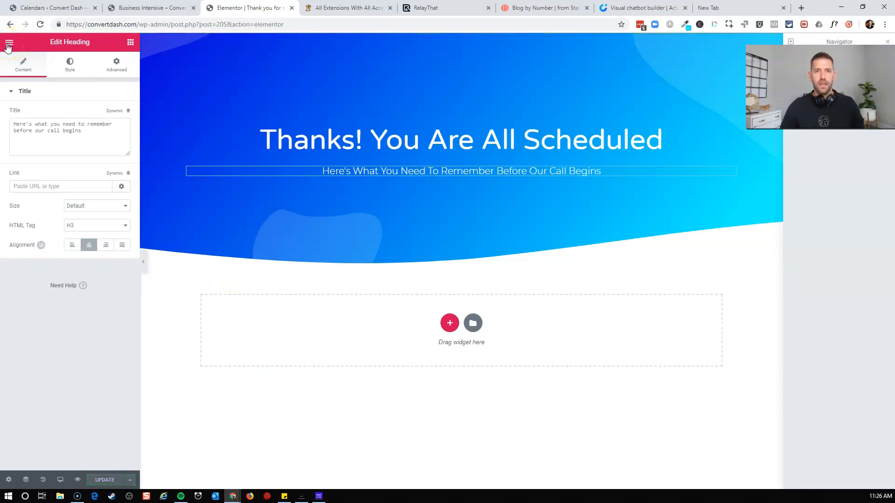
click(9, 43)
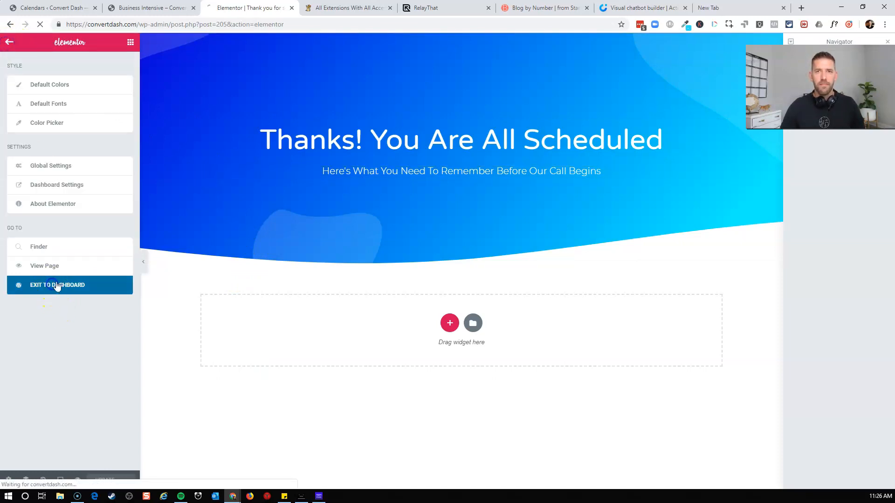
click(57, 284)
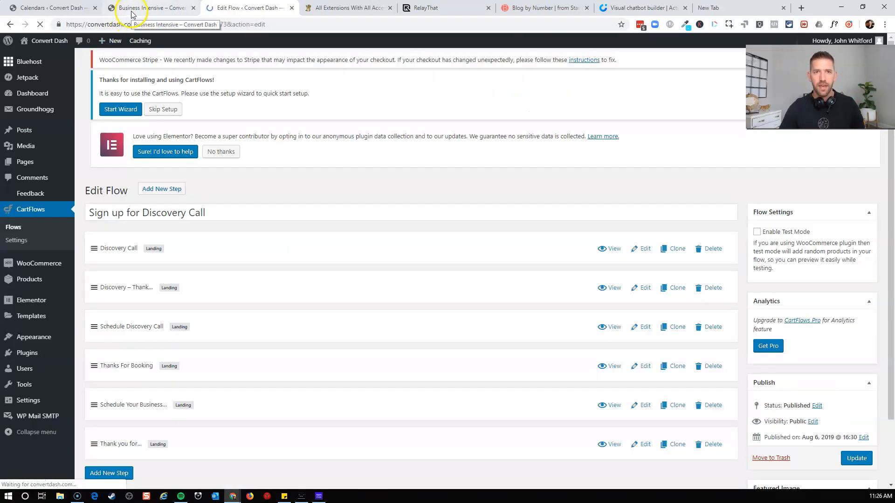
Check the Groundhogg calendars page, then open the Funnels list
click(51, 8)
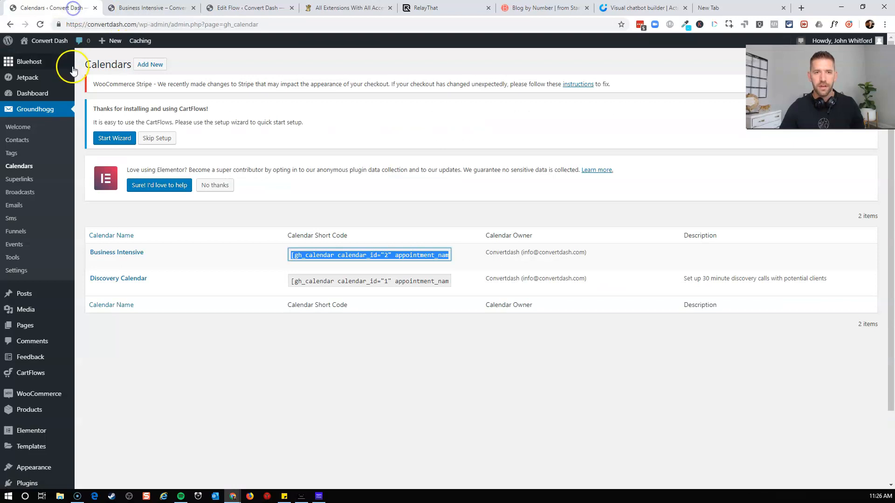
mouse_move(20, 192)
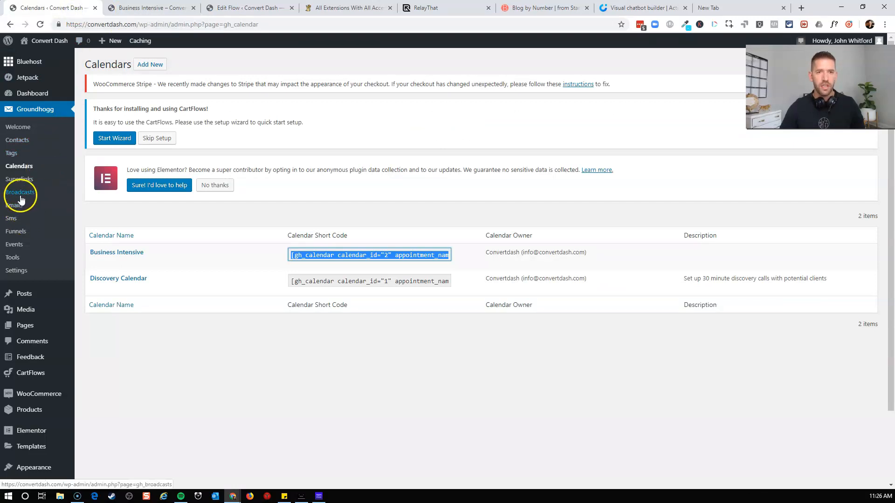
click(35, 109)
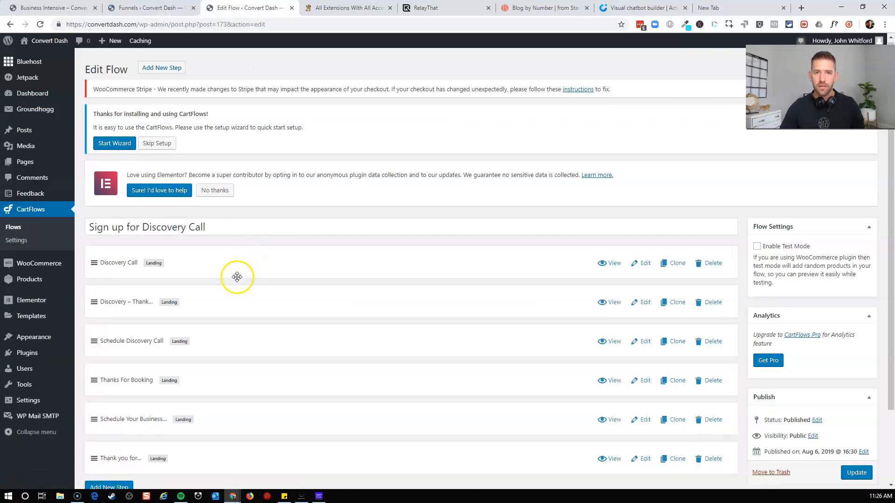
scroll(down, 3)
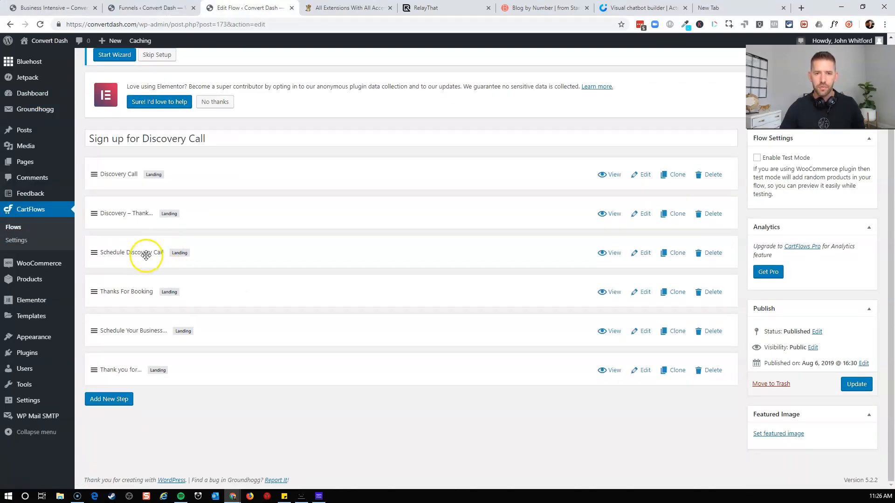
mouse_move(409, 348)
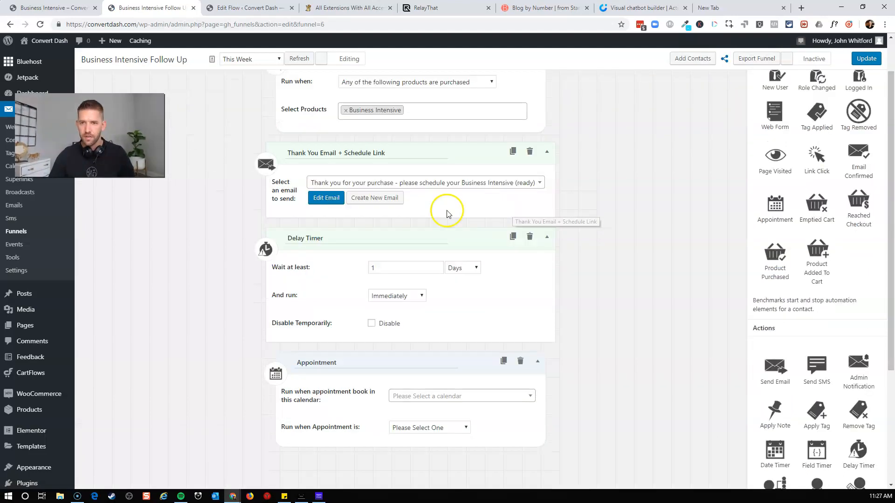
Reopen the purchase thank-you email in the funnel for review
click(325, 198)
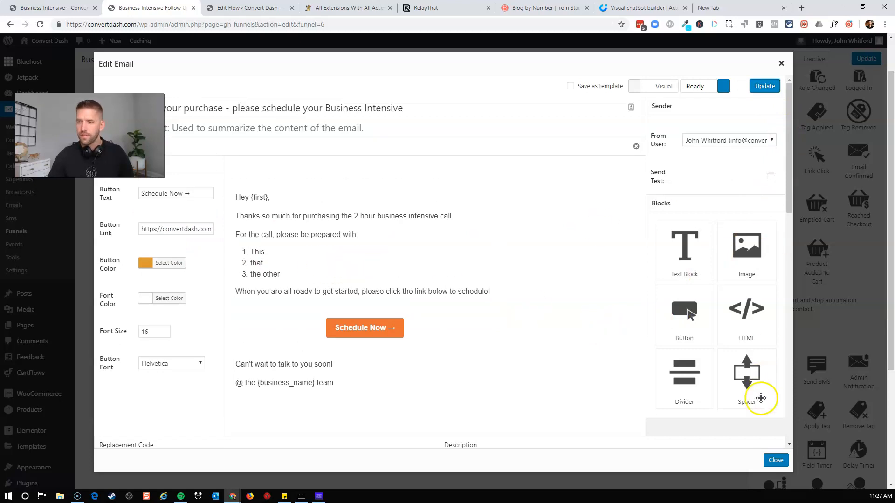
Close the thank-you email editor to return to the funnel steps
click(775, 460)
text(Wait)
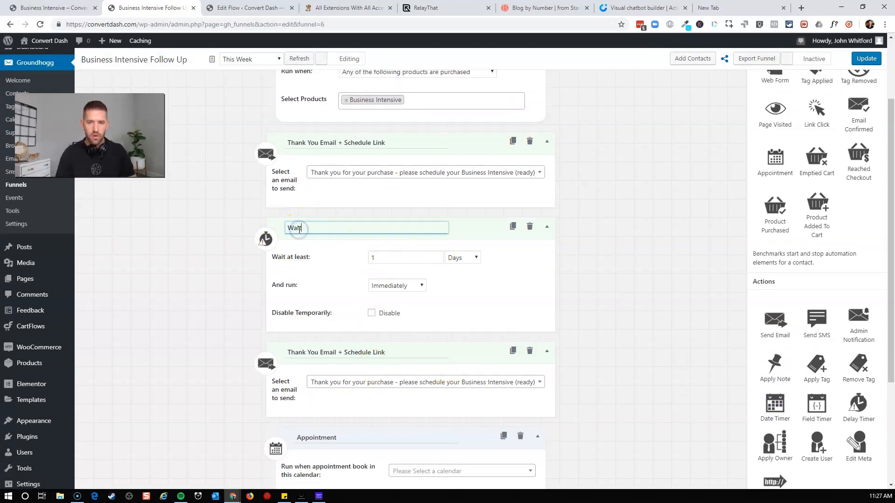
Title the delay step Wait 1 Day and save the second email rewritten as a booking reminder
text(1 Day)
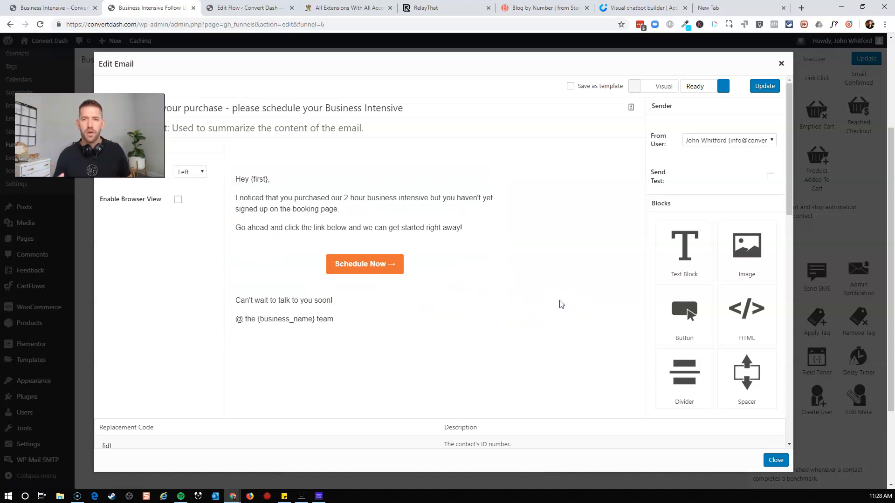
mouse_move(714, 398)
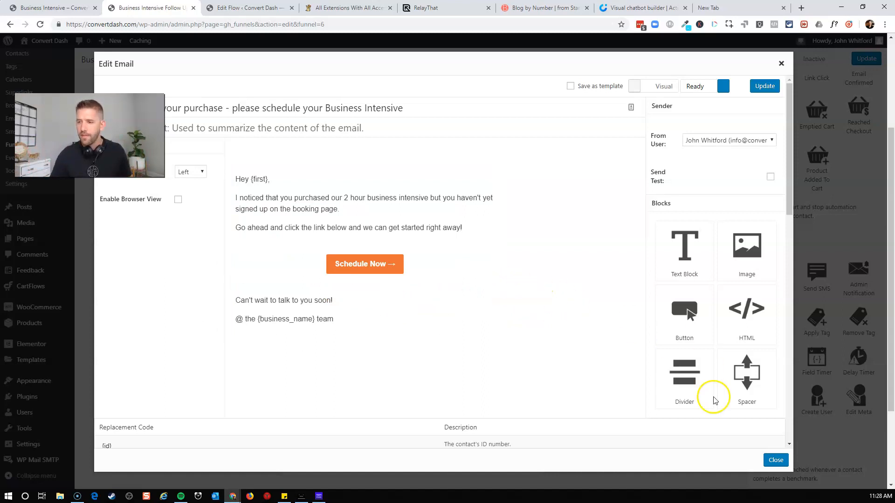
click(765, 86)
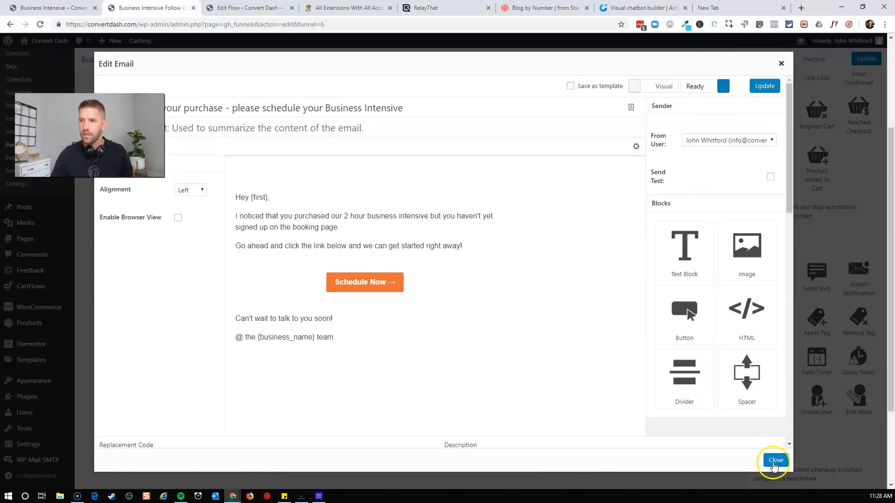
click(775, 460)
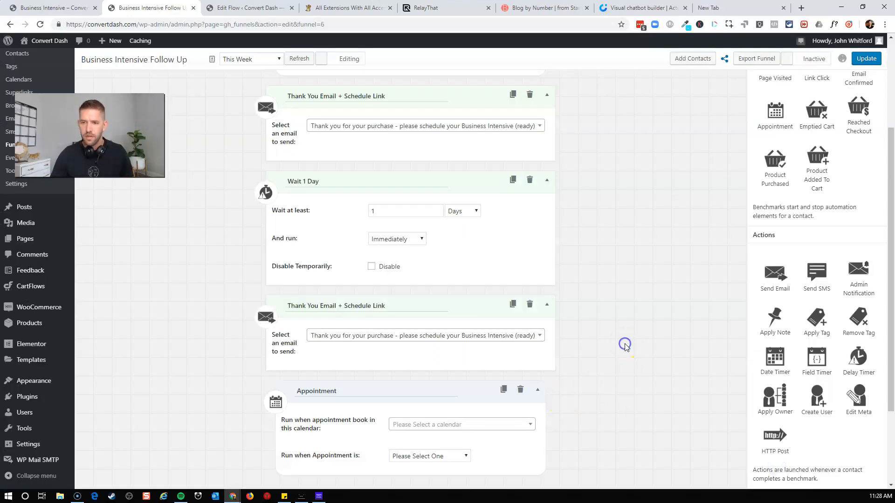
Set the Book 2 Hour Intensive benchmark to fire on appointments Created by Client in the Business Intensive calendar
scroll(down, 3)
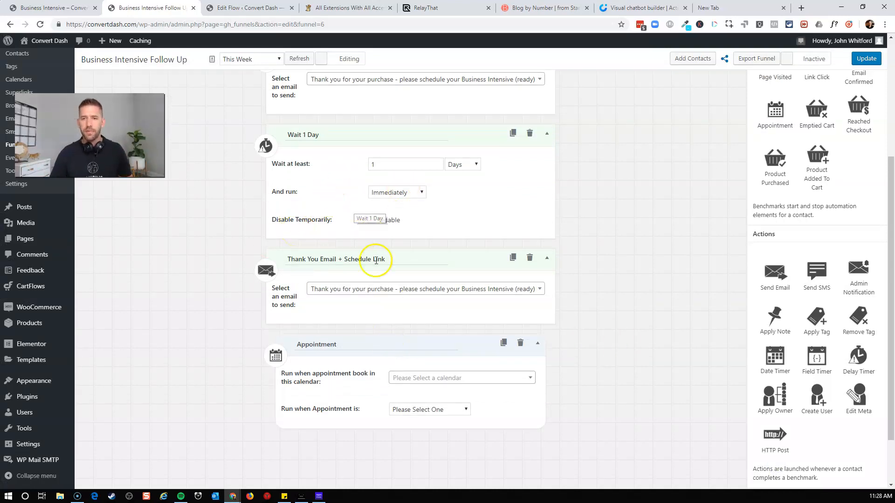
mouse_move(673, 223)
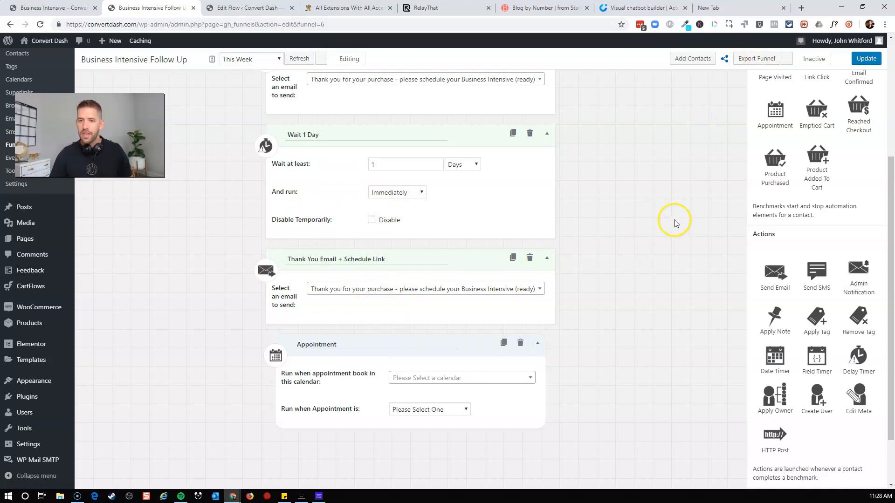
mouse_move(327, 339)
text(Book)
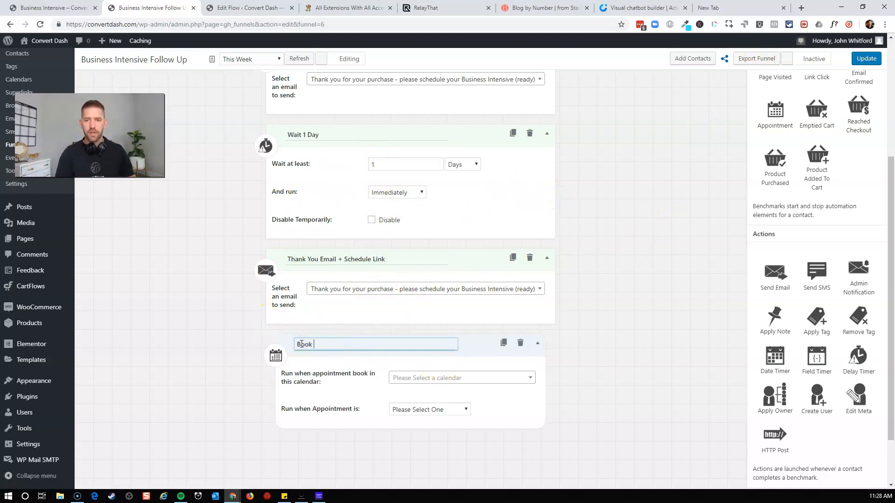
text(2 Hour Dis)
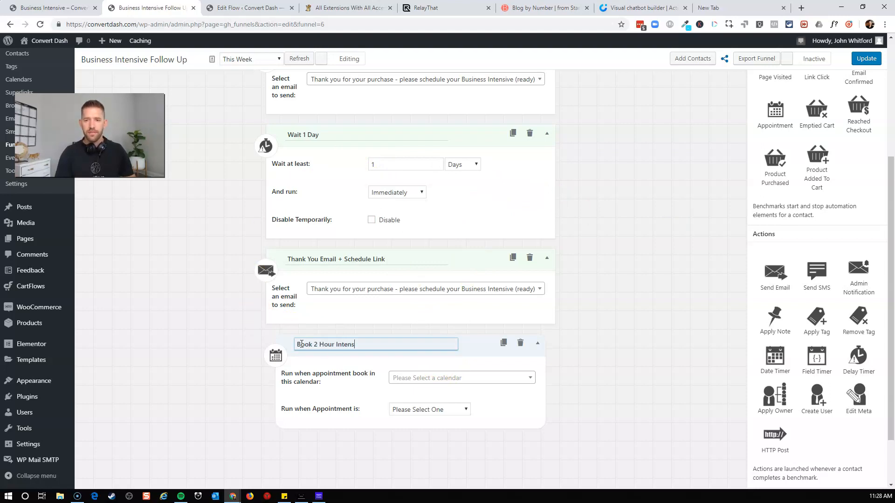
click(461, 377)
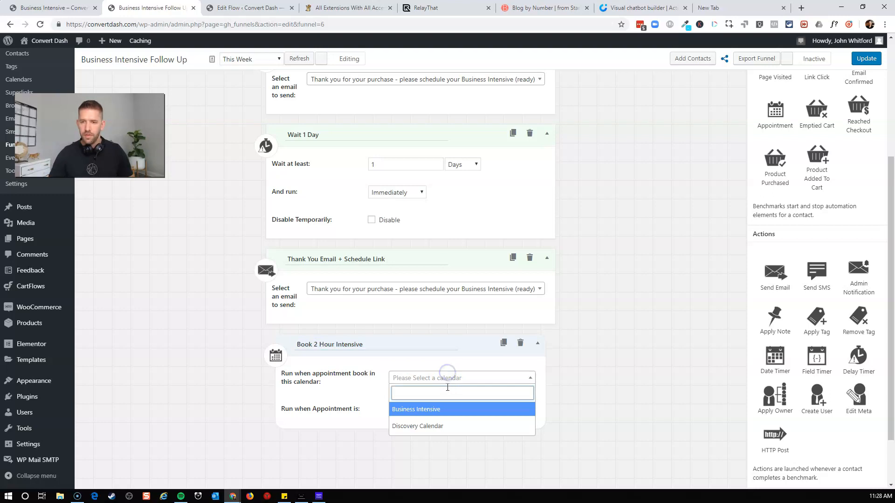
click(416, 409)
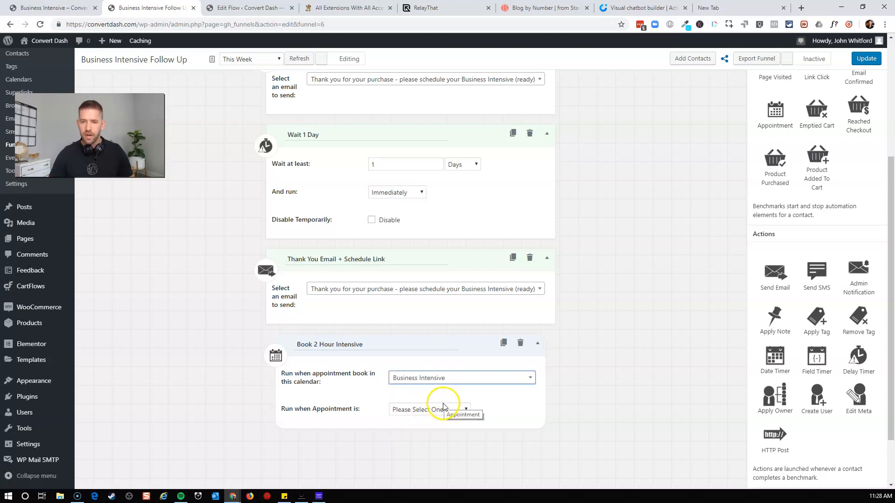
click(428, 409)
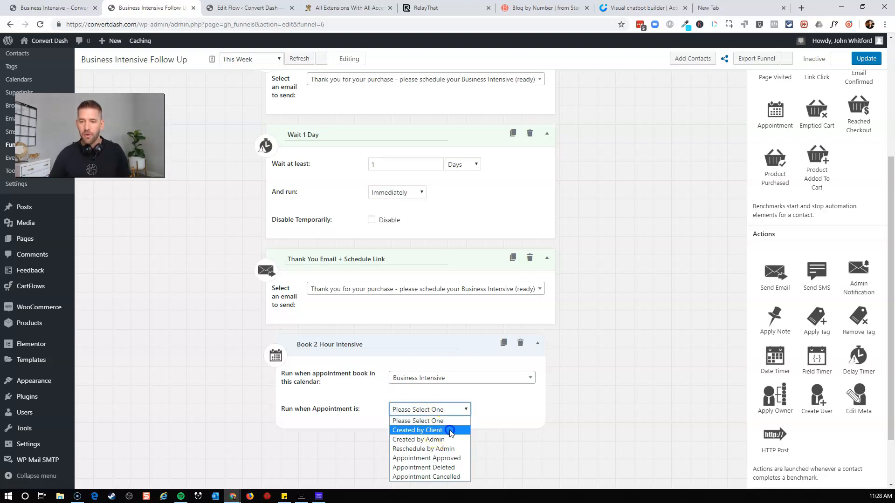
click(417, 429)
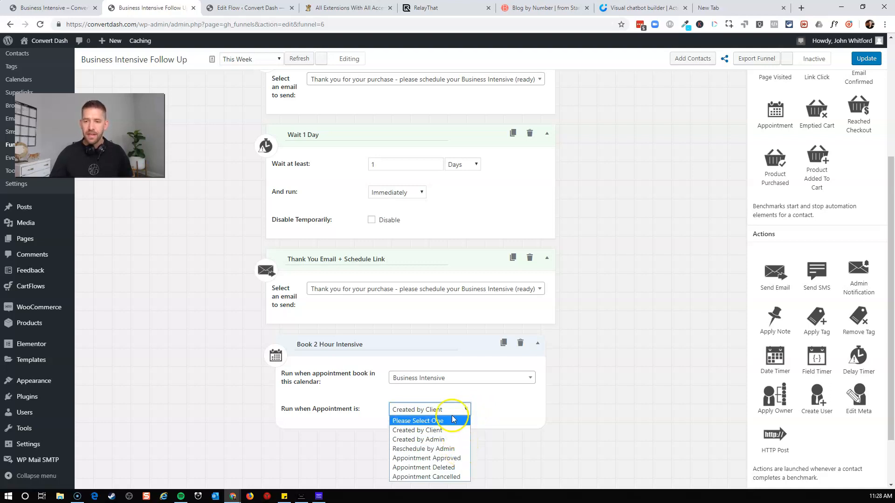
click(418, 430)
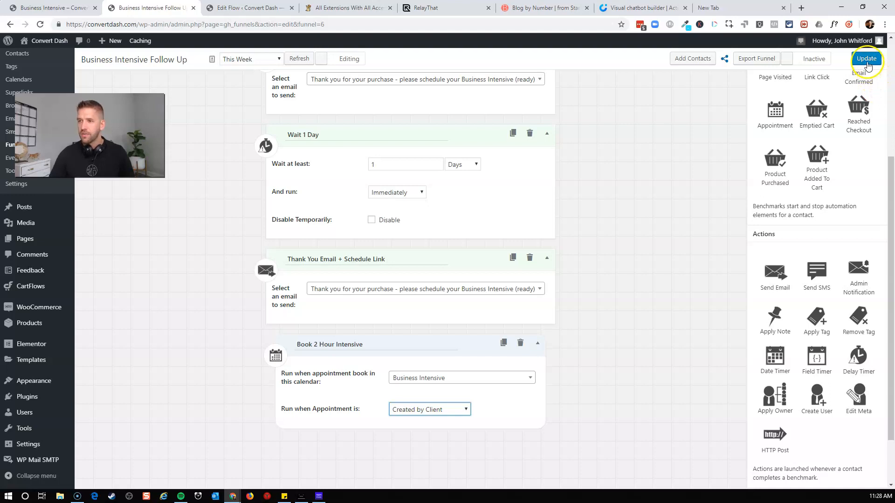
scroll(down, 3)
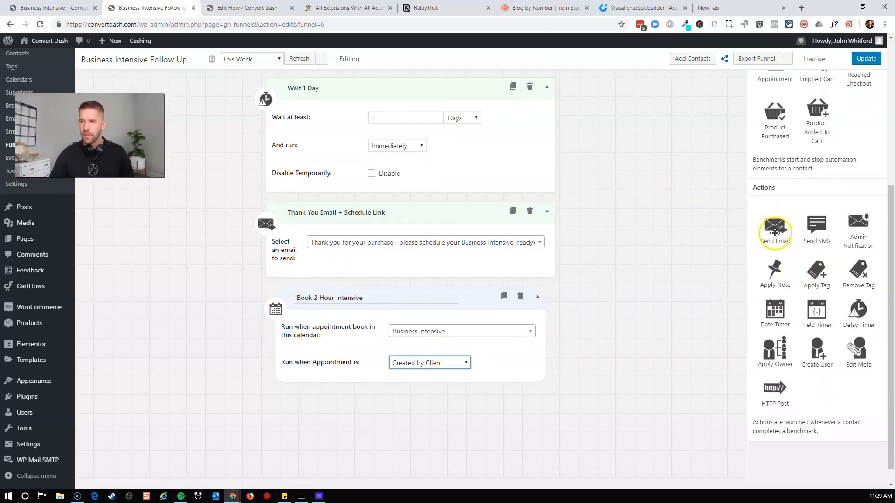
Add a Send Email step after the benchmark and title it You are all booked
click(774, 230)
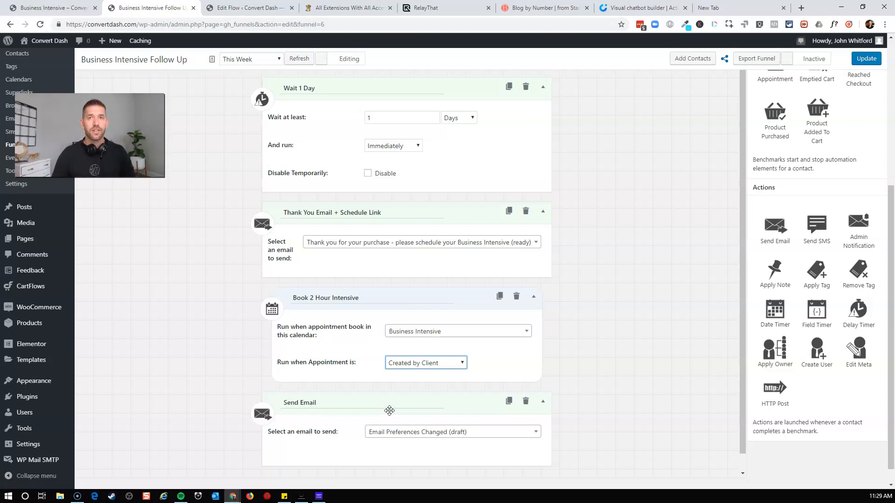
scroll(down, 3)
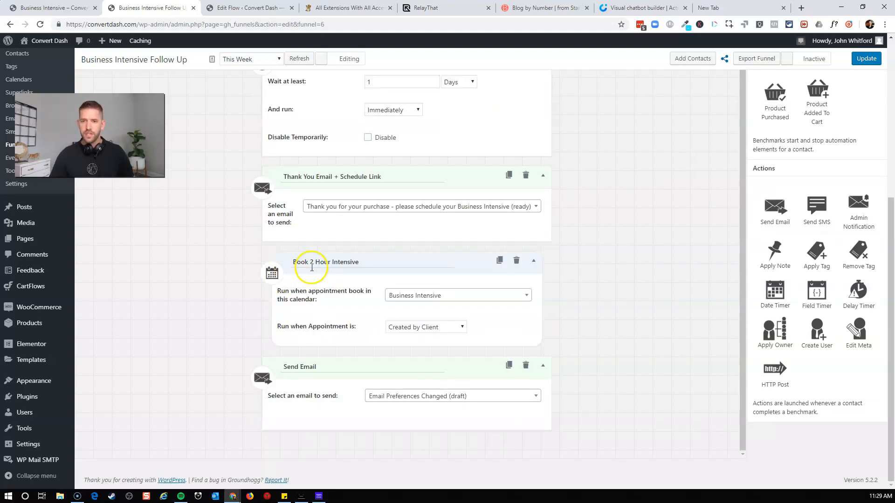
double_click(299, 367)
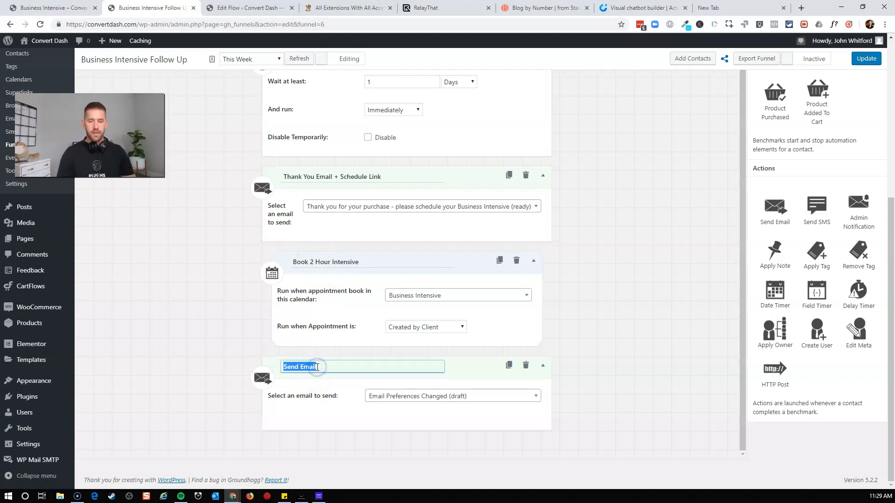
text(You are all booked)
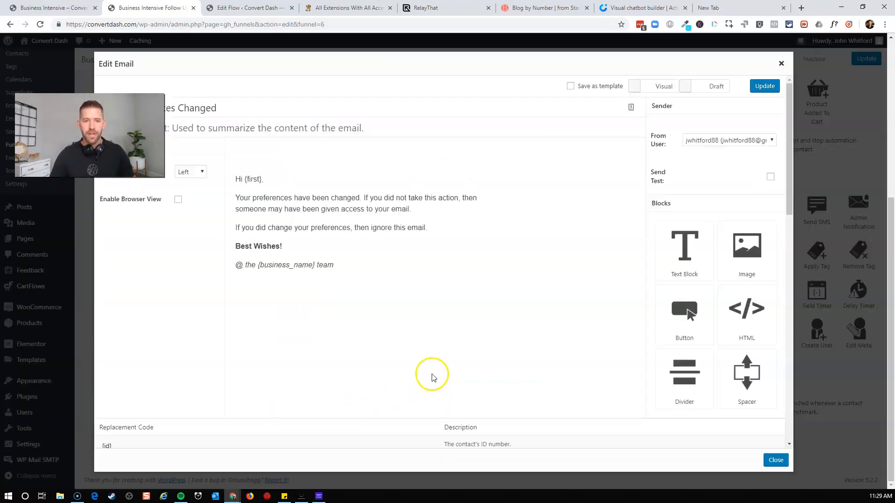
Edit the booking confirmation email, save it as ready and close the editor
click(343, 197)
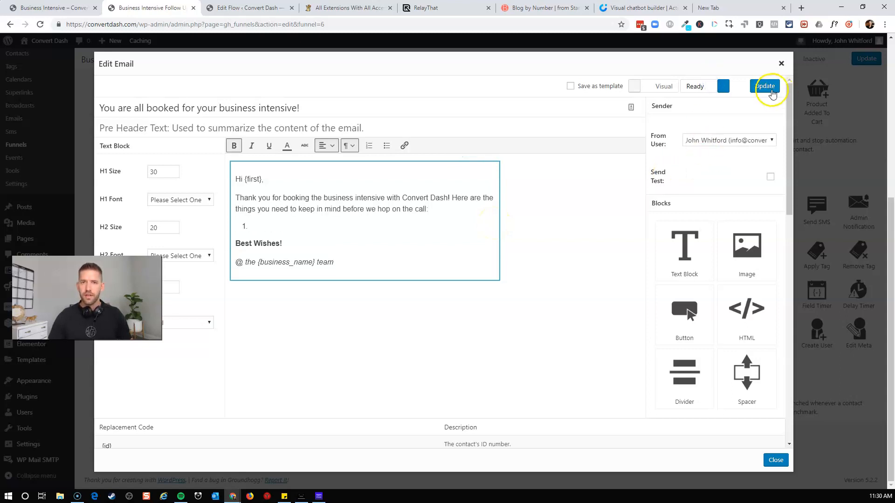
click(765, 86)
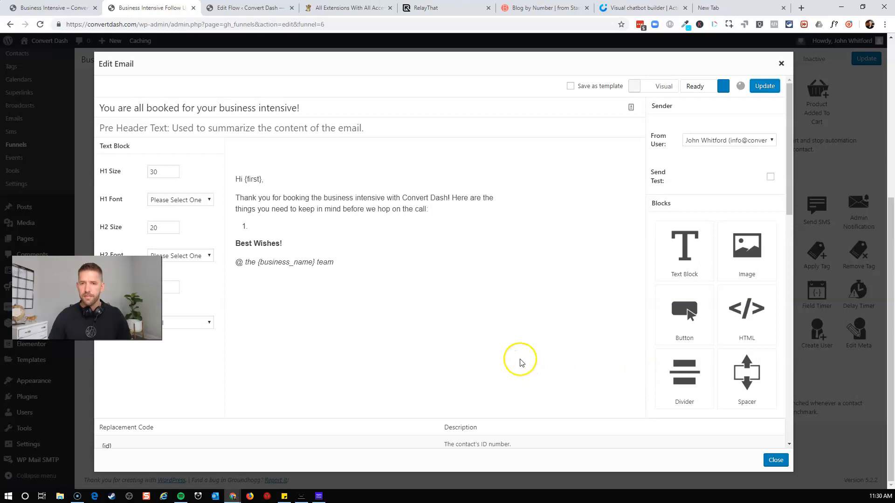
click(775, 460)
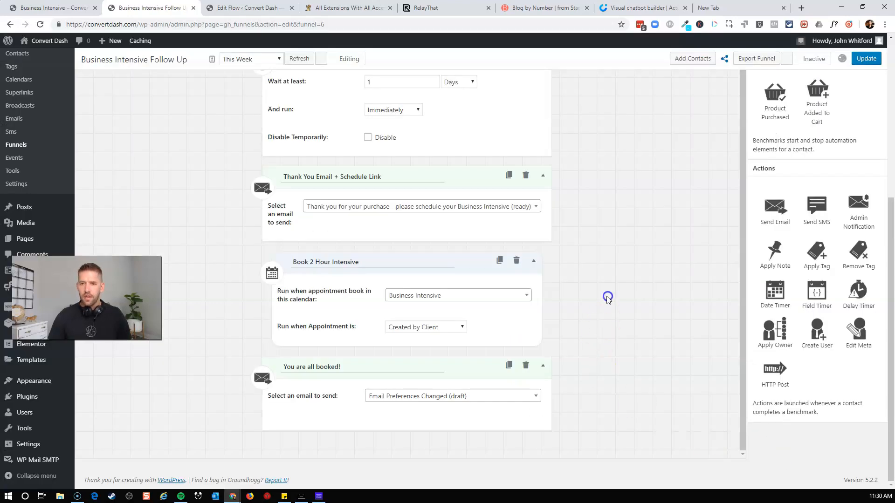
Save the Business Intensive Follow Up funnel, review its steps and final confirmation email, and save again
click(865, 58)
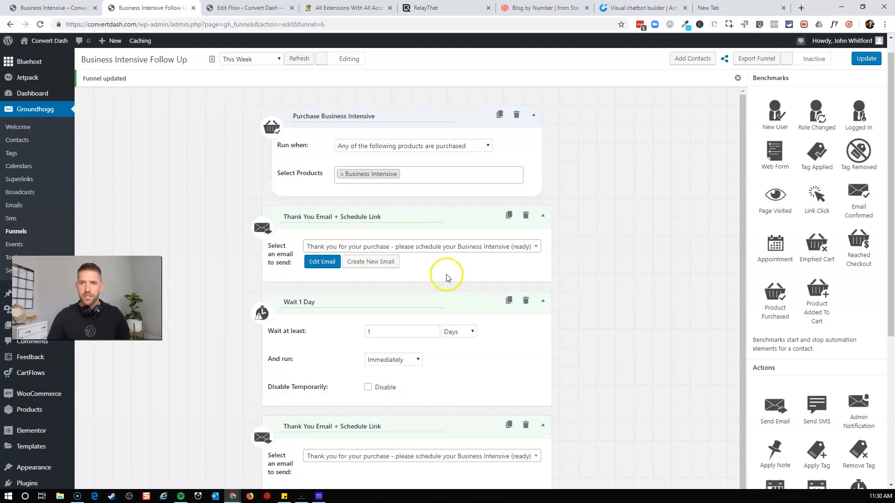
mouse_move(531, 147)
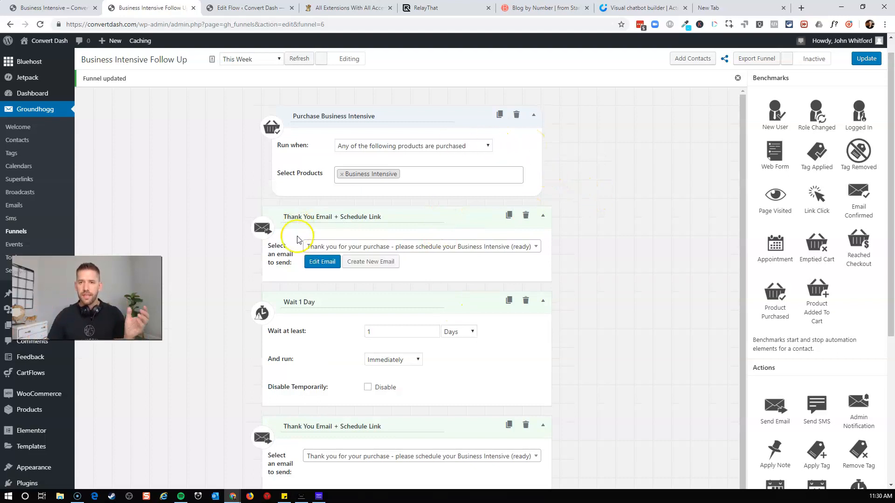
mouse_move(466, 262)
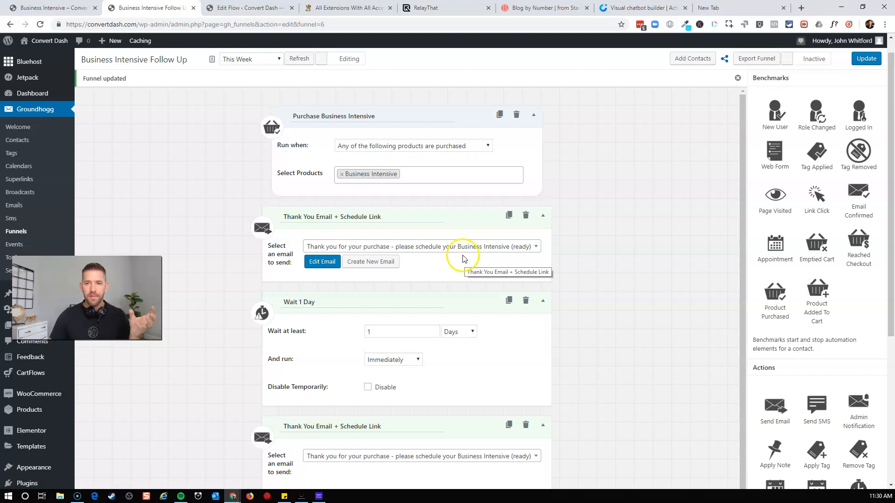
scroll(up, 3)
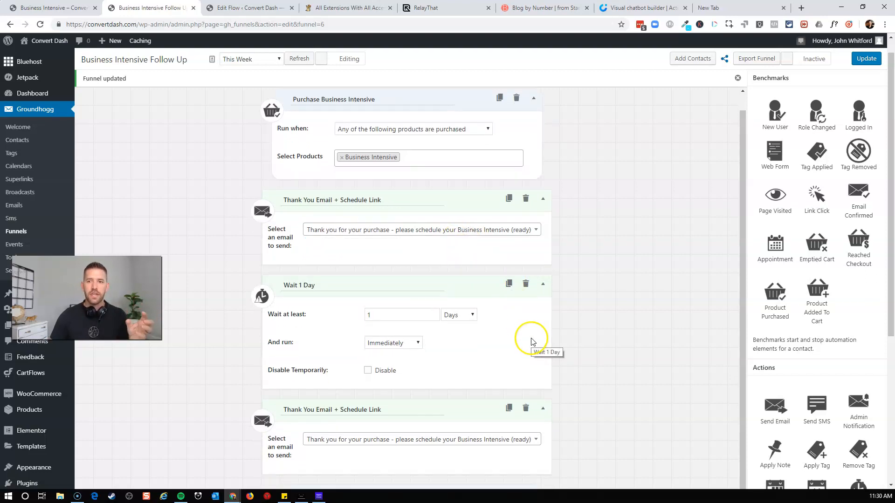
scroll(down, 3)
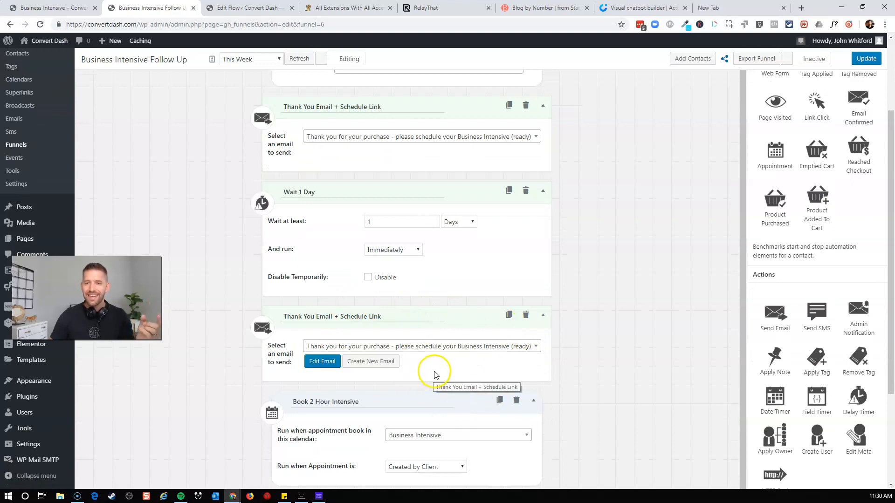
scroll(down, 3)
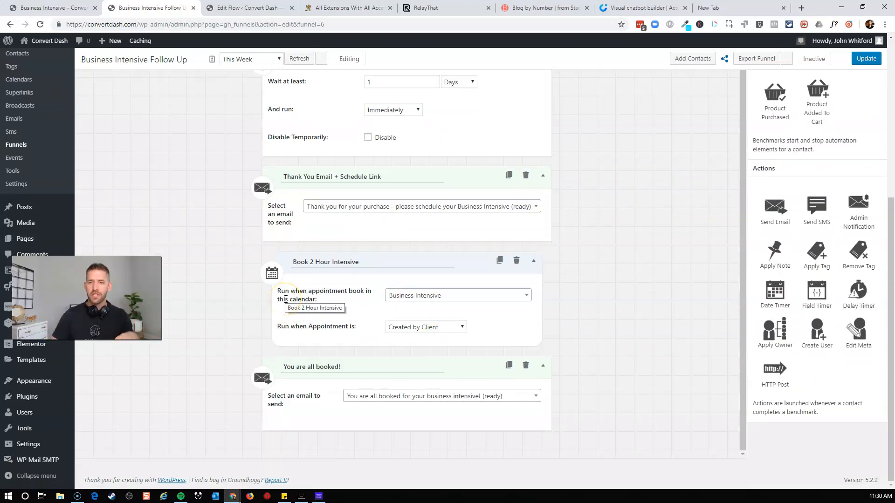
click(441, 395)
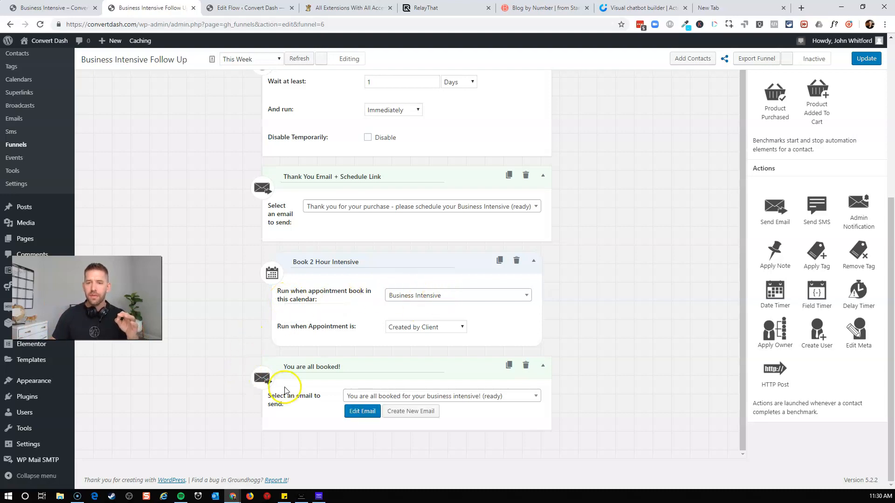
mouse_move(286, 391)
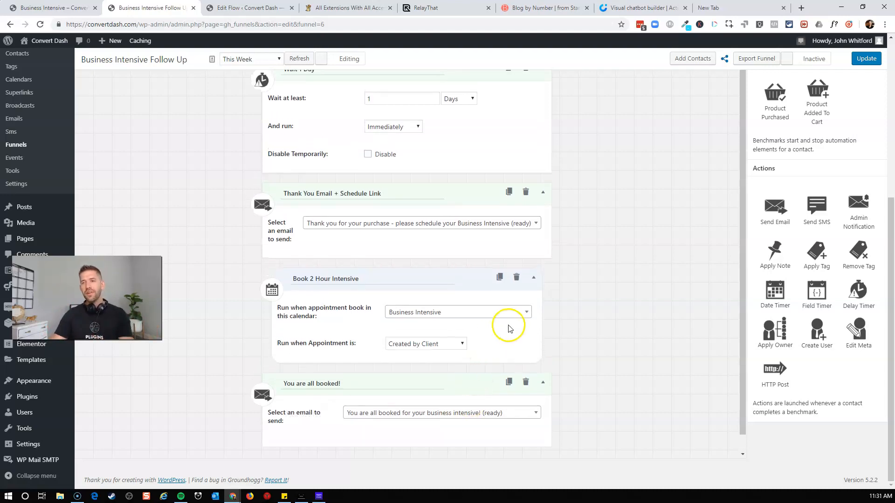
click(865, 59)
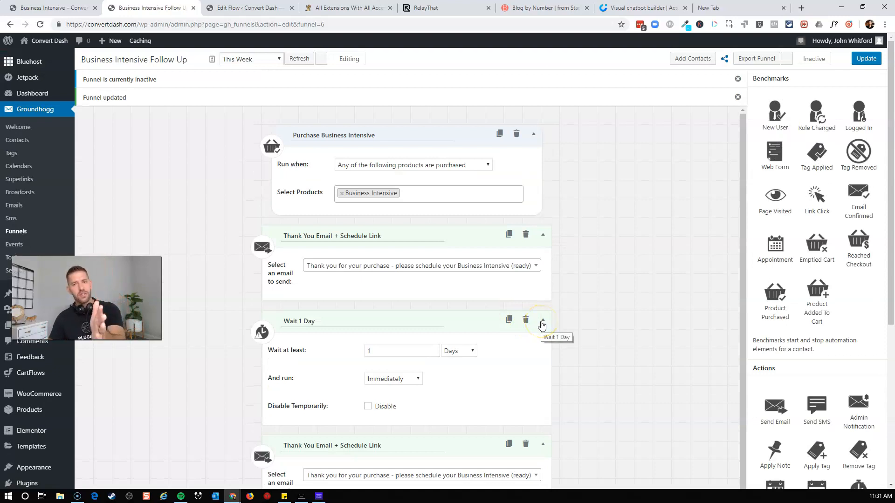
mouse_move(526, 174)
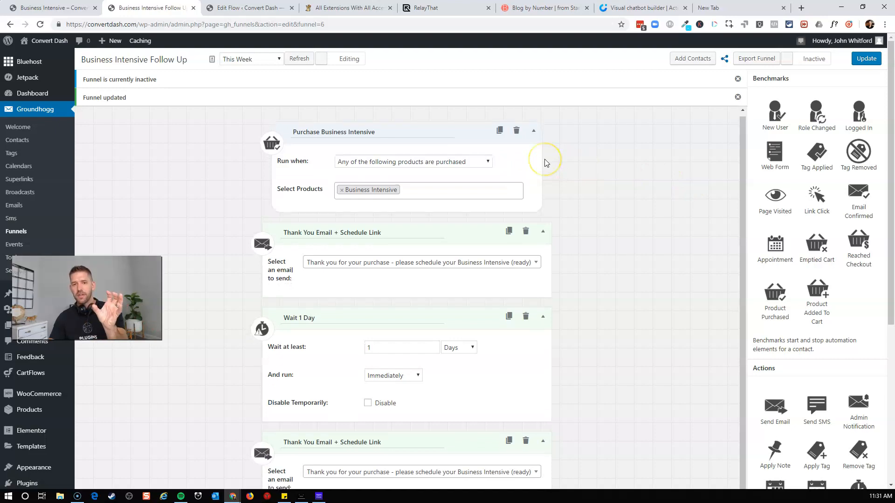
scroll(down, 3)
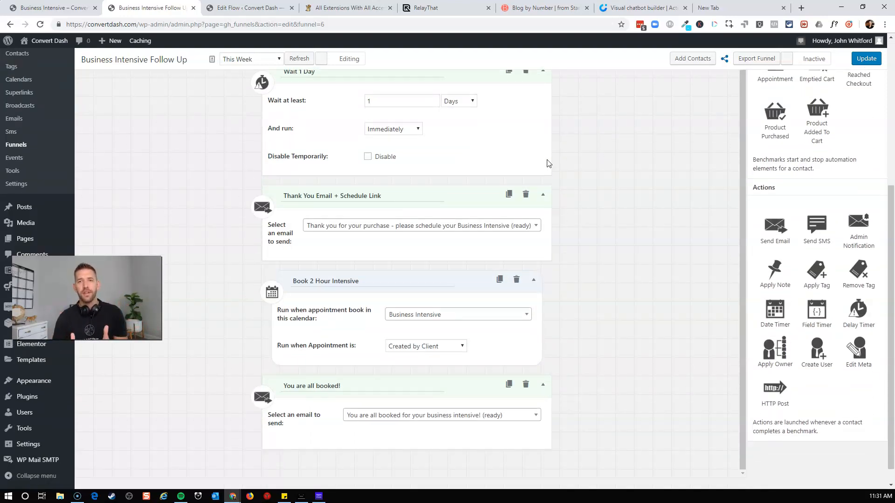
Switch the Business Intensive Follow Up funnel to Reporting view and review each step's zero counts
click(321, 58)
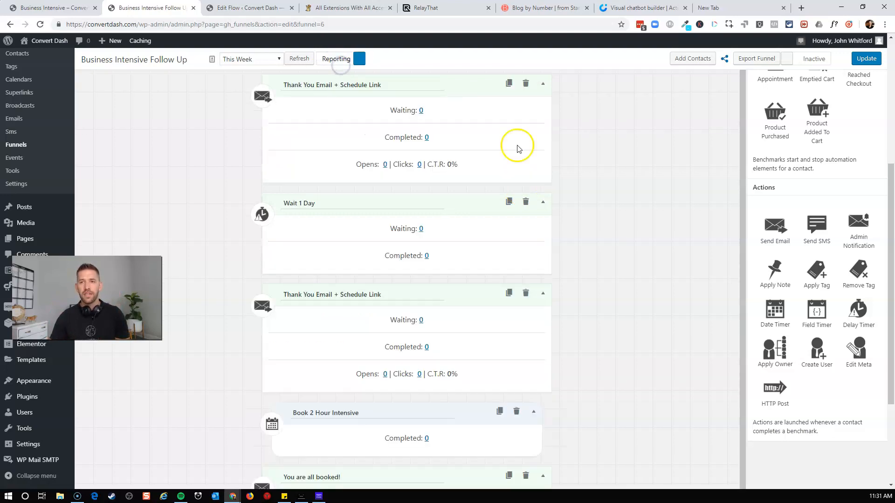
scroll(down, 3)
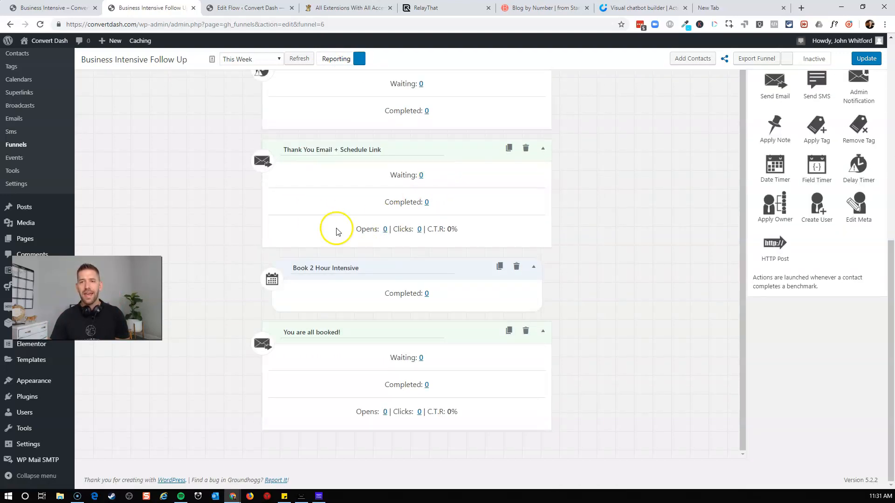
mouse_move(608, 222)
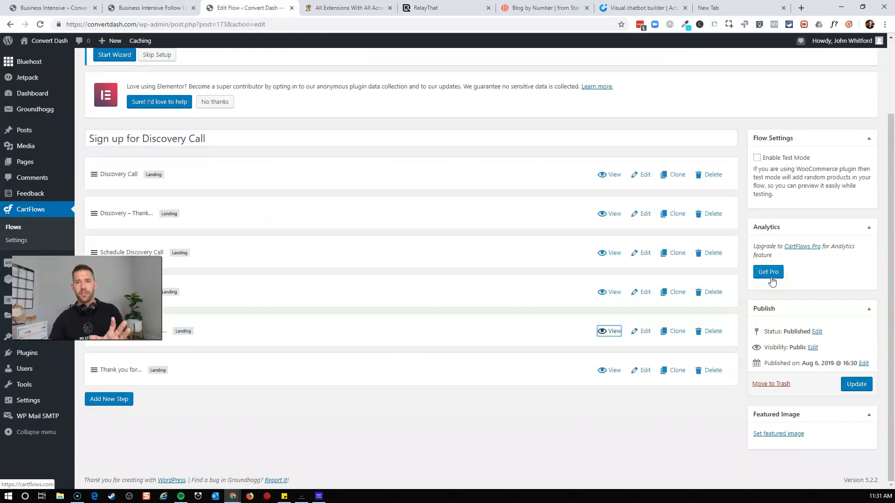
click(149, 7)
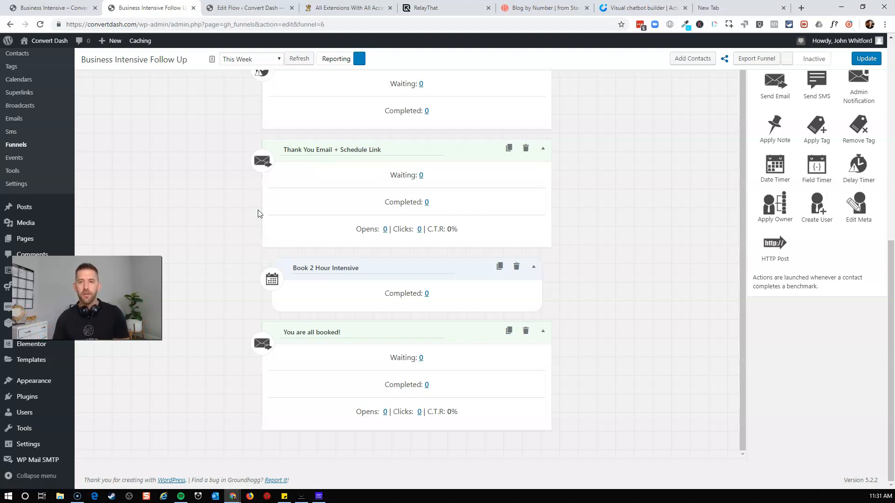
scroll(down, 3)
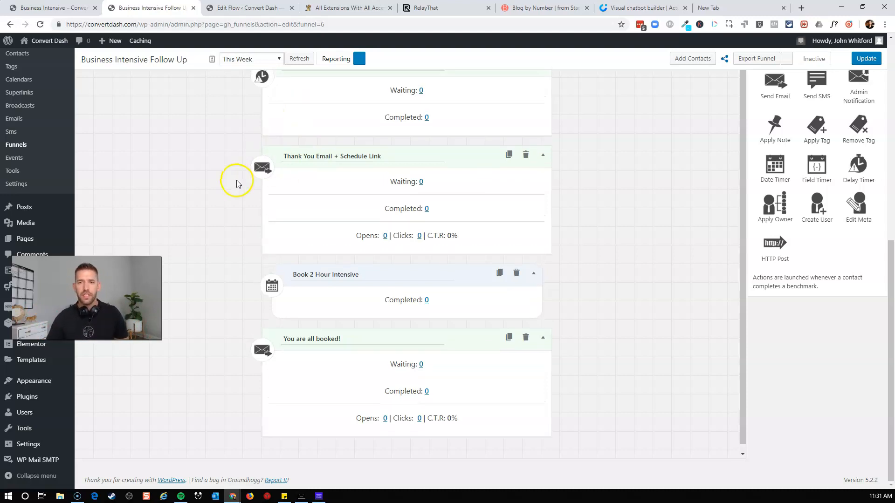